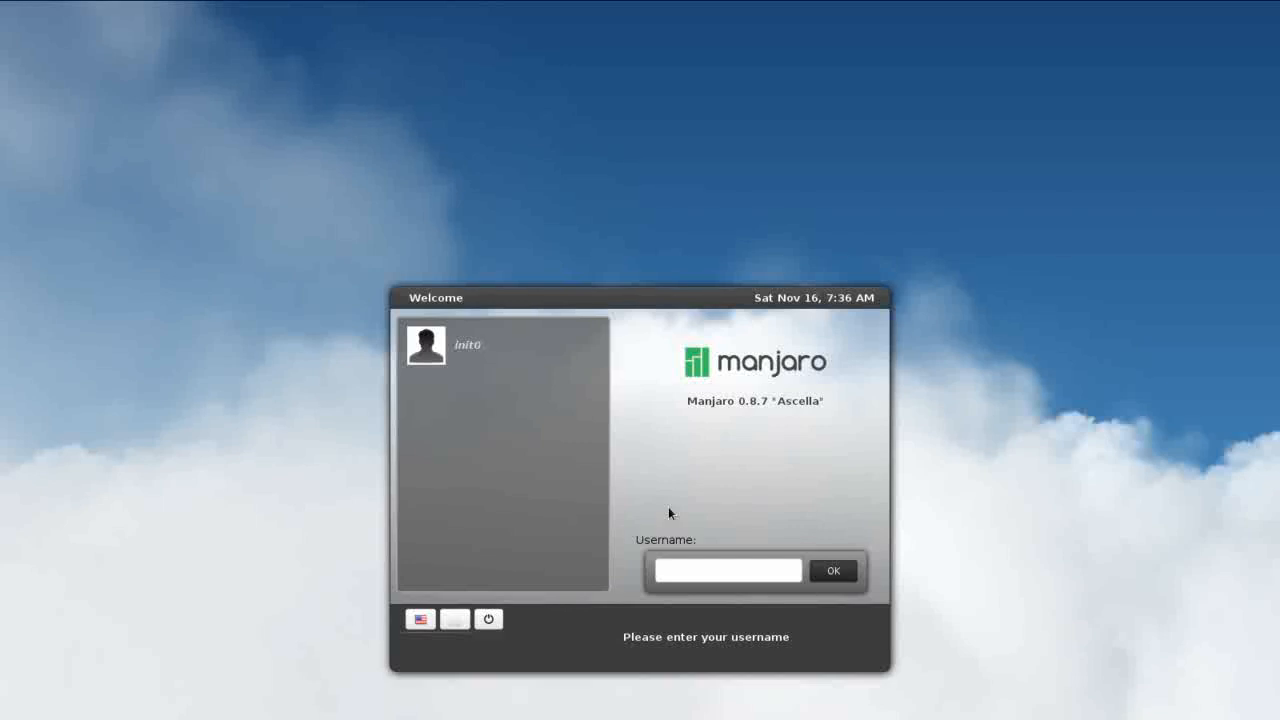
mouse_move(664, 264)
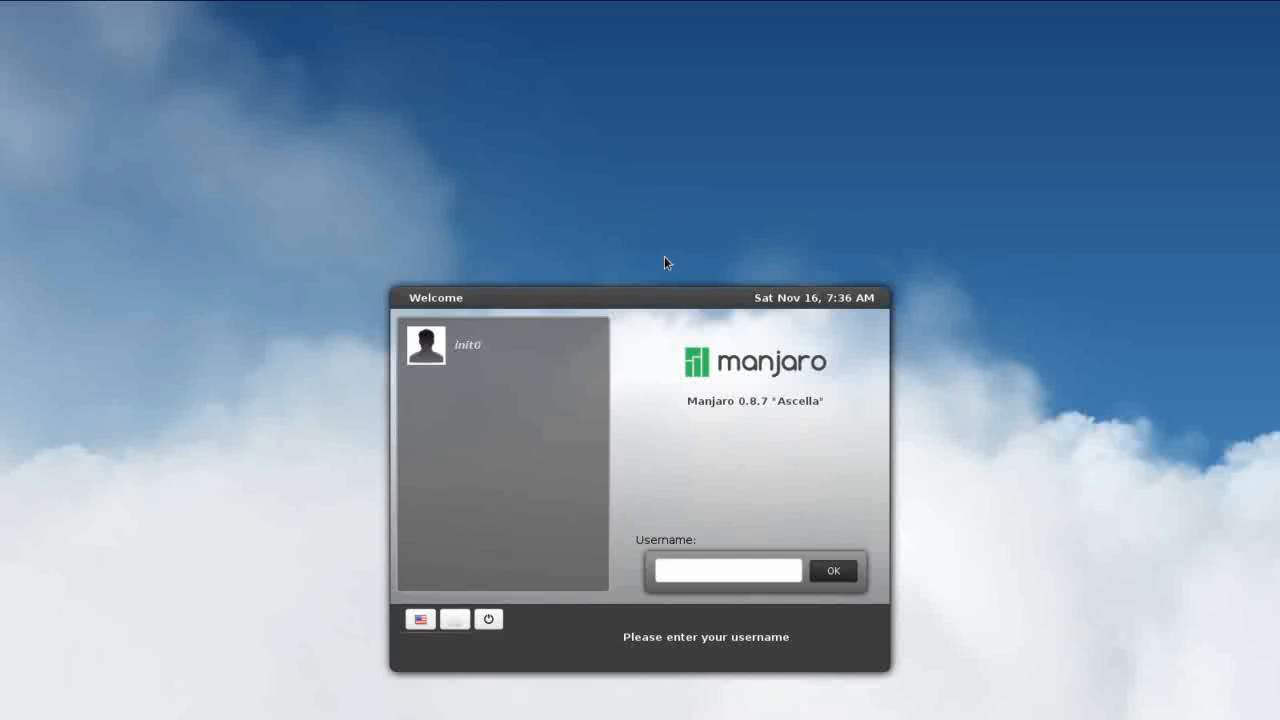
mouse_move(780, 304)
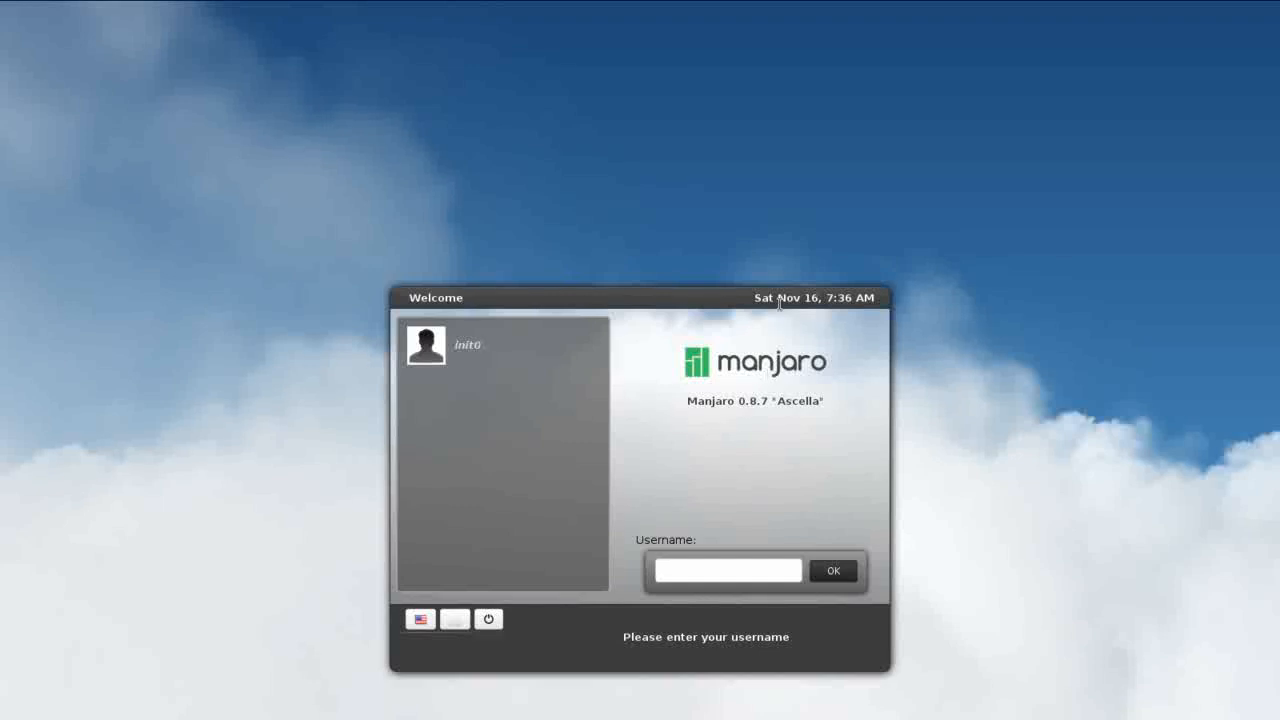
mouse_move(624, 408)
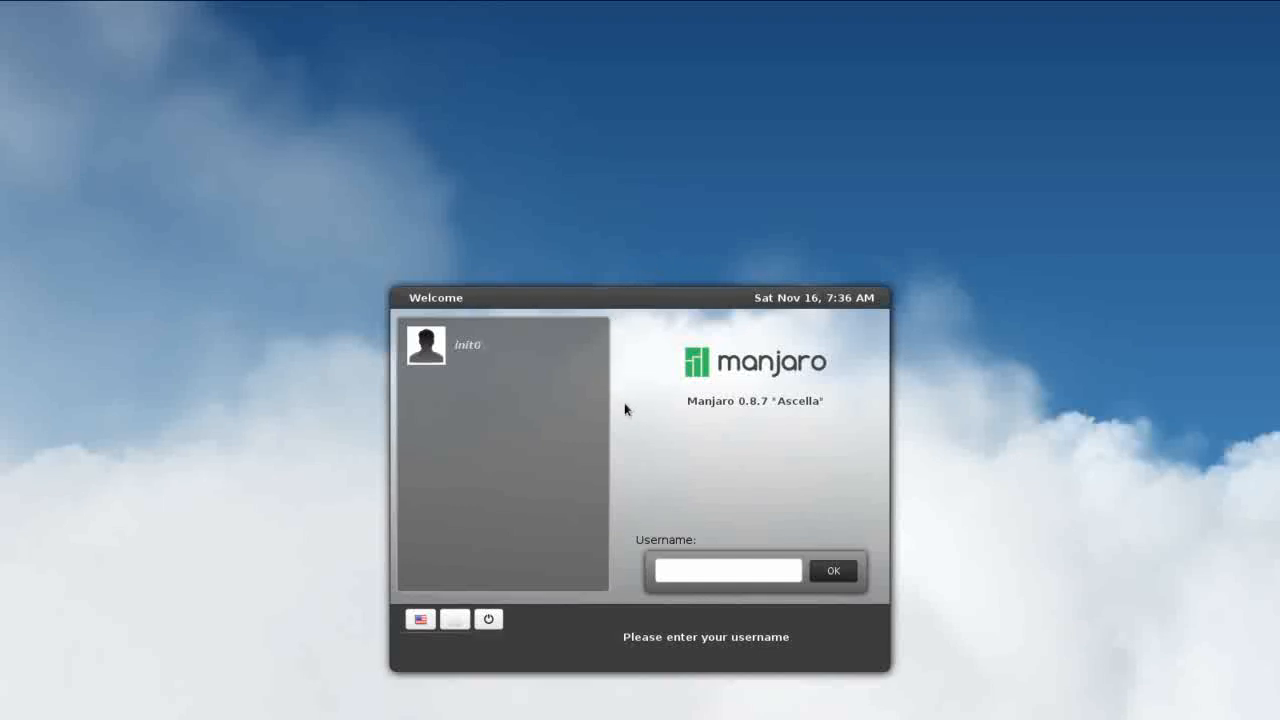
mouse_move(530, 250)
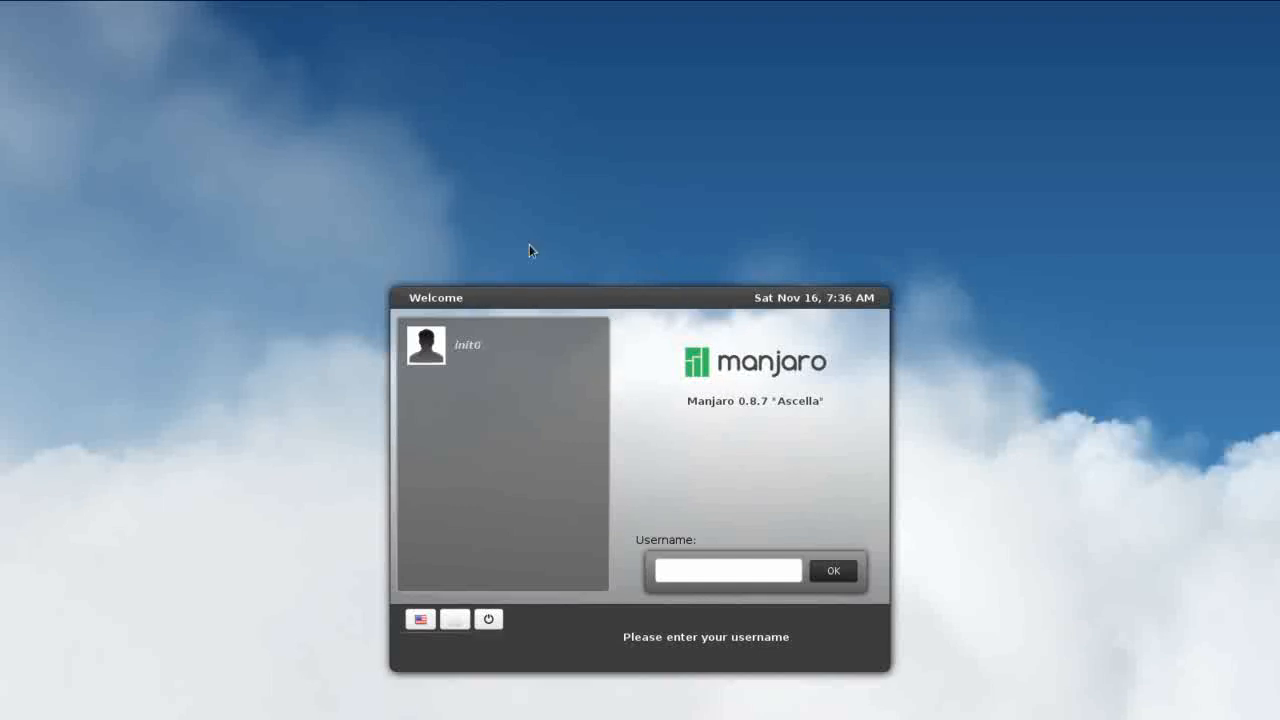
mouse_move(404, 244)
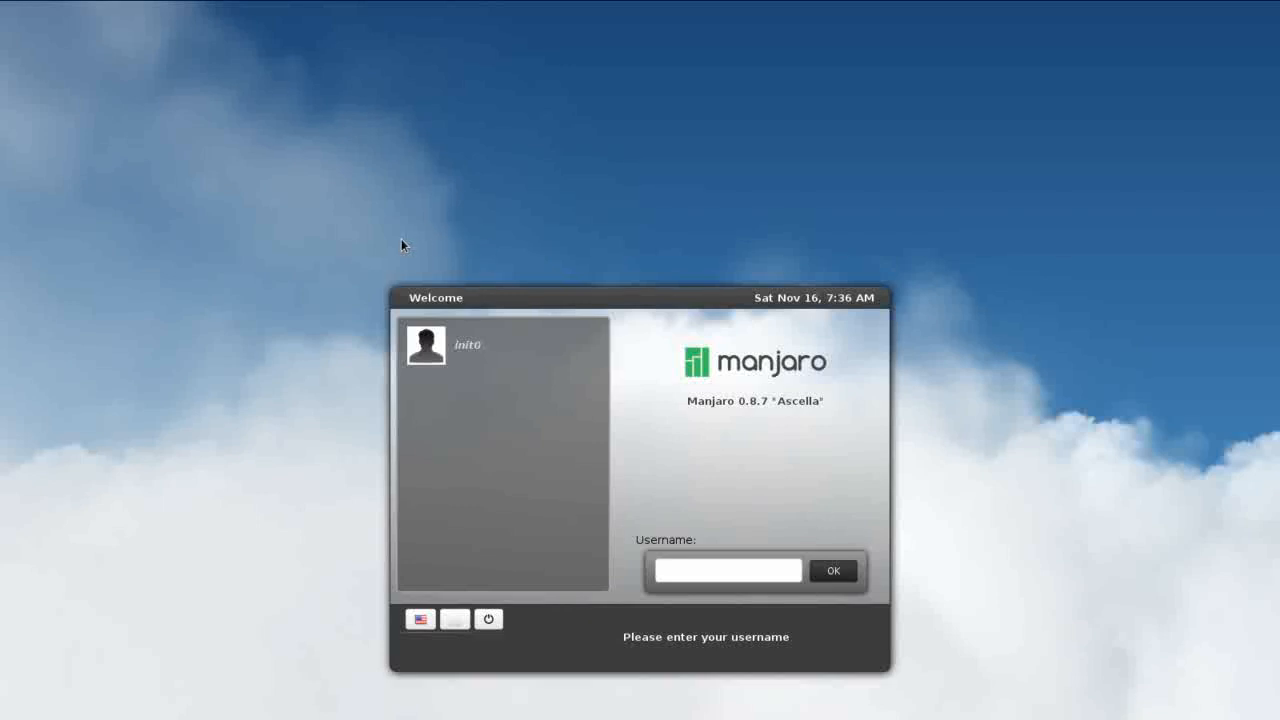
mouse_move(336, 348)
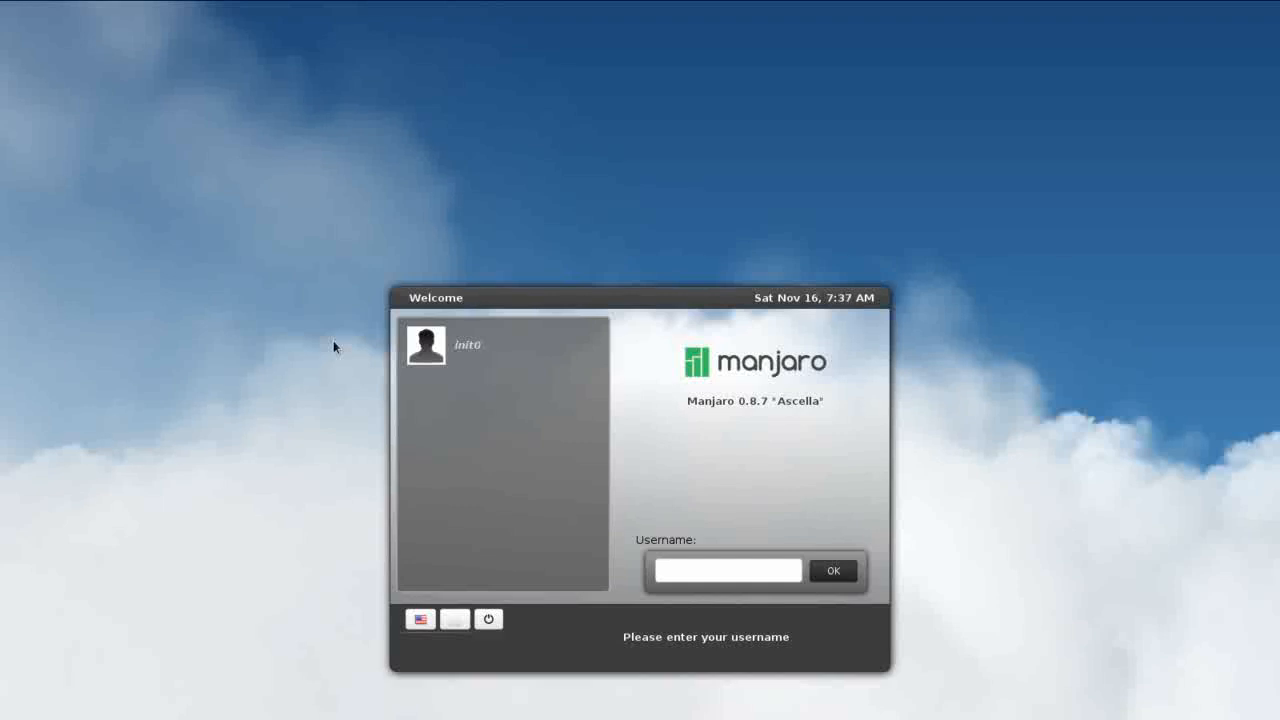
mouse_move(296, 344)
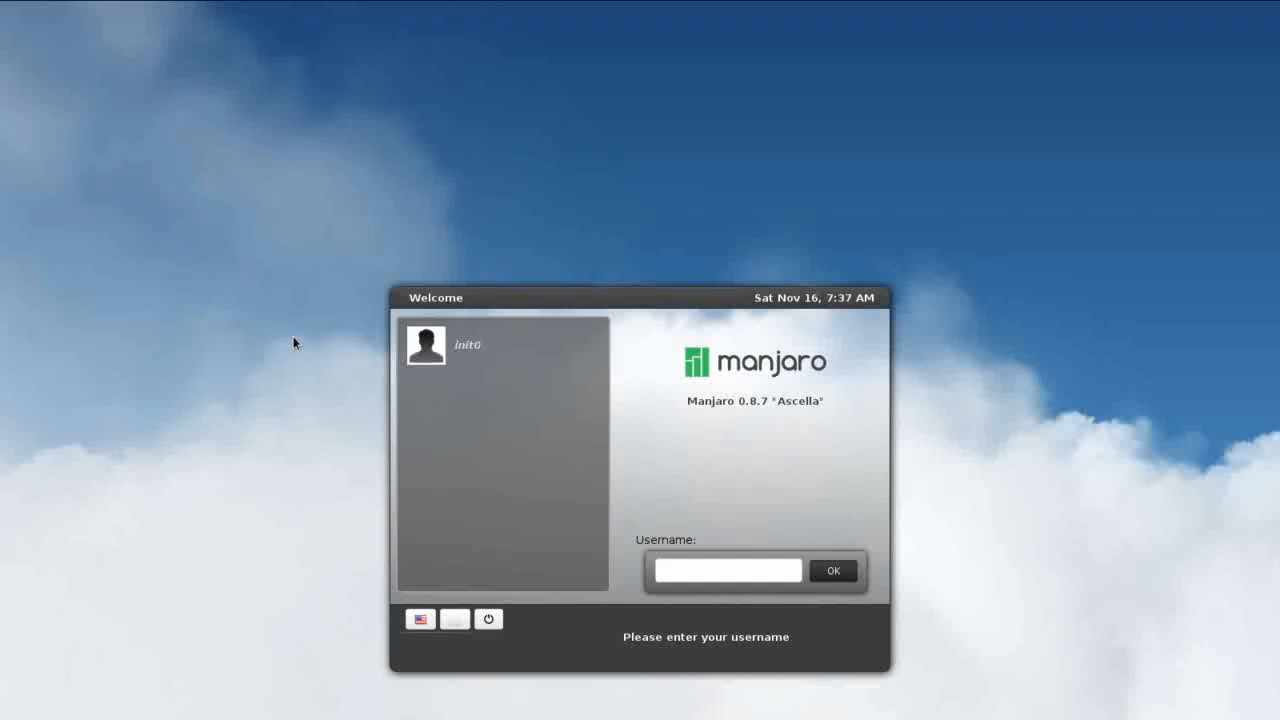
mouse_move(336, 212)
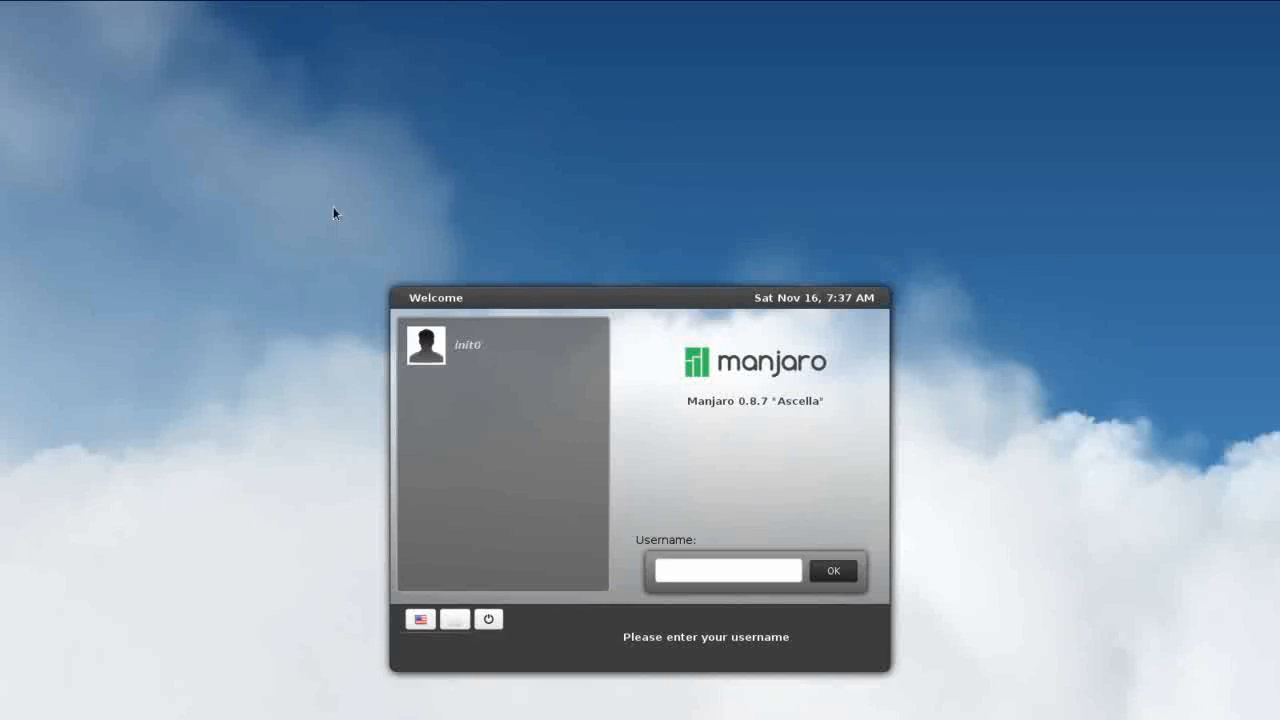
mouse_move(370, 228)
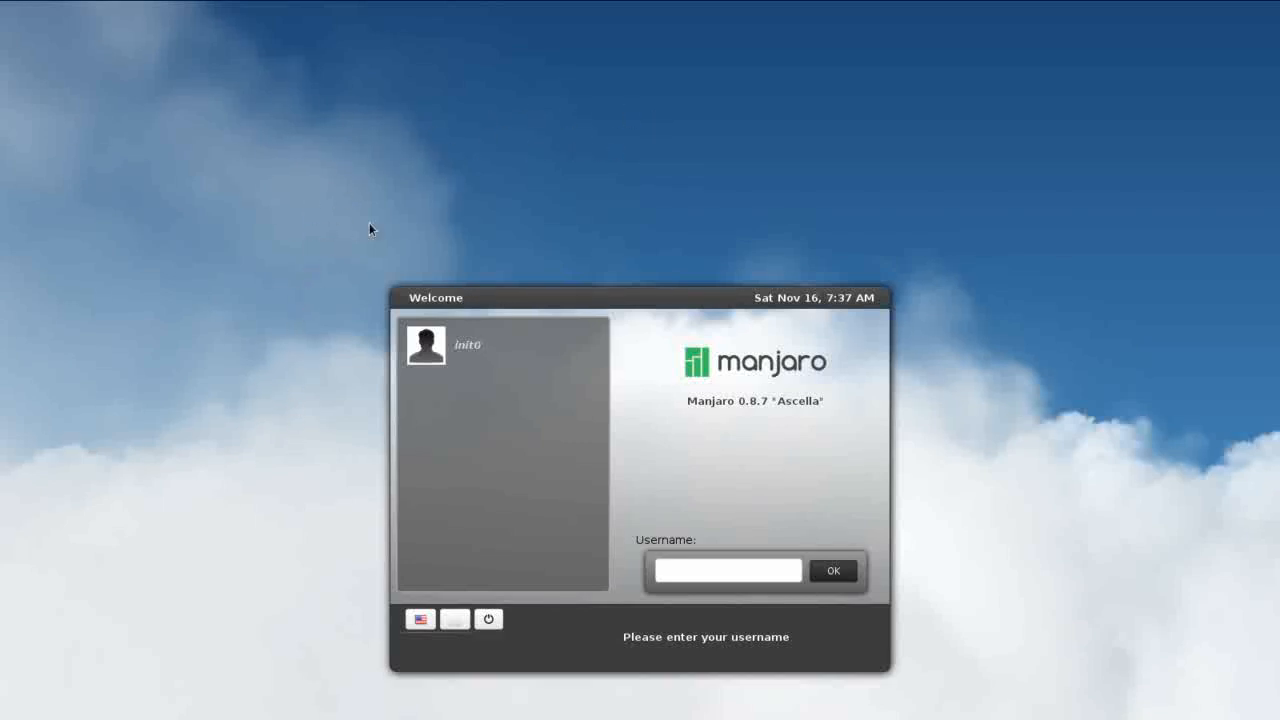
mouse_move(318, 308)
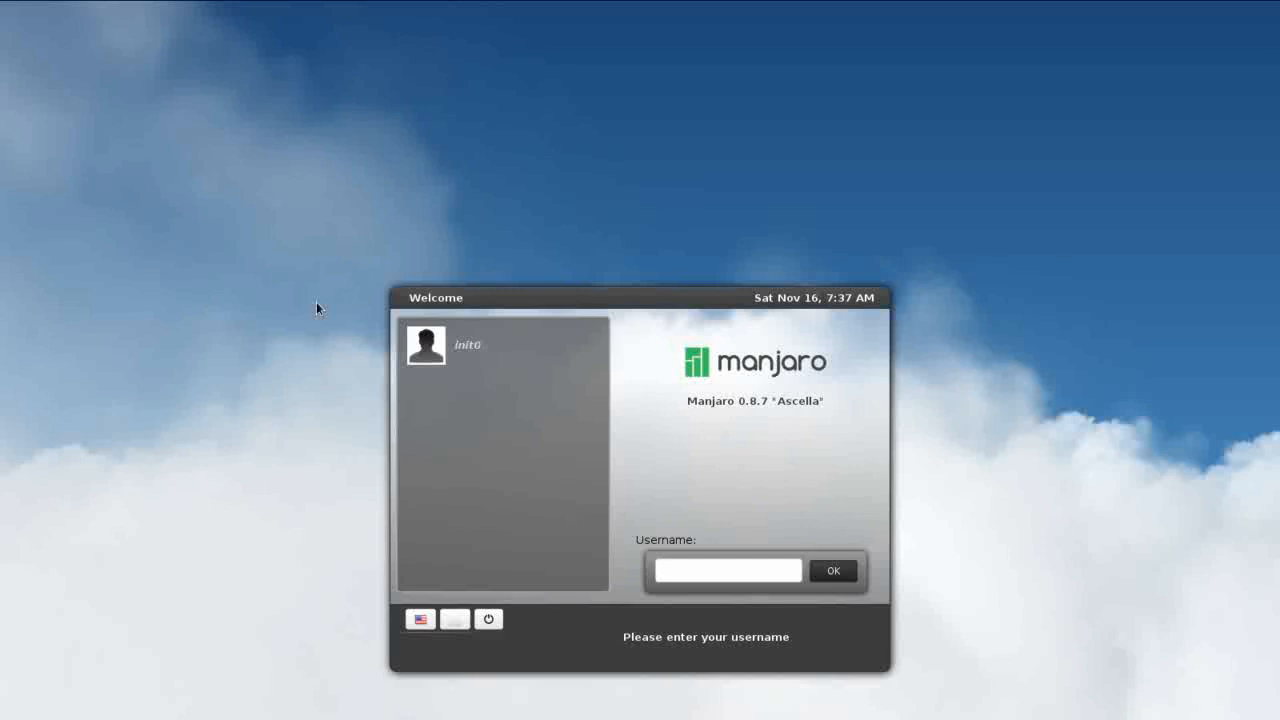
mouse_move(296, 388)
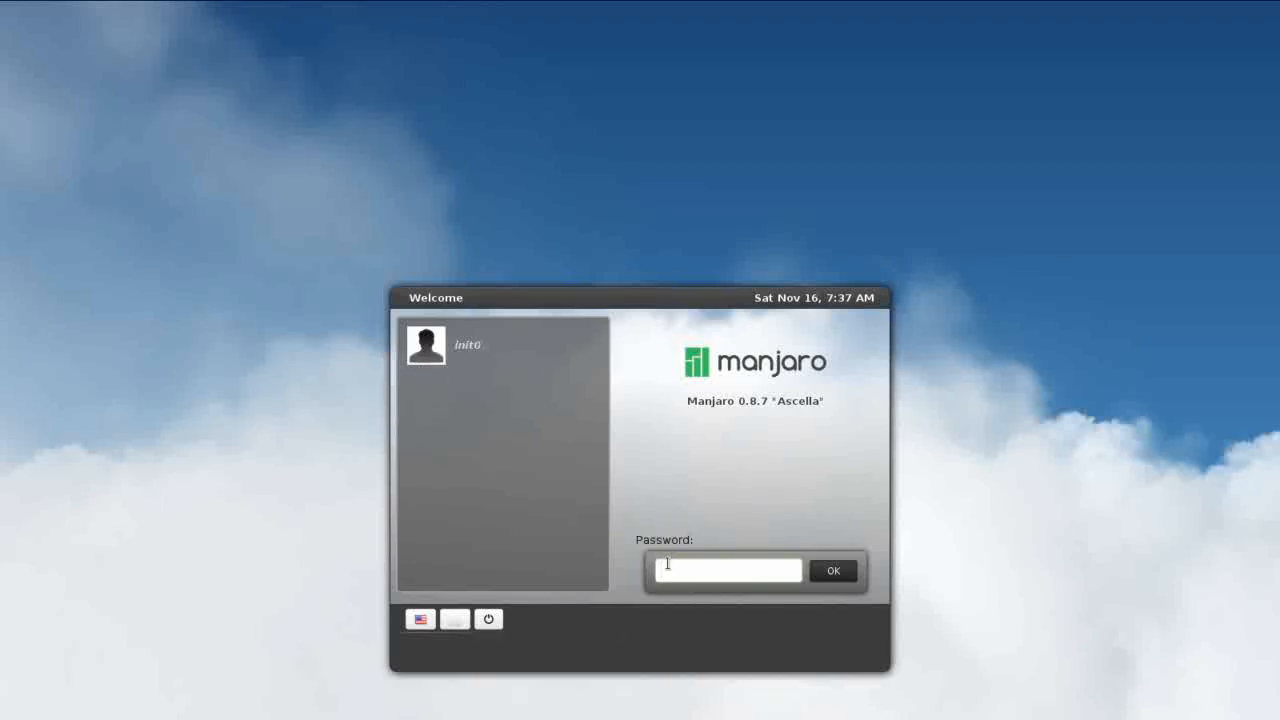
- Log in through the MDM login manager by submitting the password
text(password)
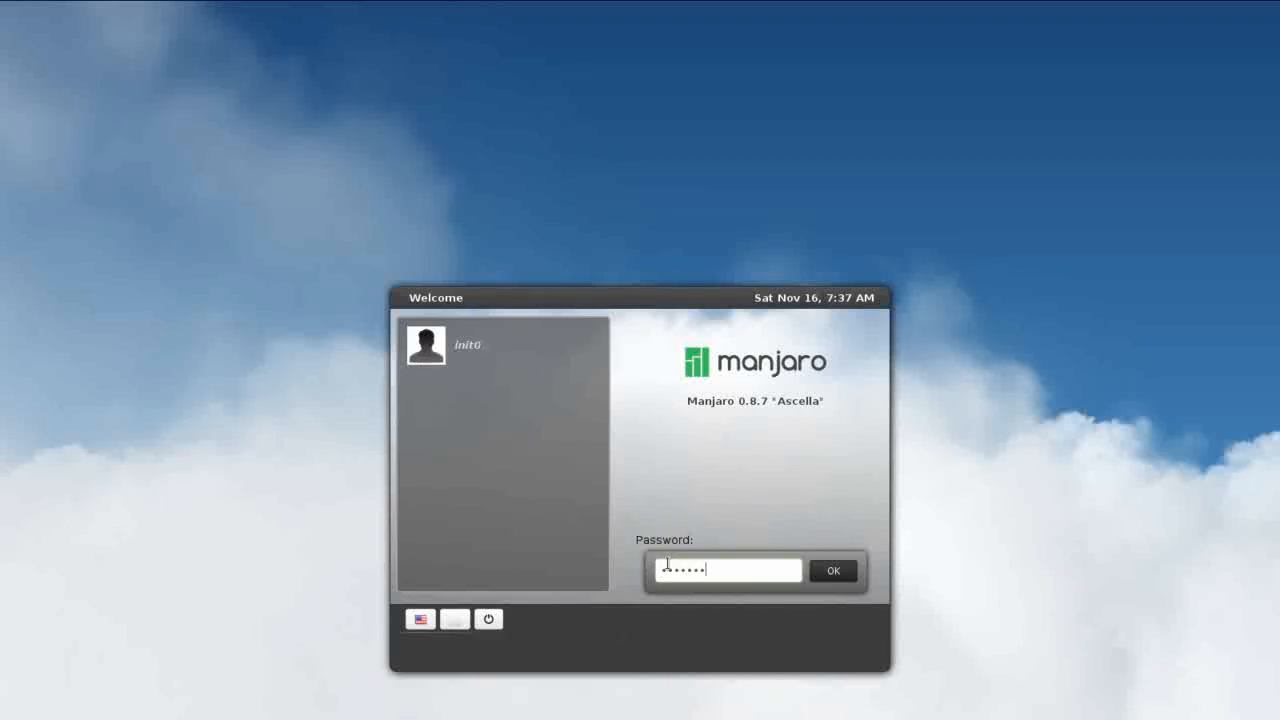
click(832, 570)
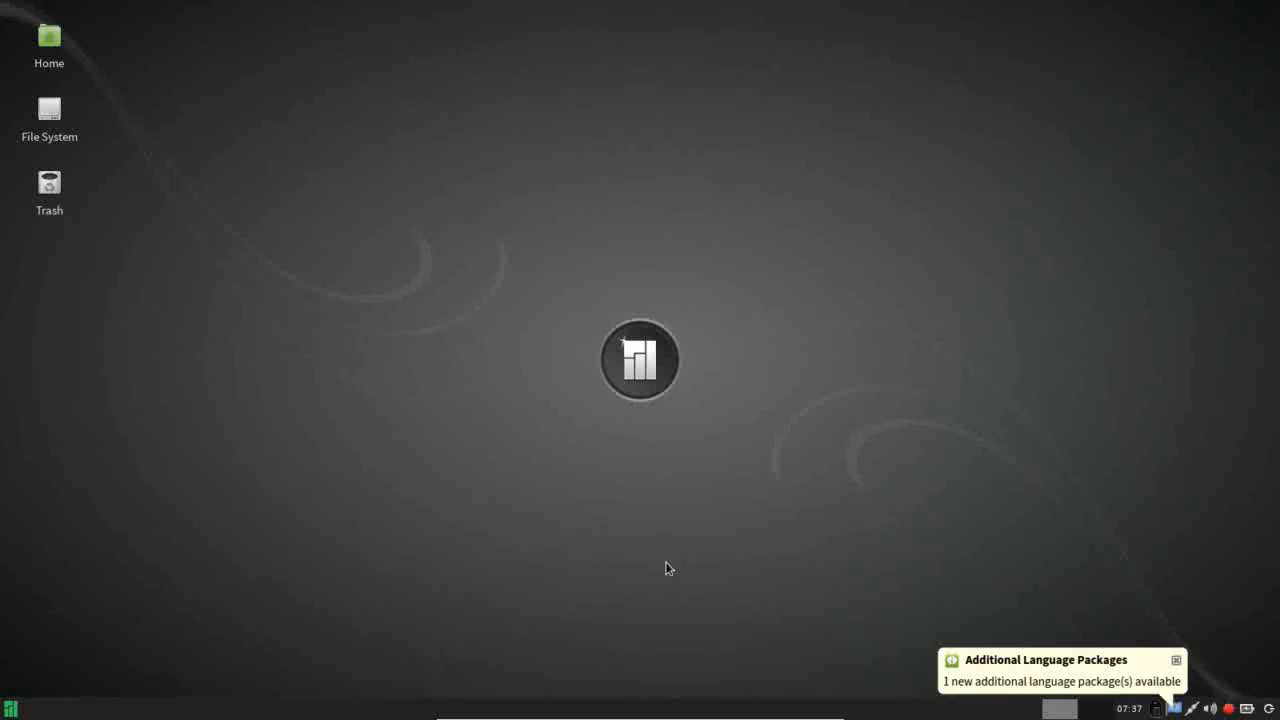
mouse_move(912, 384)
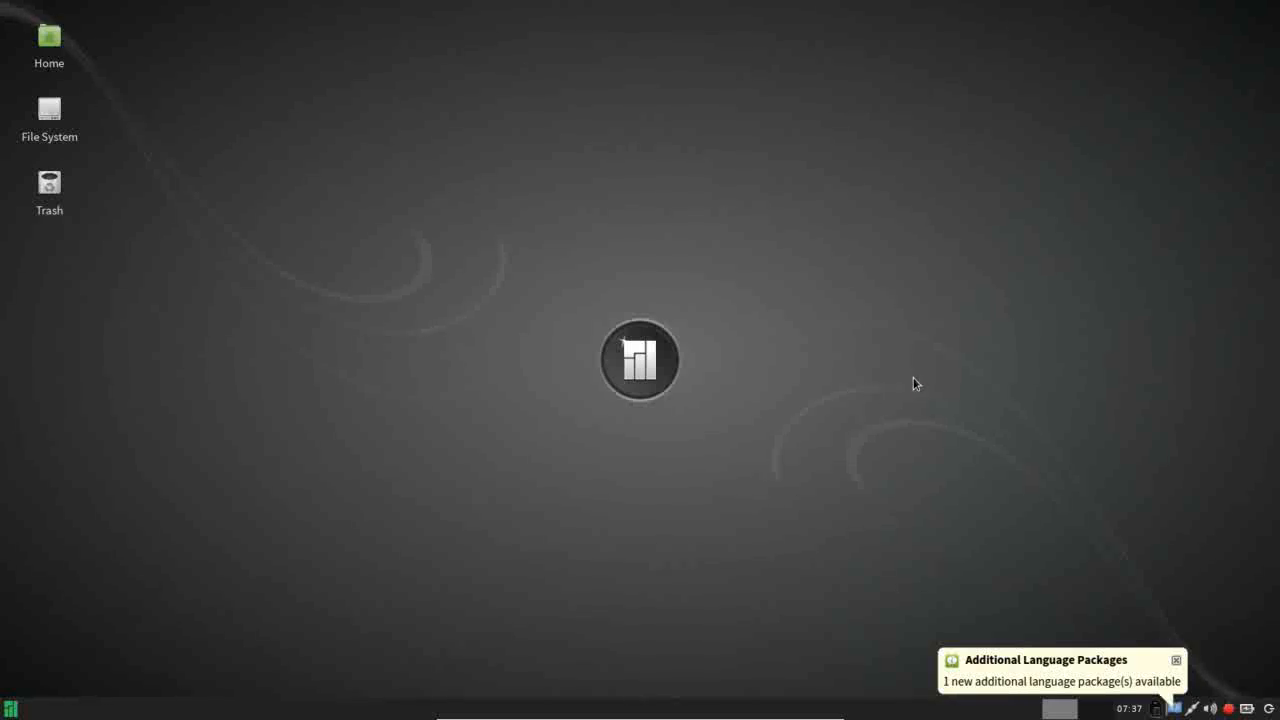
mouse_move(1008, 524)
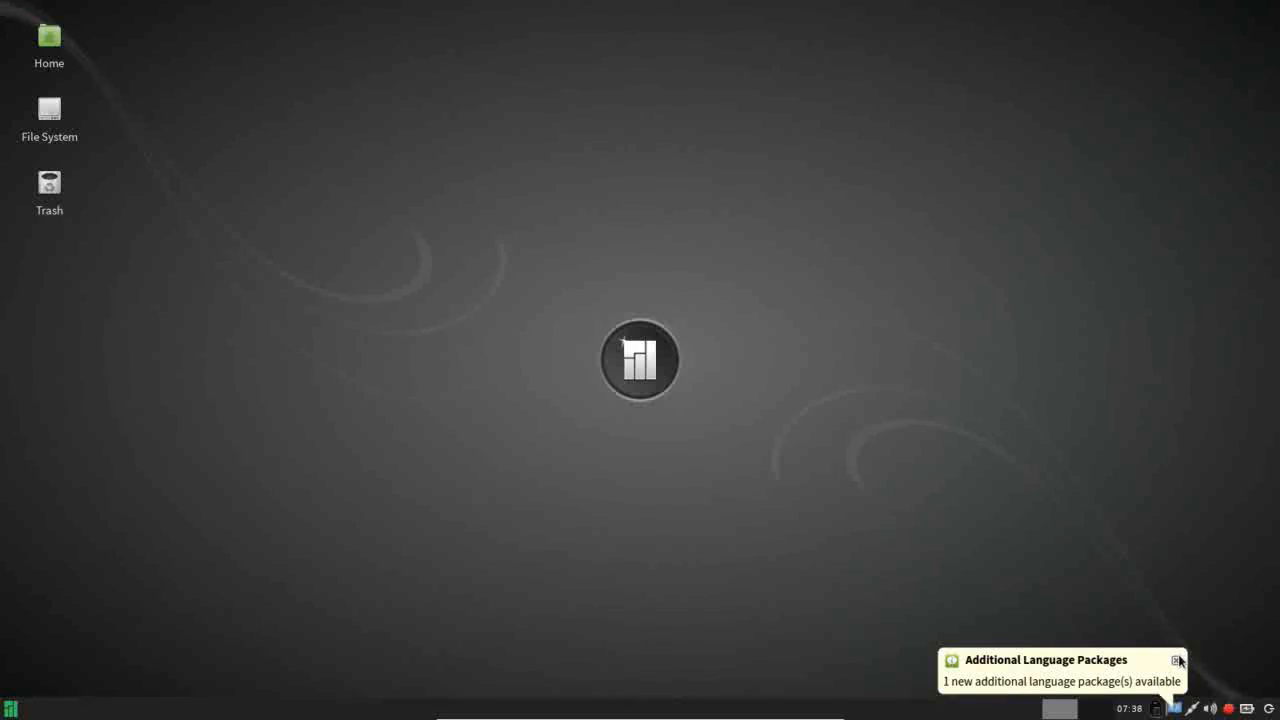
click(1176, 660)
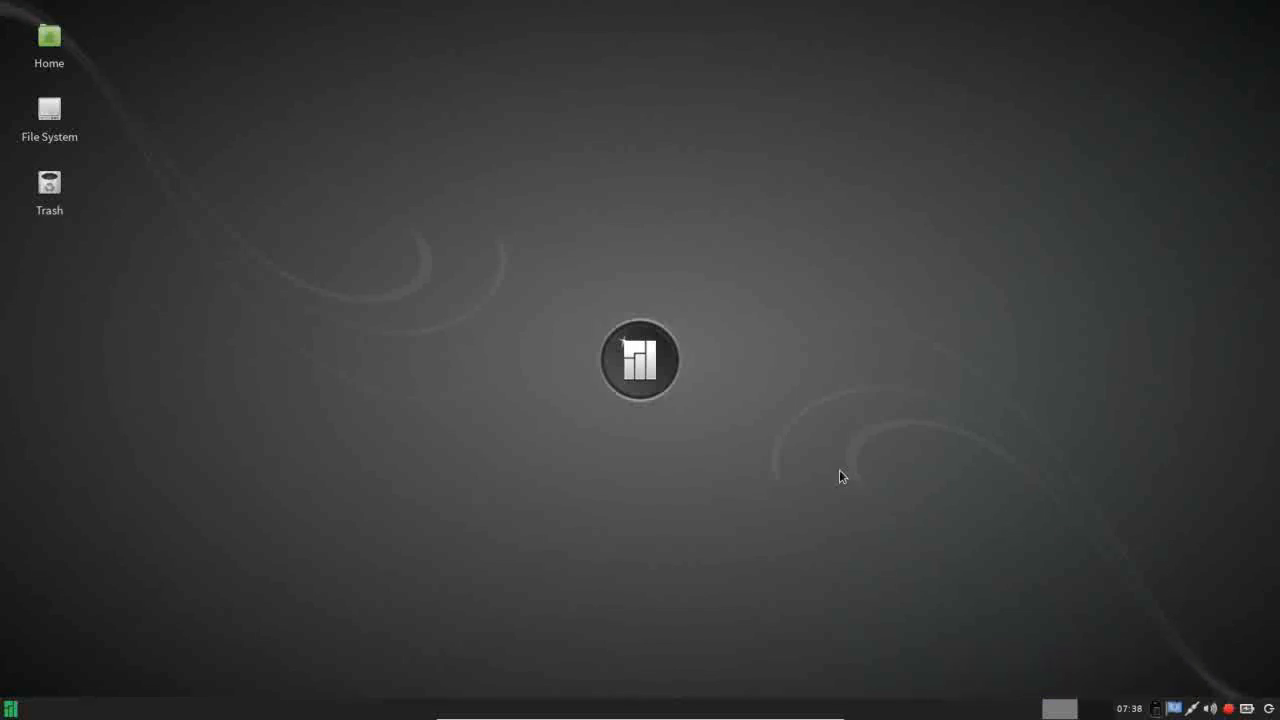
mouse_move(872, 292)
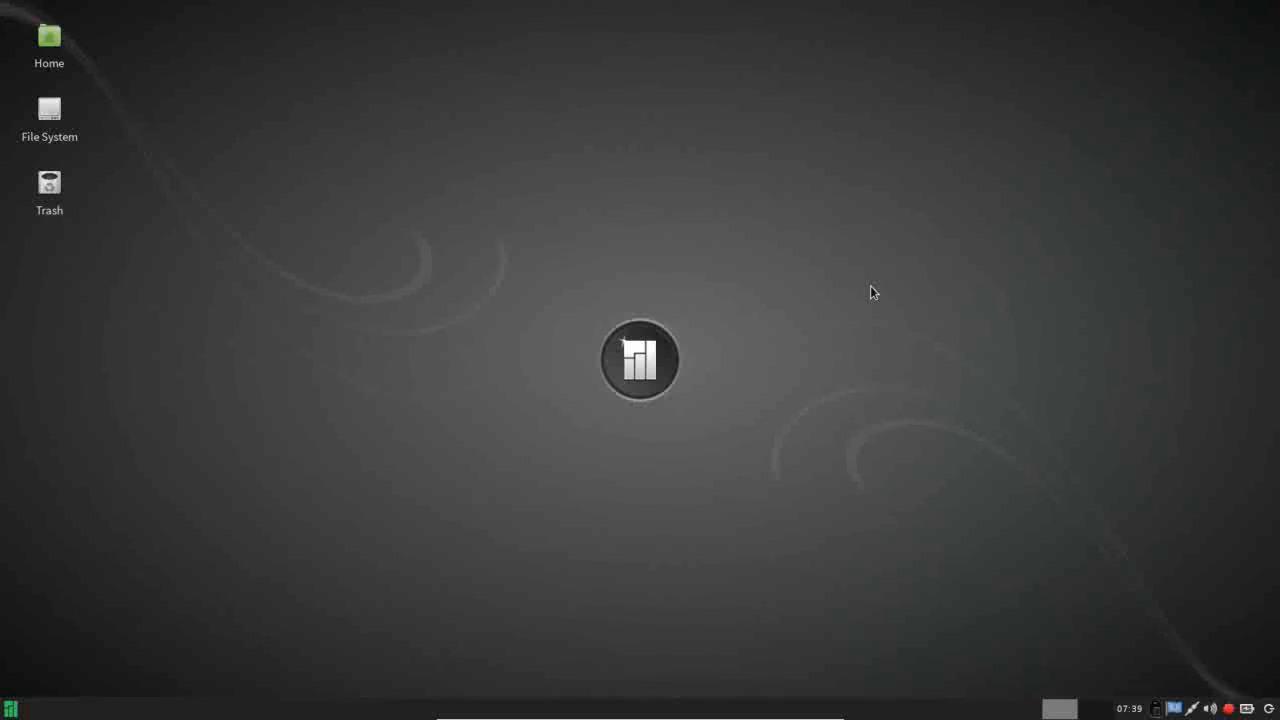
mouse_move(524, 436)
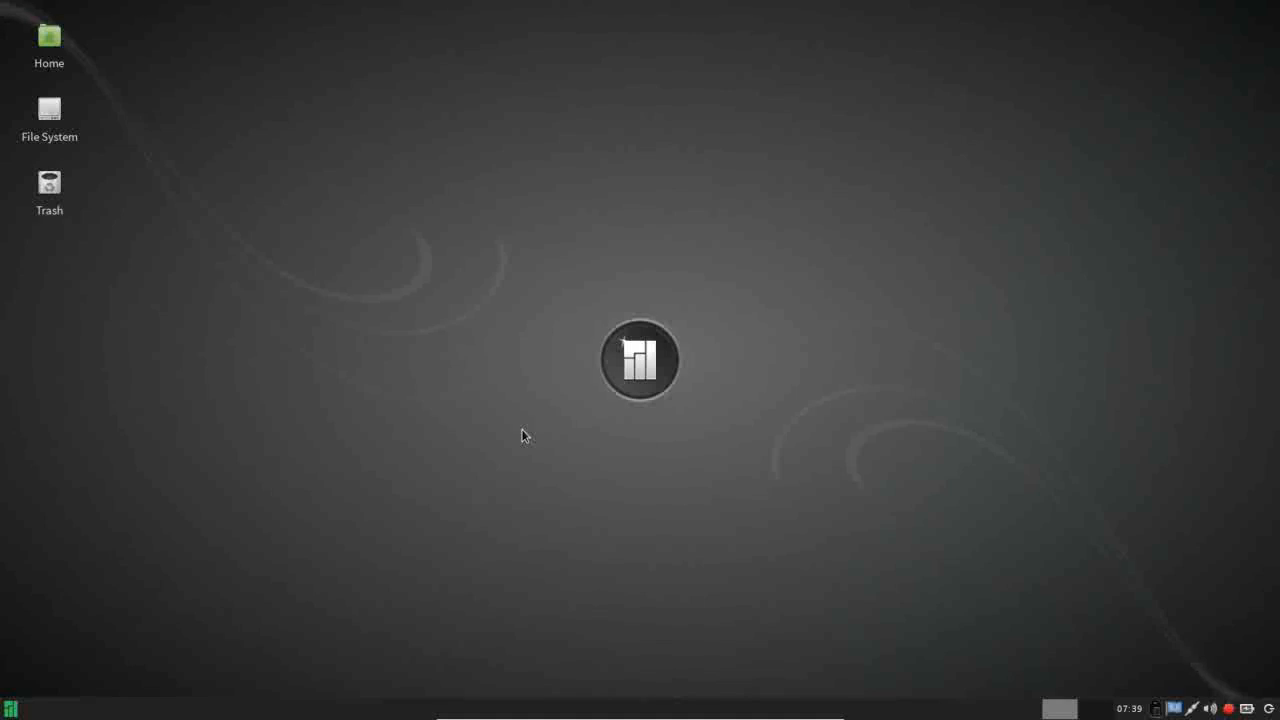
mouse_move(430, 450)
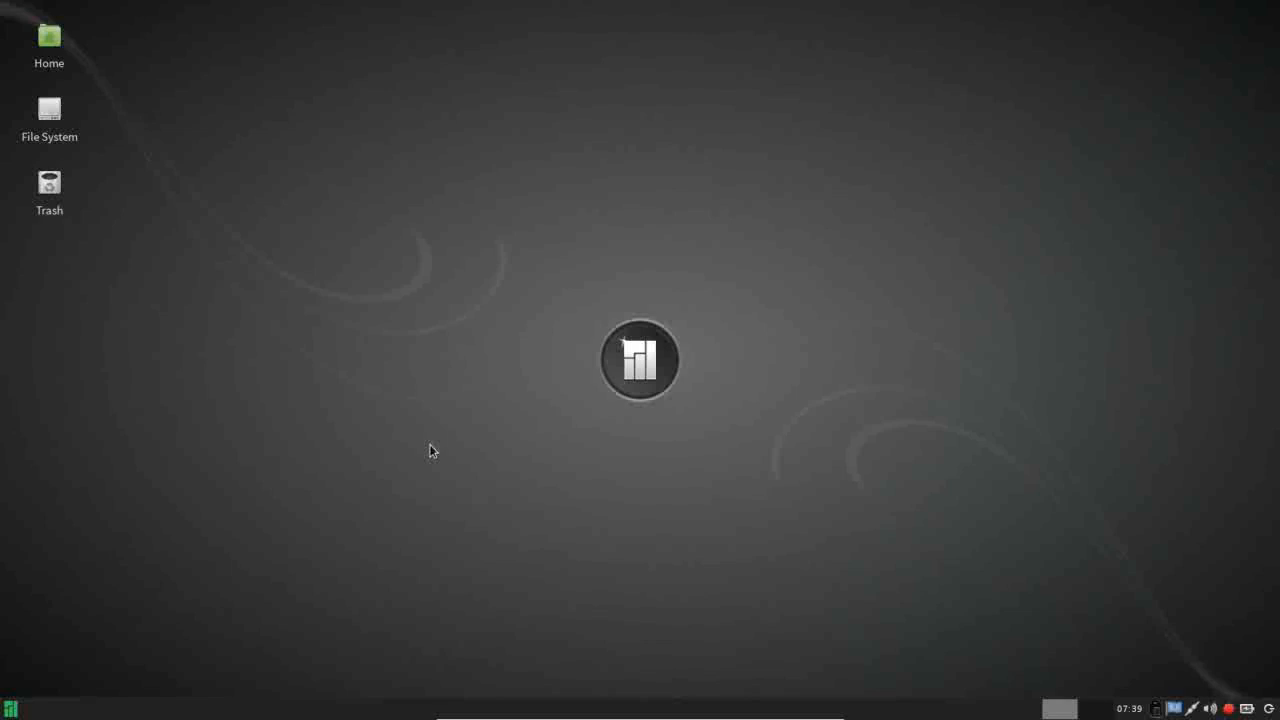
mouse_move(200, 536)
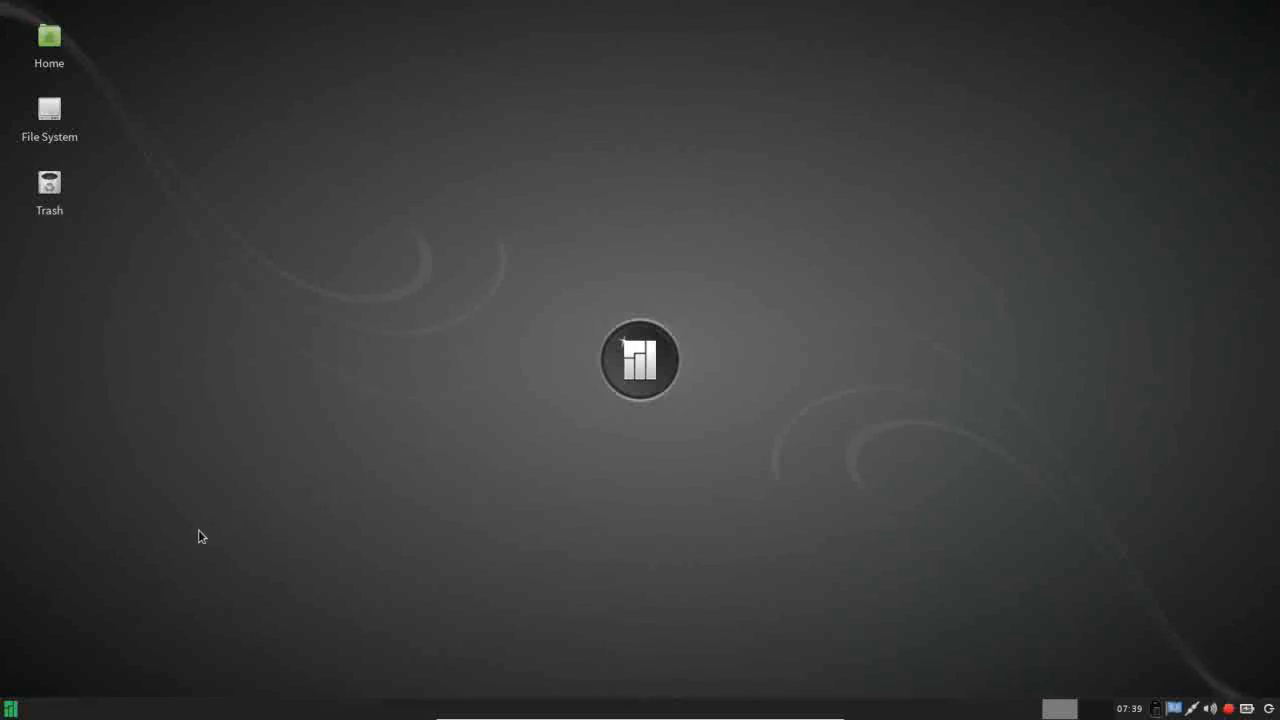
mouse_move(196, 536)
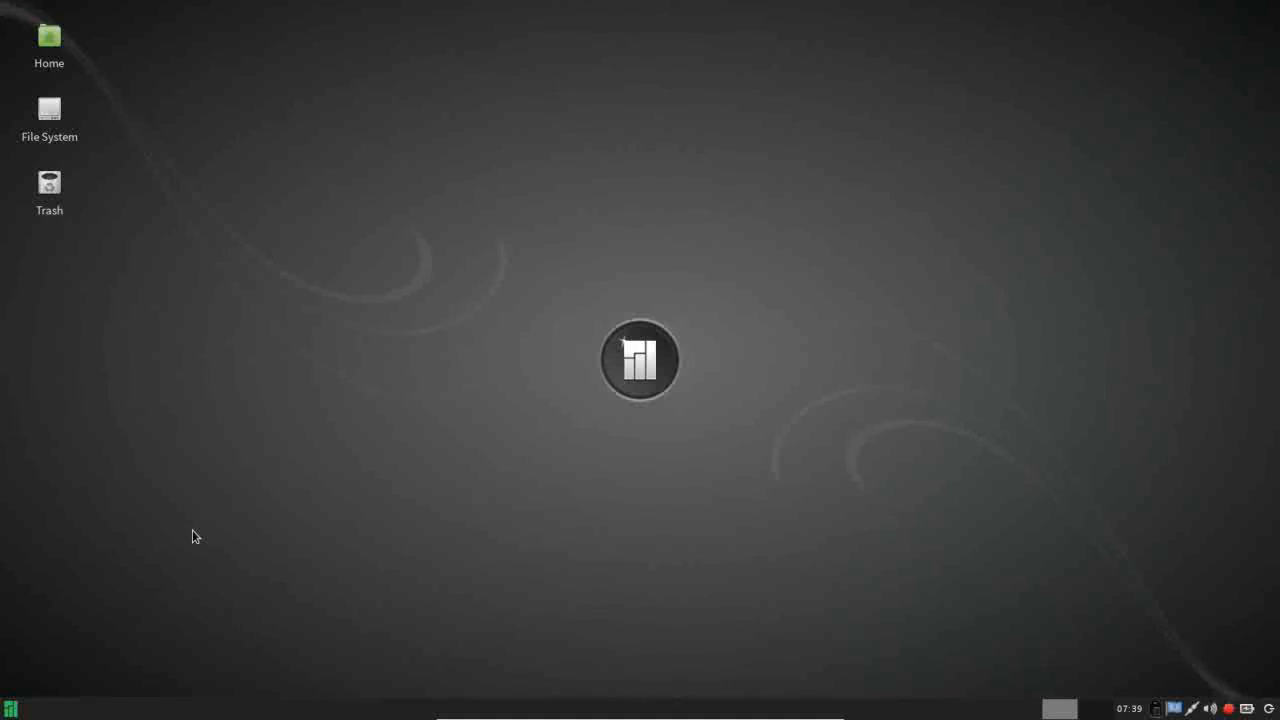
mouse_move(152, 496)
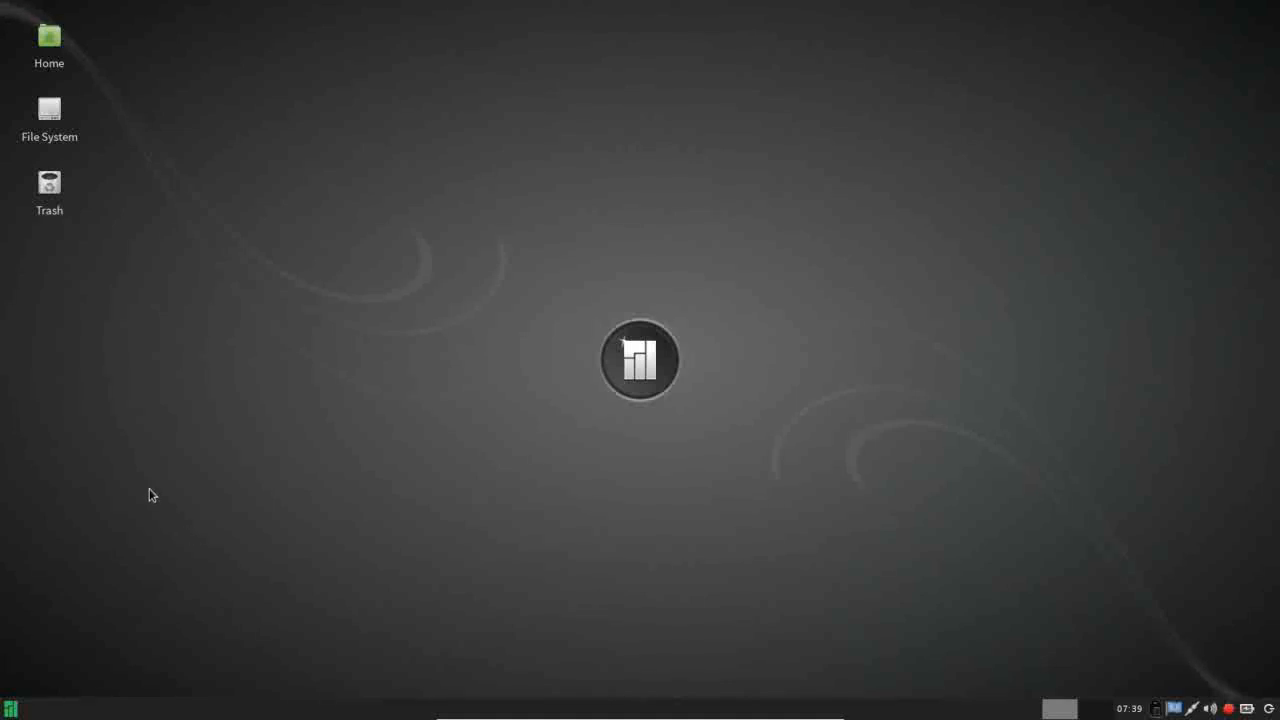
mouse_move(408, 394)
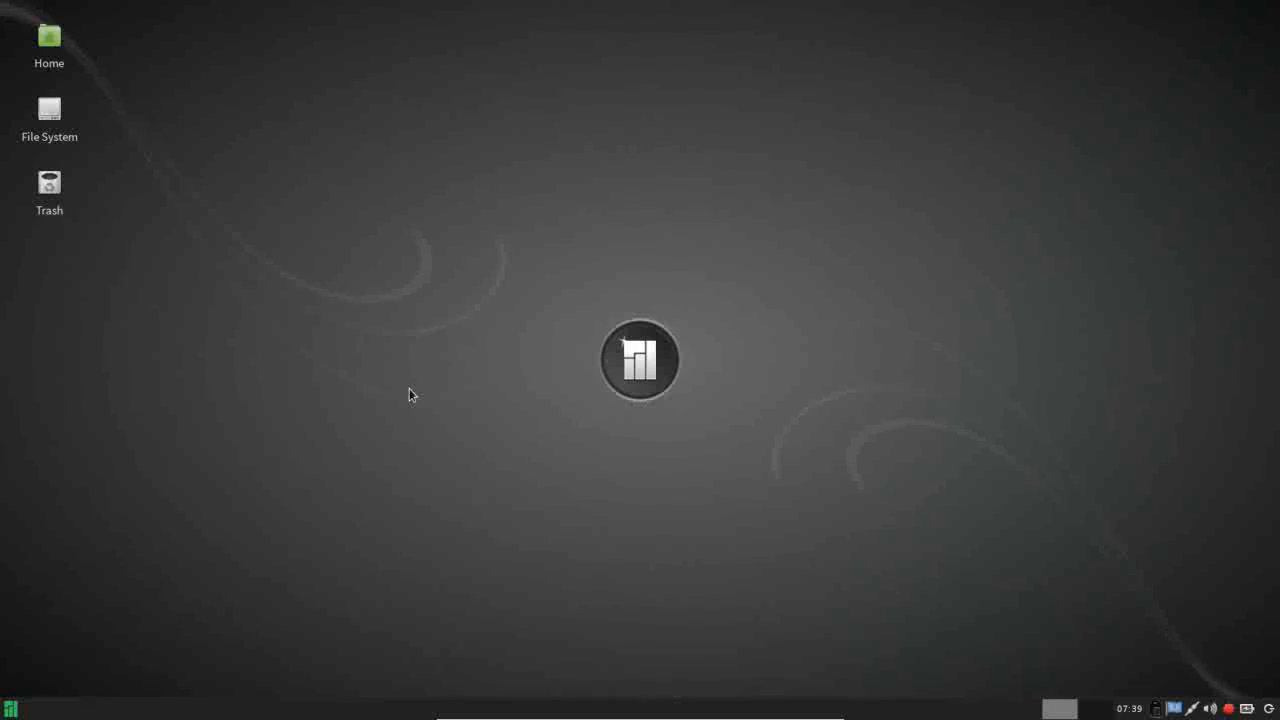
mouse_move(320, 448)
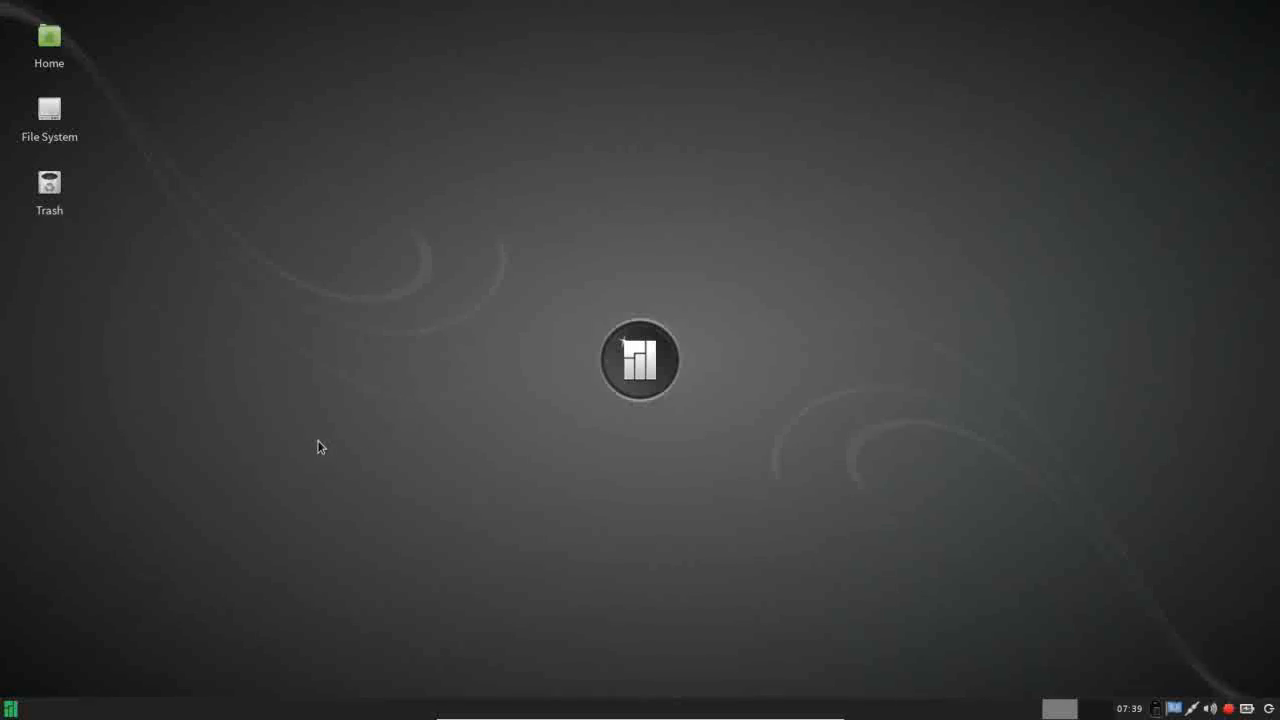
mouse_move(768, 384)
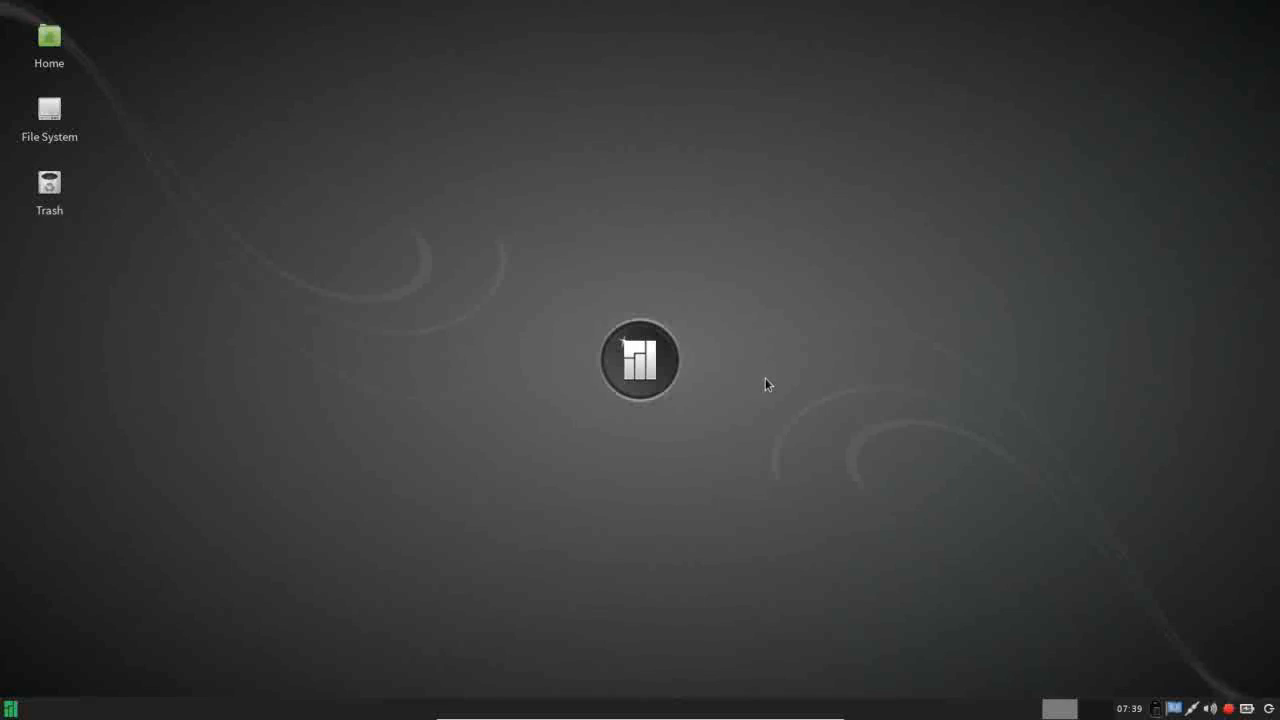
mouse_move(784, 402)
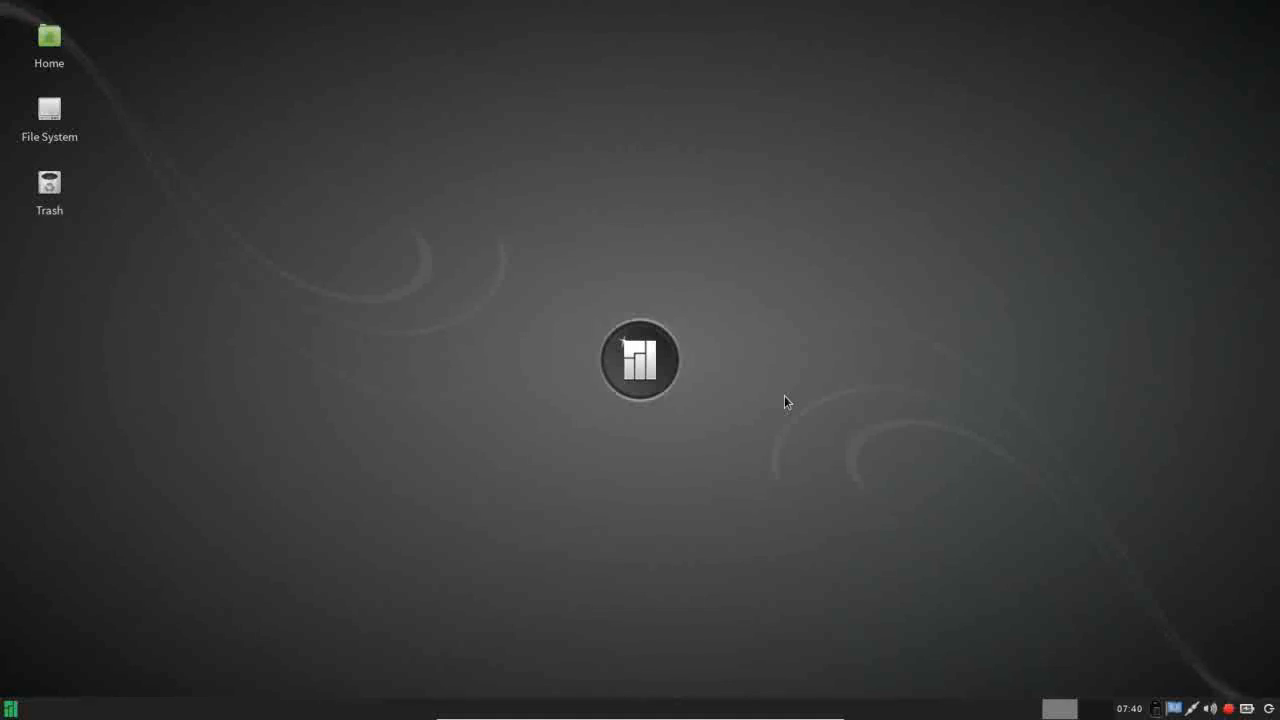
mouse_move(780, 440)
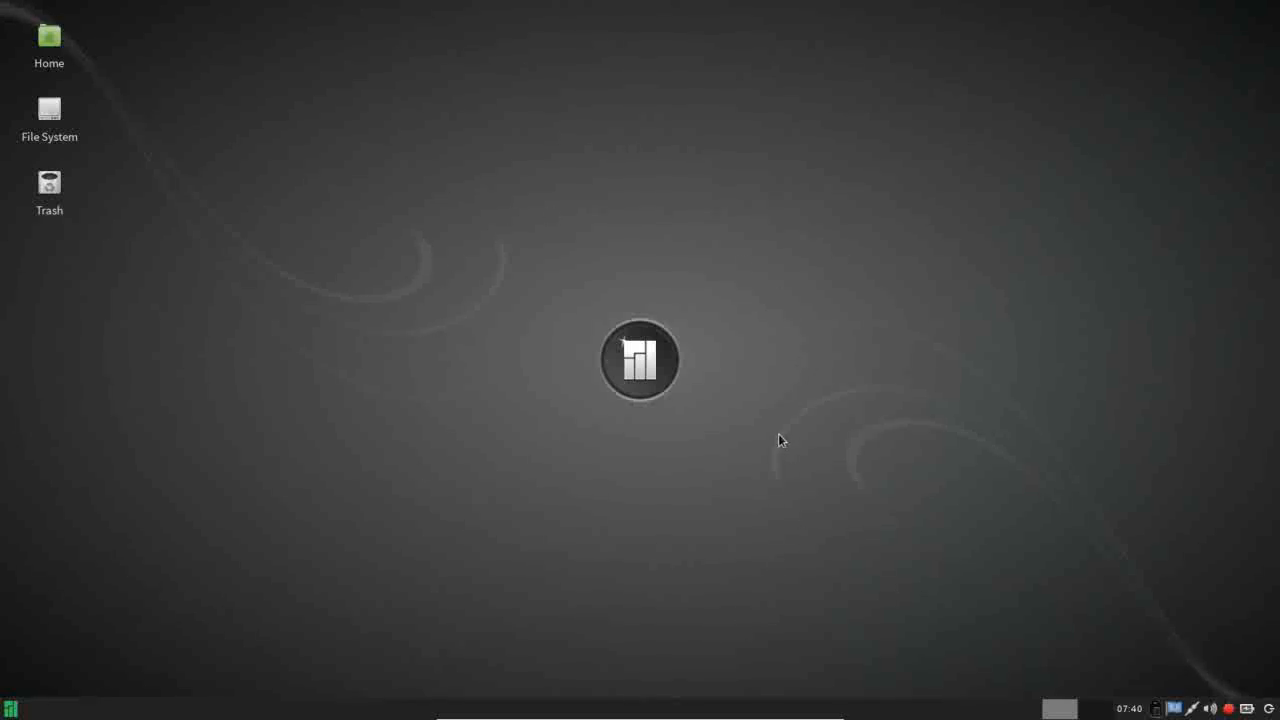
mouse_move(452, 212)
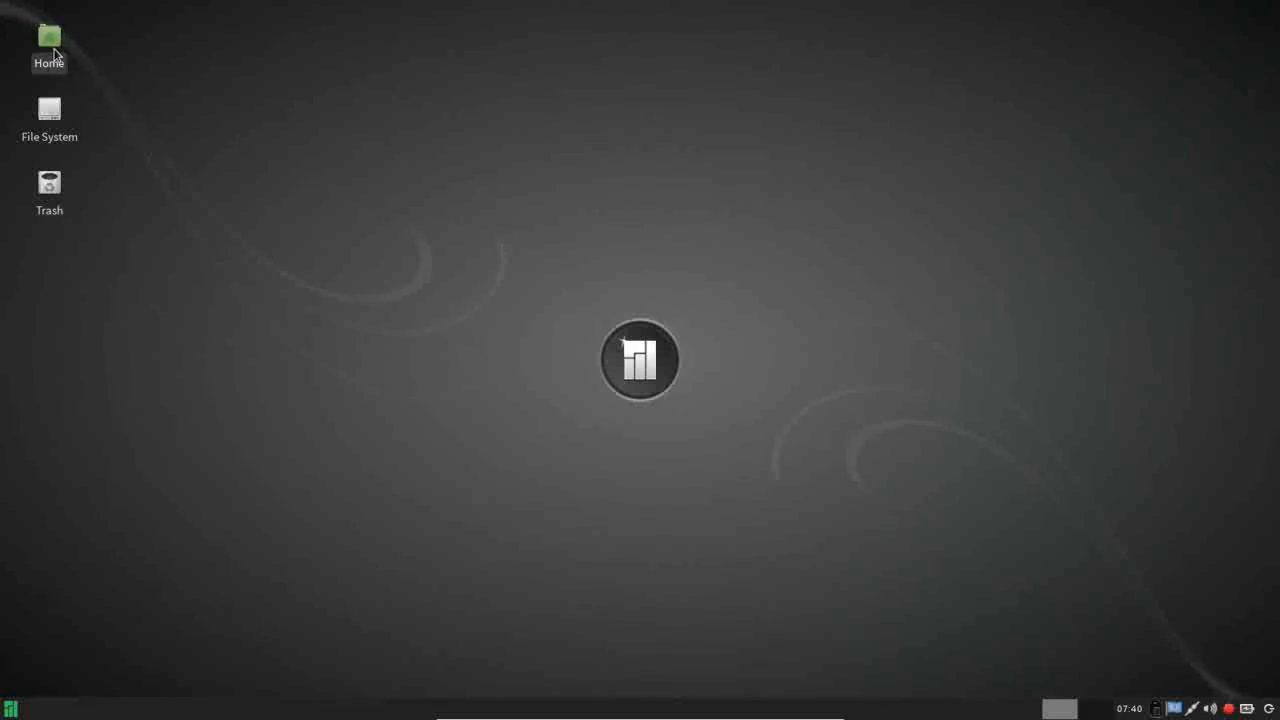
mouse_move(50, 120)
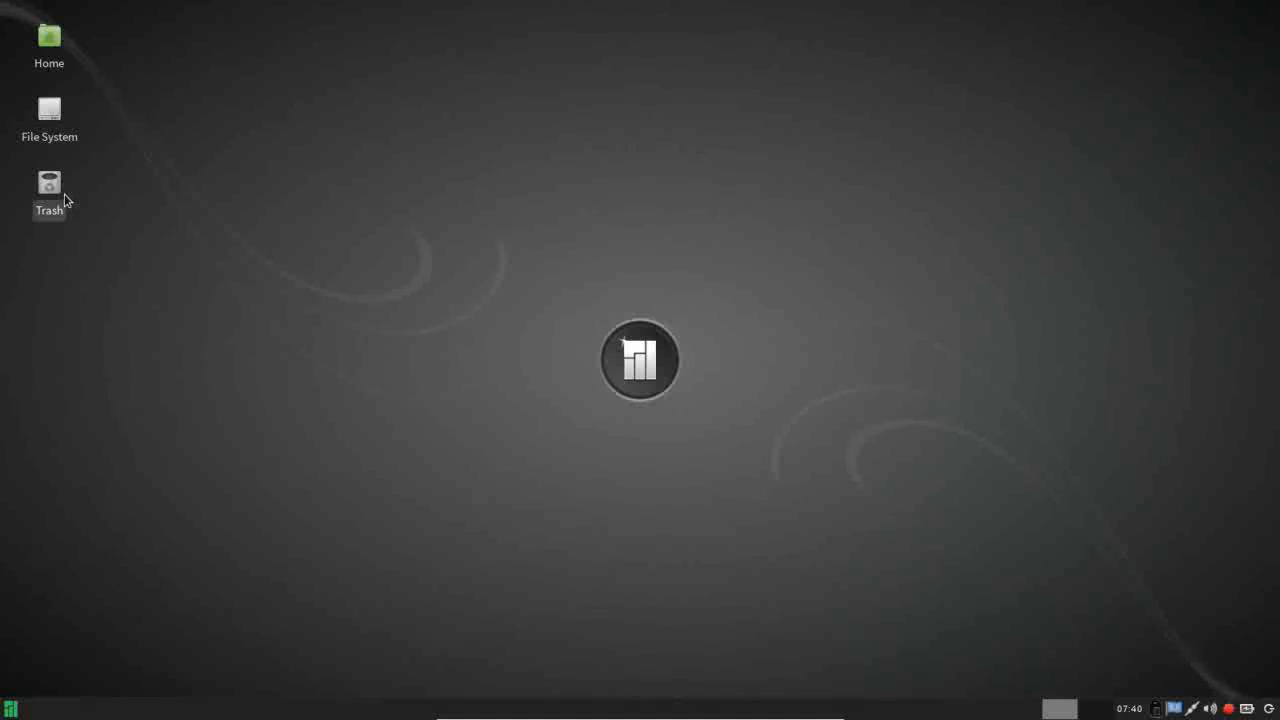
mouse_move(280, 620)
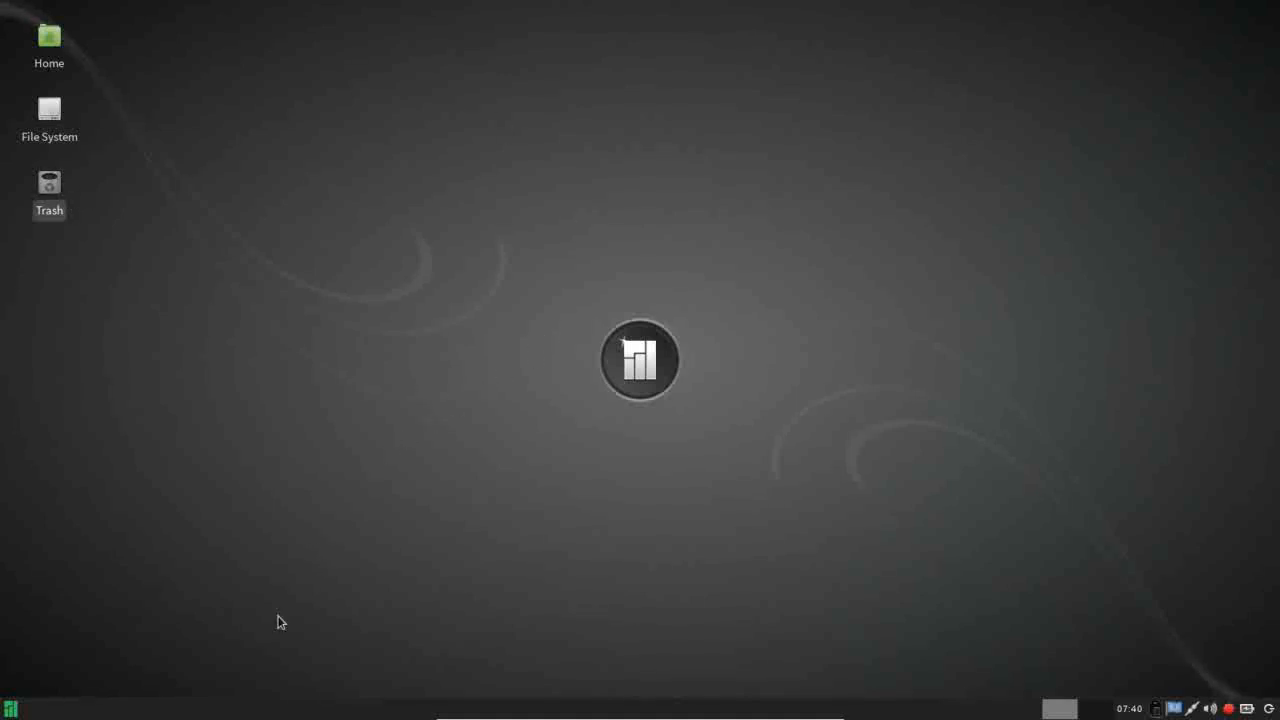
mouse_move(558, 696)
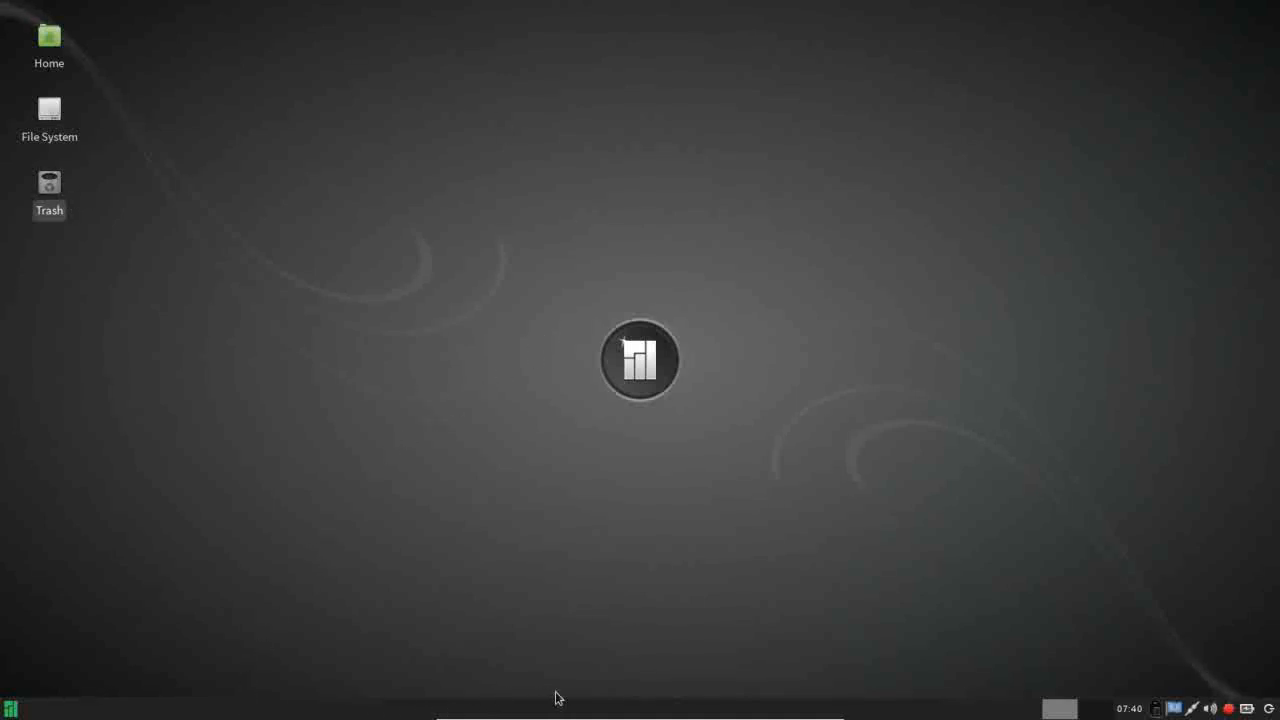
mouse_move(1276, 512)
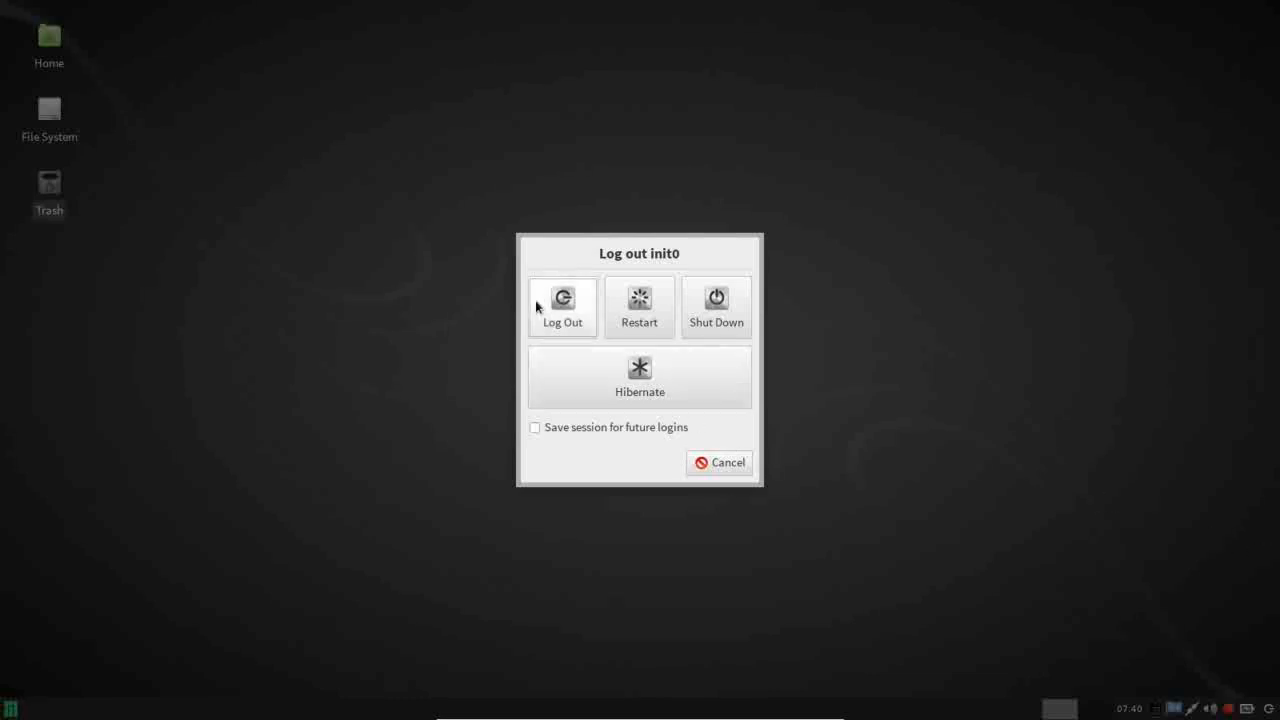
mouse_move(720, 462)
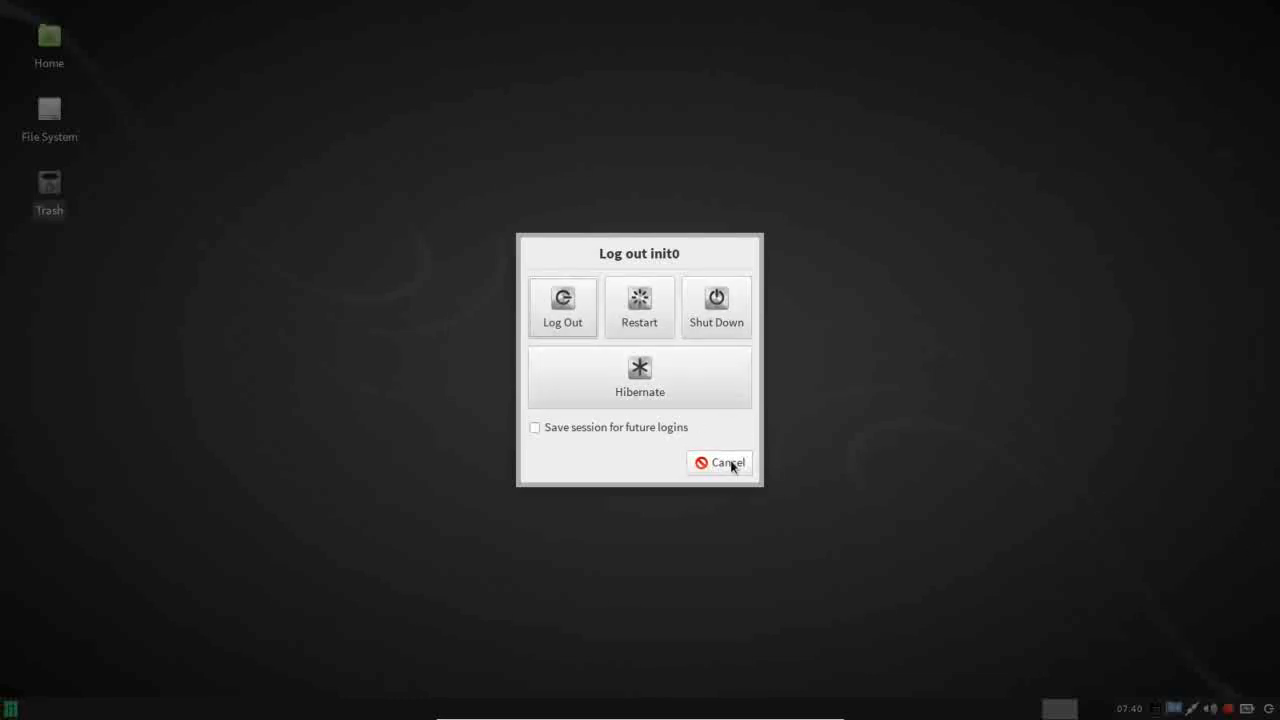
click(720, 462)
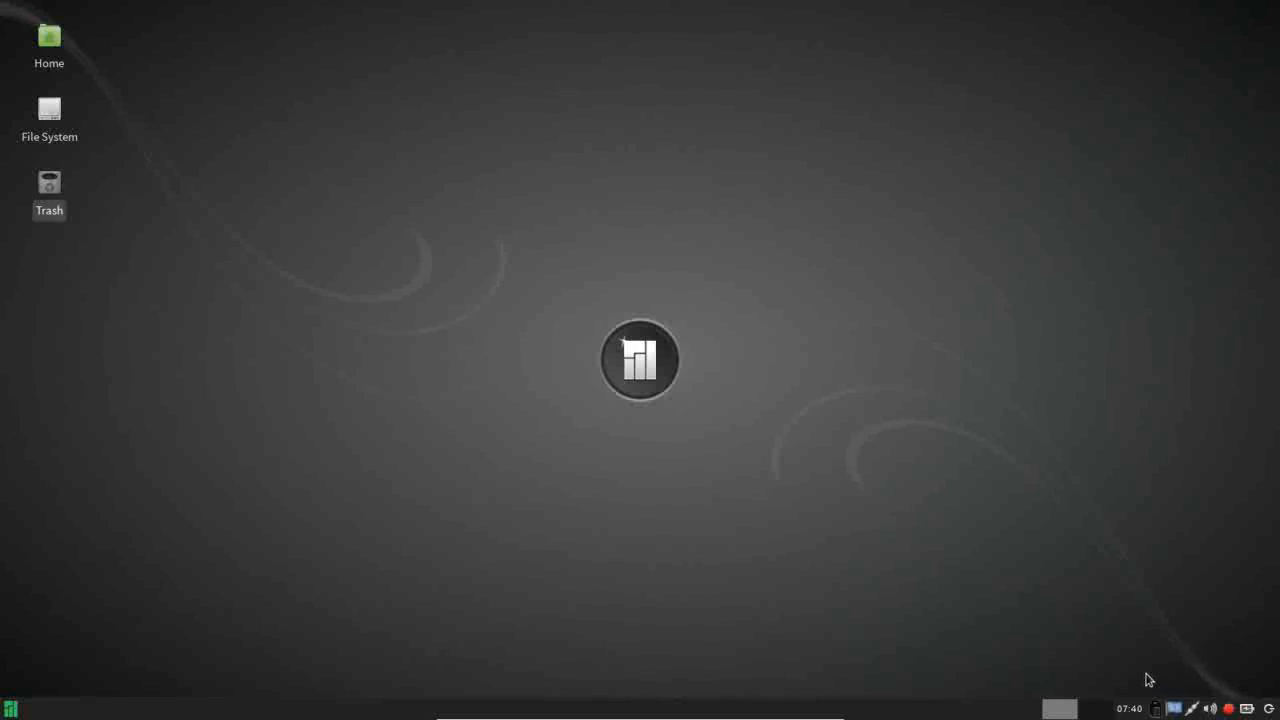
click(1128, 708)
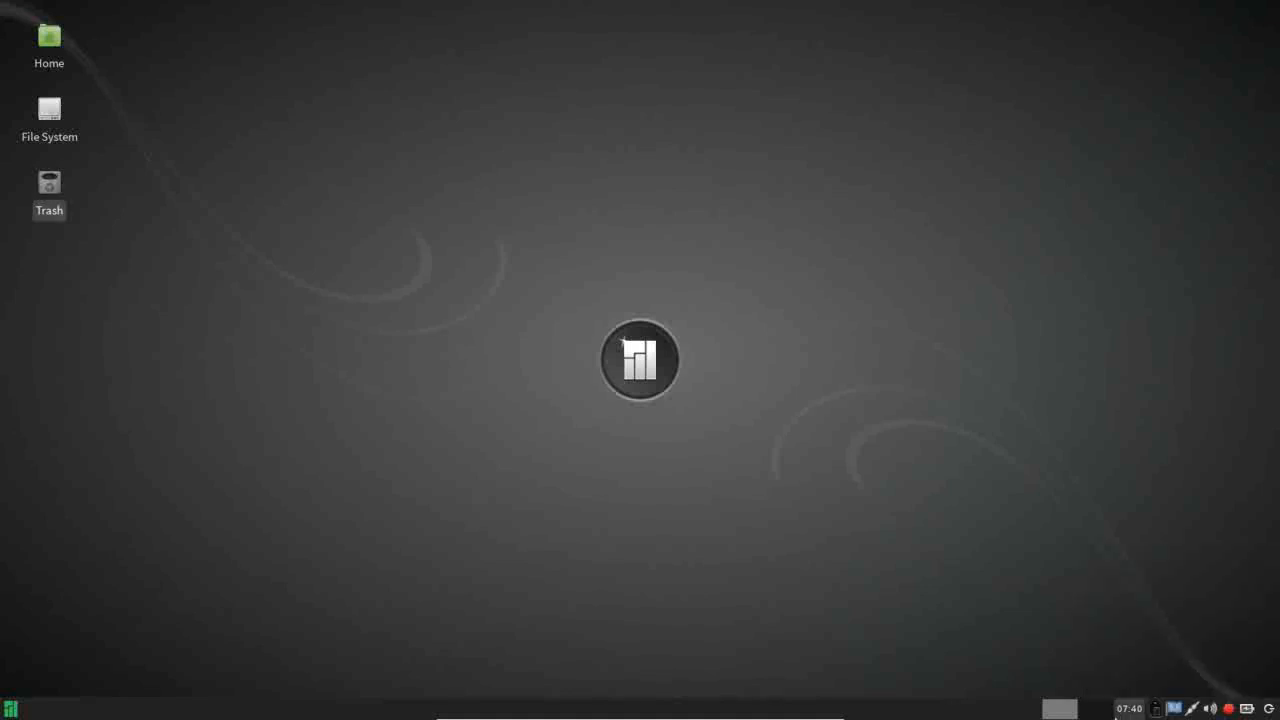
mouse_move(1100, 710)
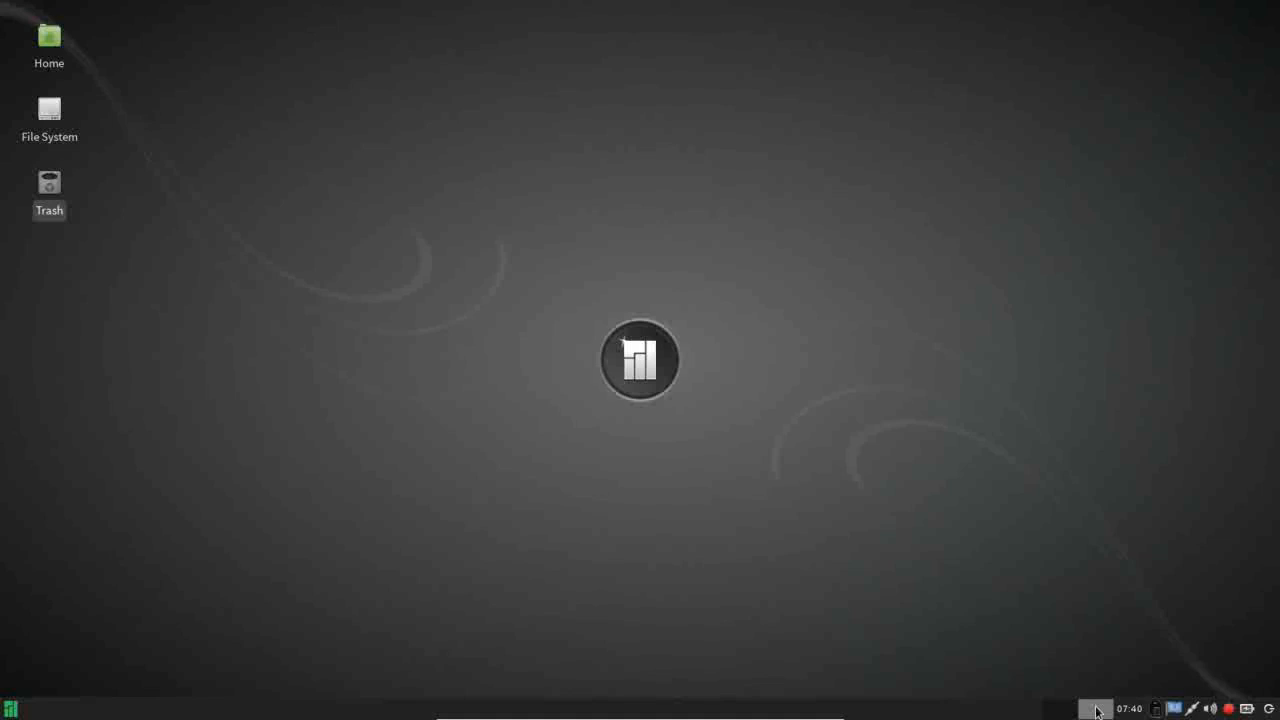
mouse_move(1060, 712)
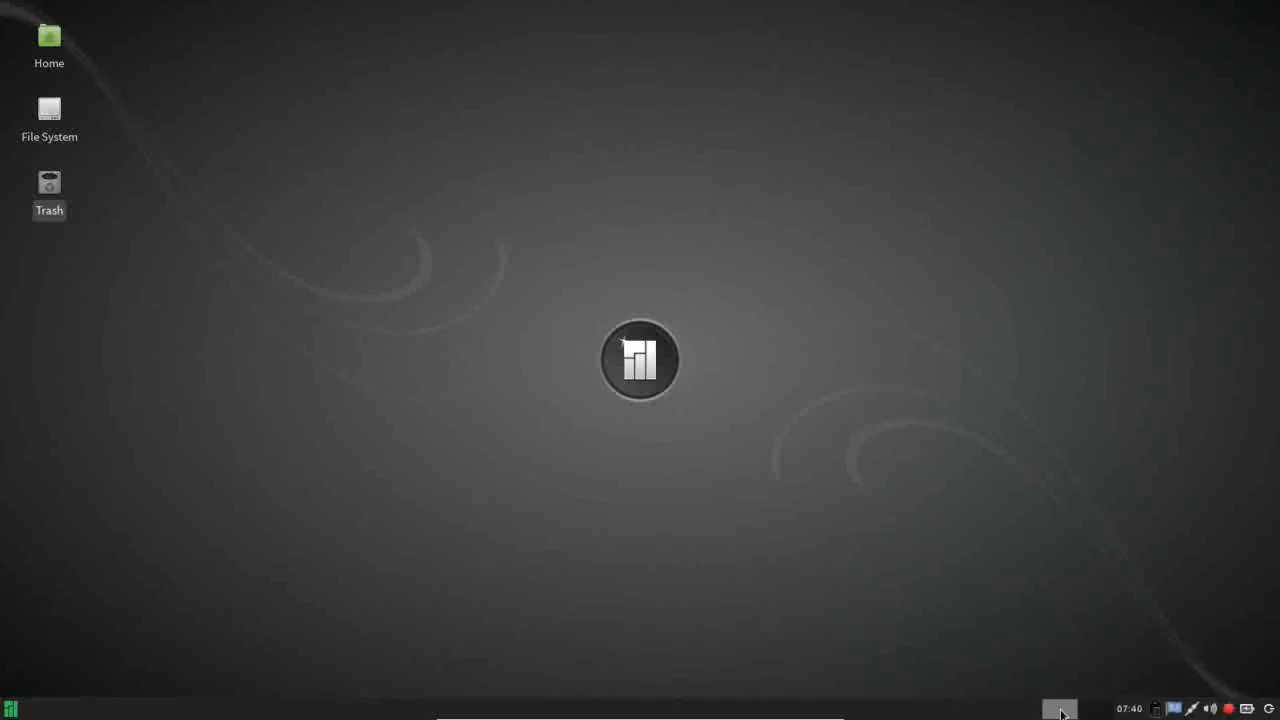
mouse_move(432, 622)
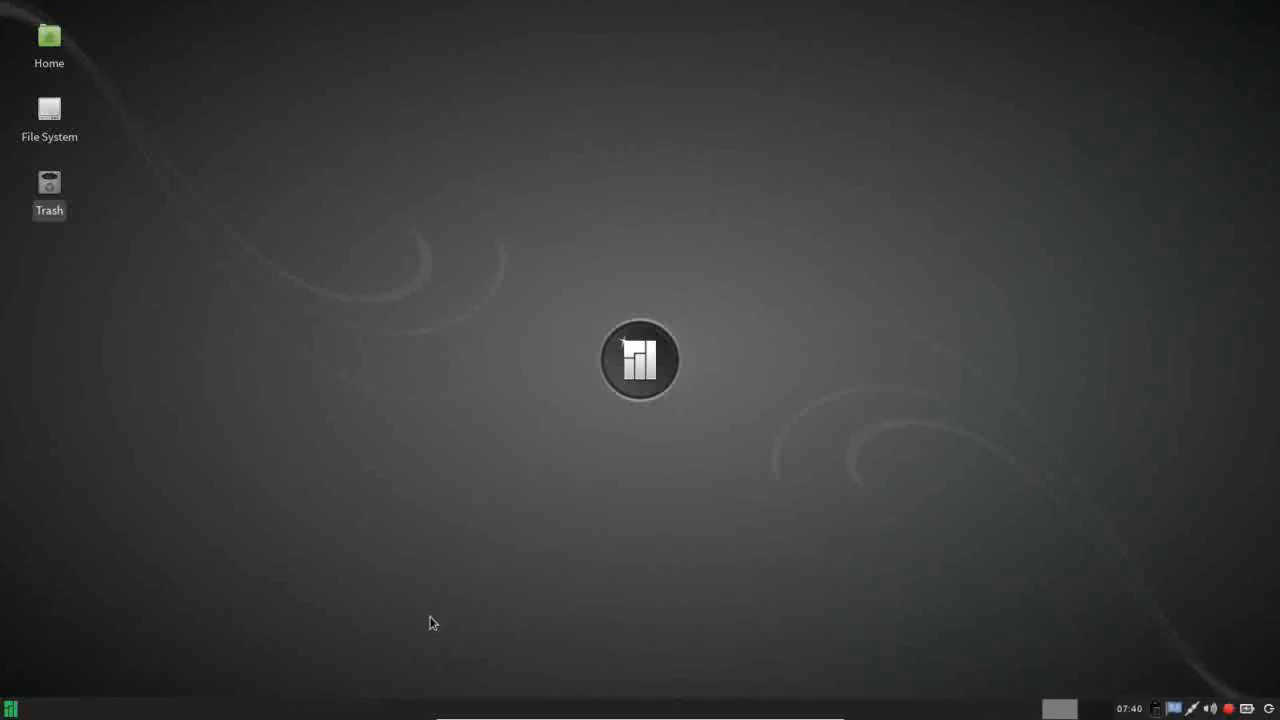
right_click(590, 204)
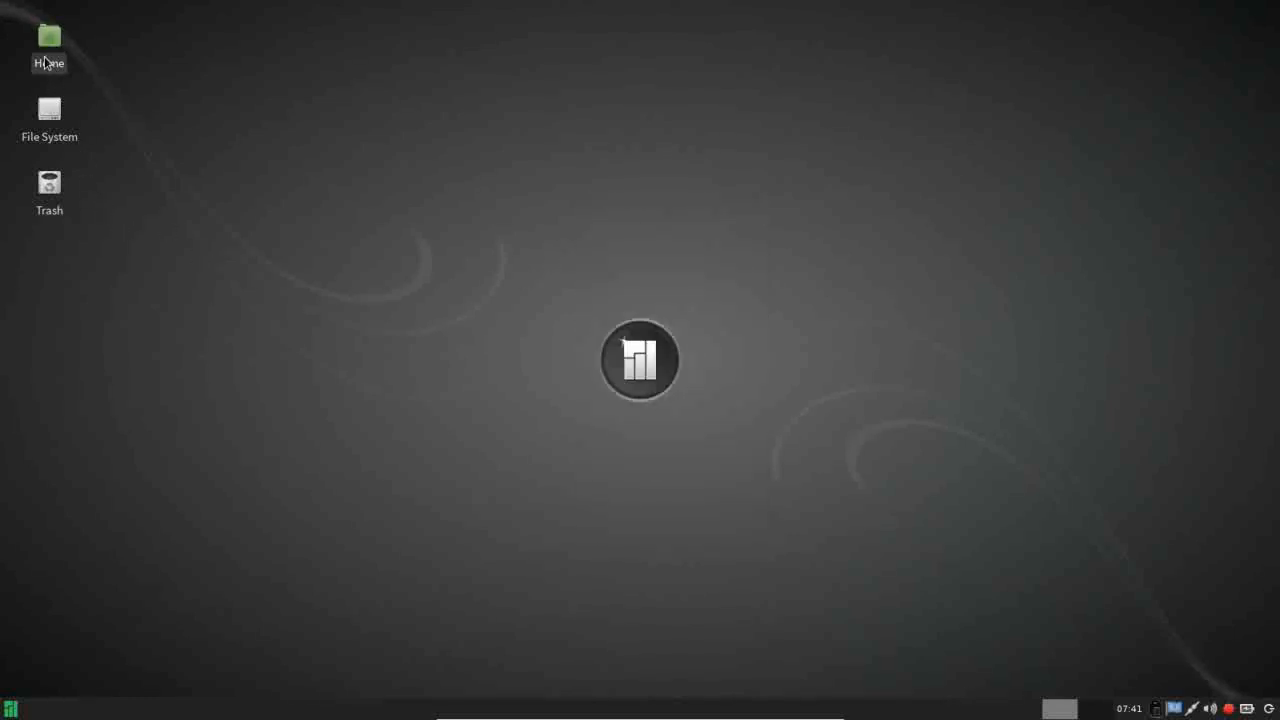
double_click(48, 36)
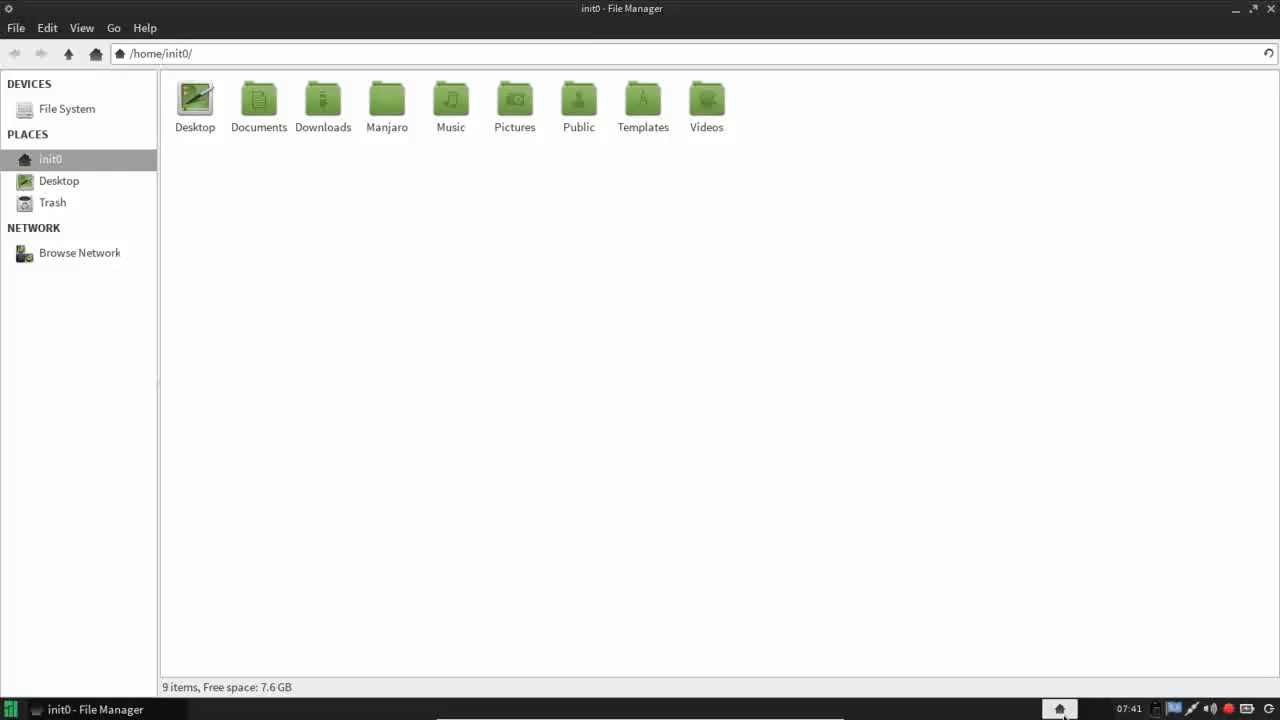
mouse_move(320, 282)
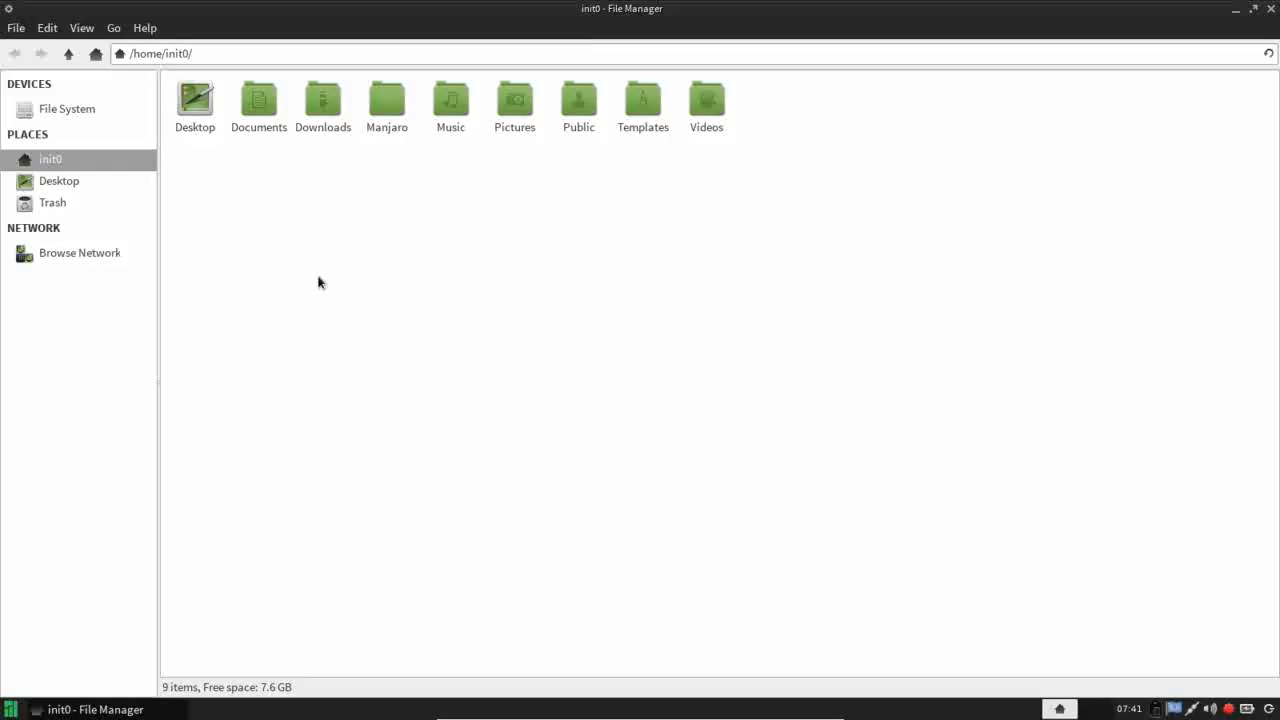
mouse_move(144, 28)
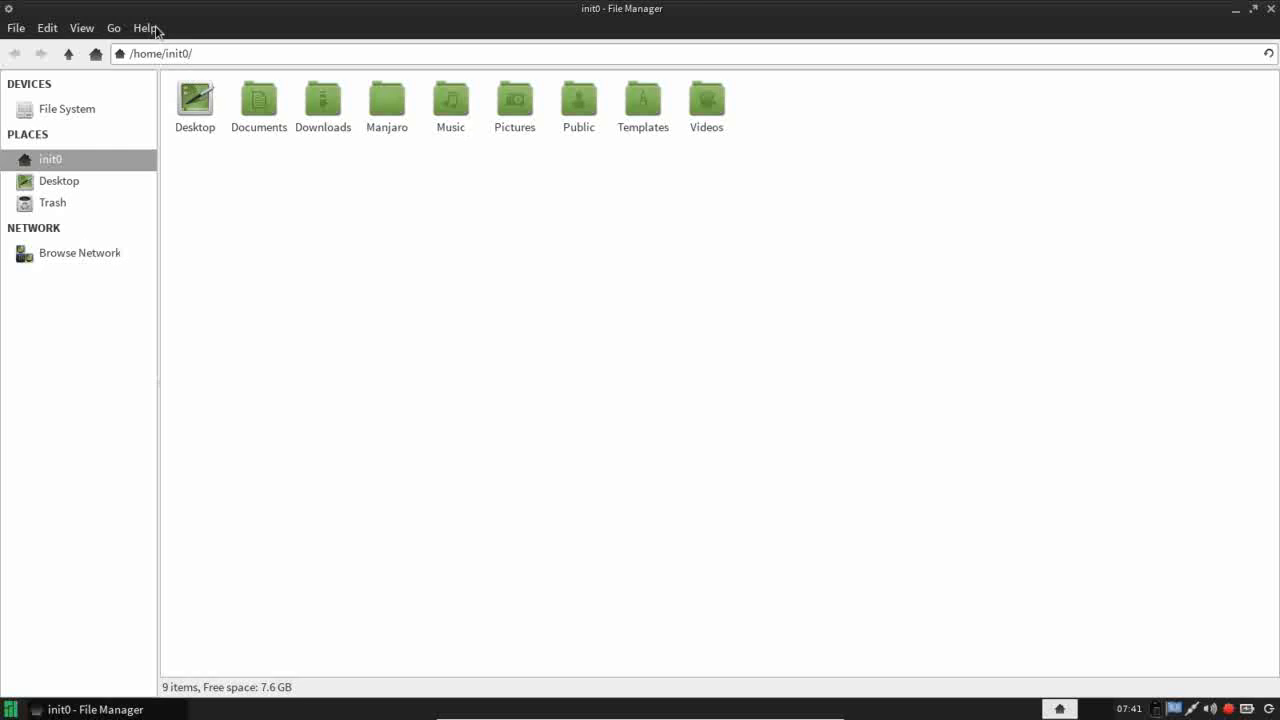
click(144, 28)
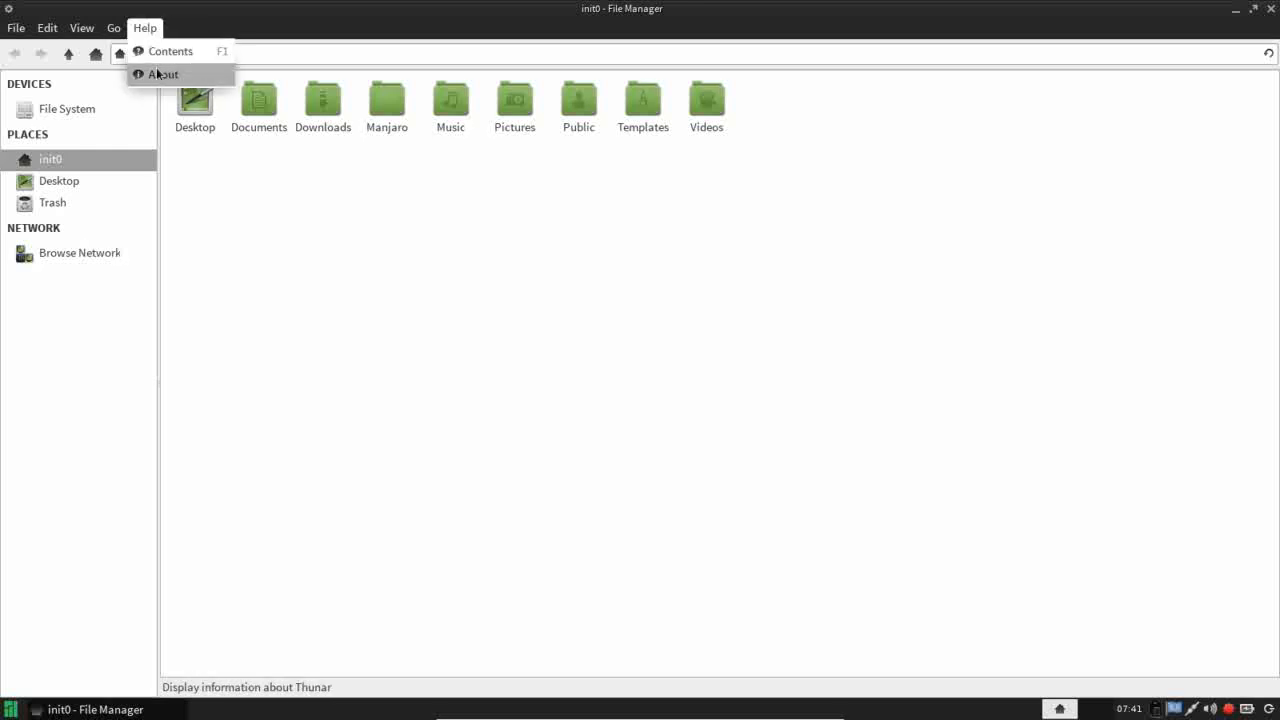
click(164, 74)
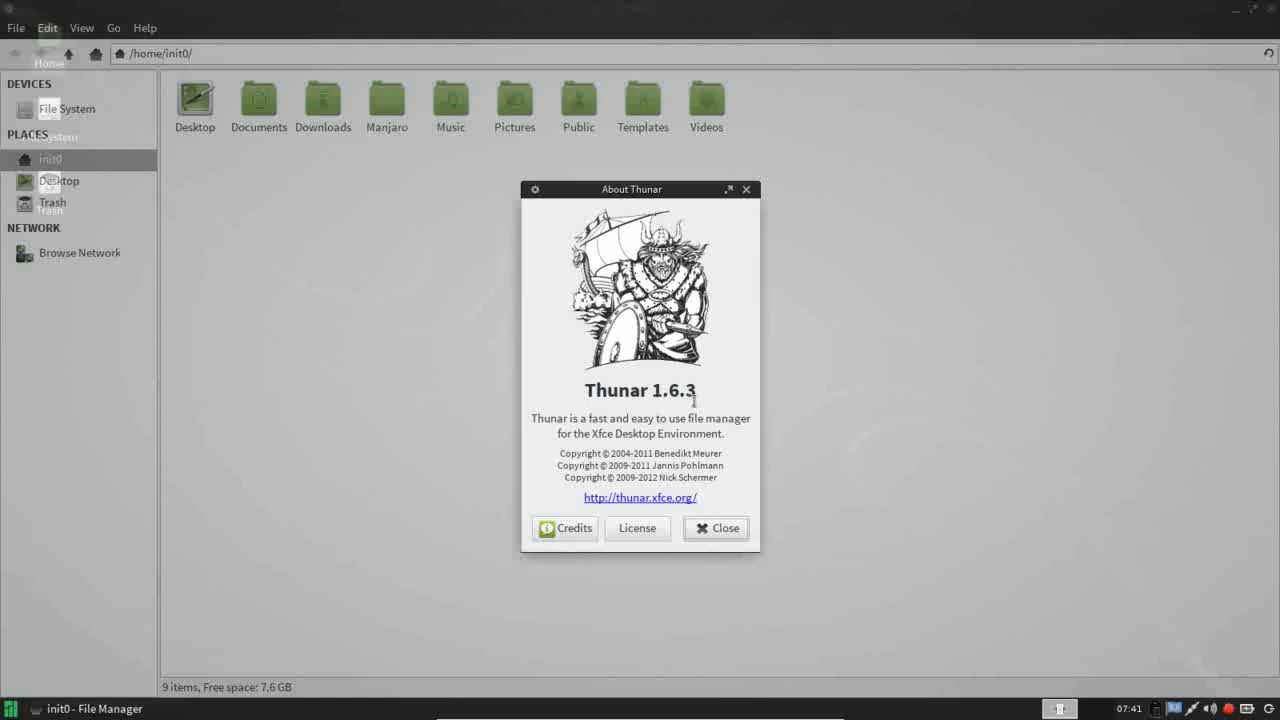
click(716, 528)
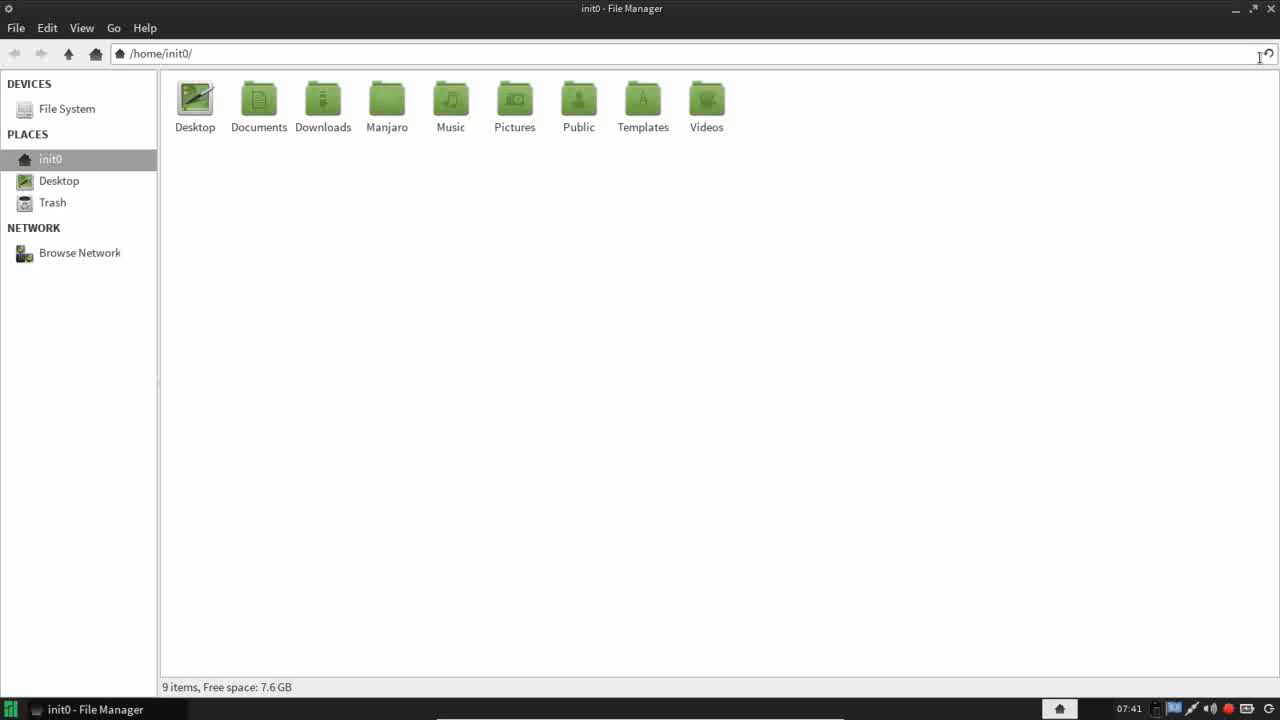
click(1272, 8)
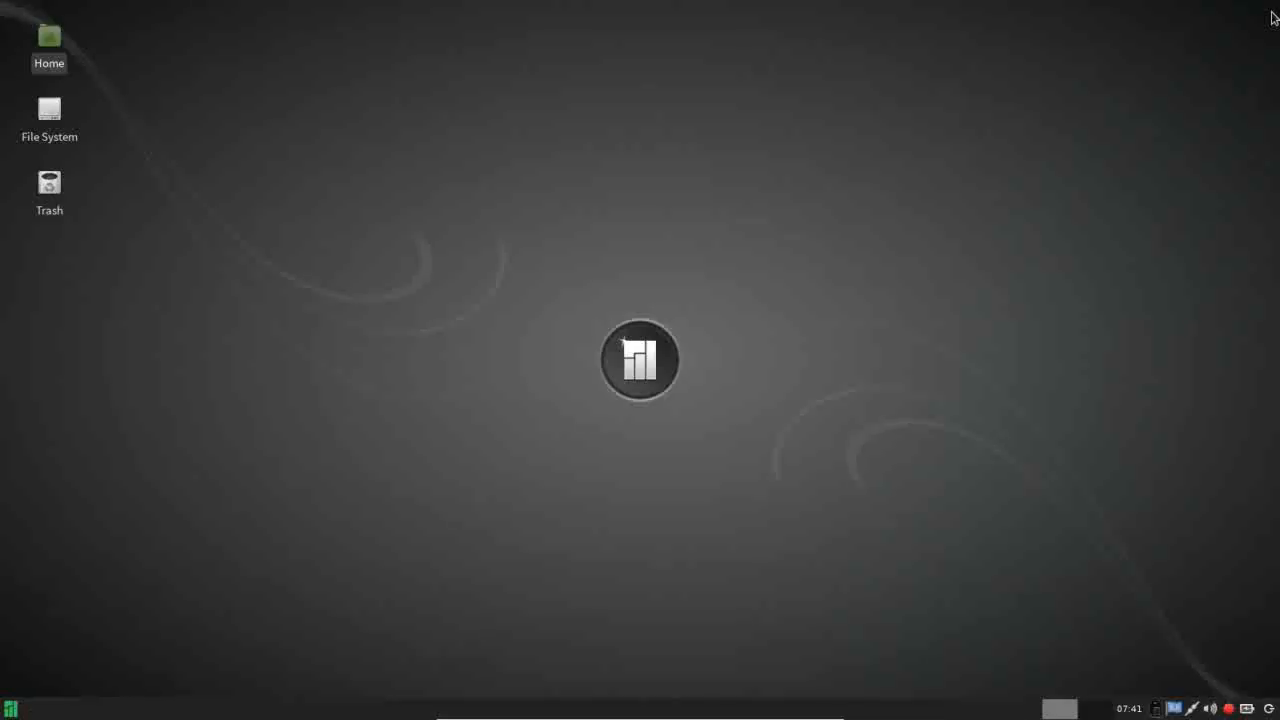
mouse_move(612, 618)
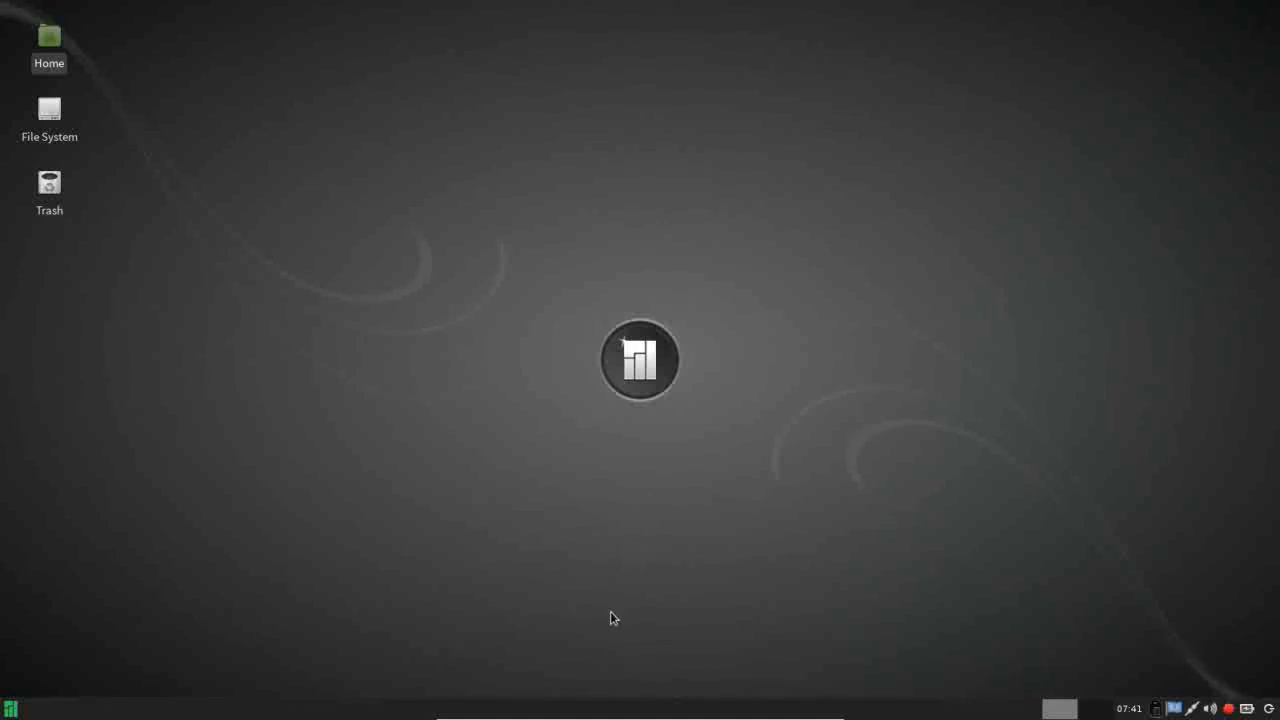
mouse_move(372, 692)
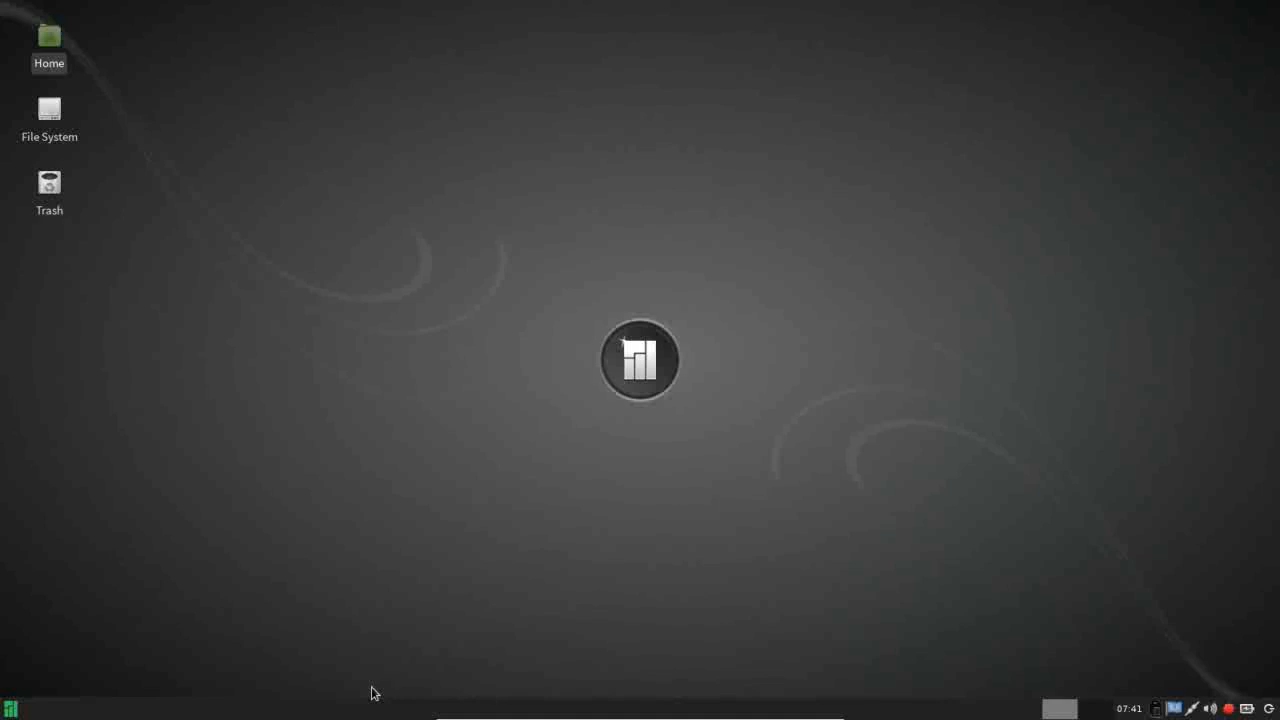
mouse_move(14, 704)
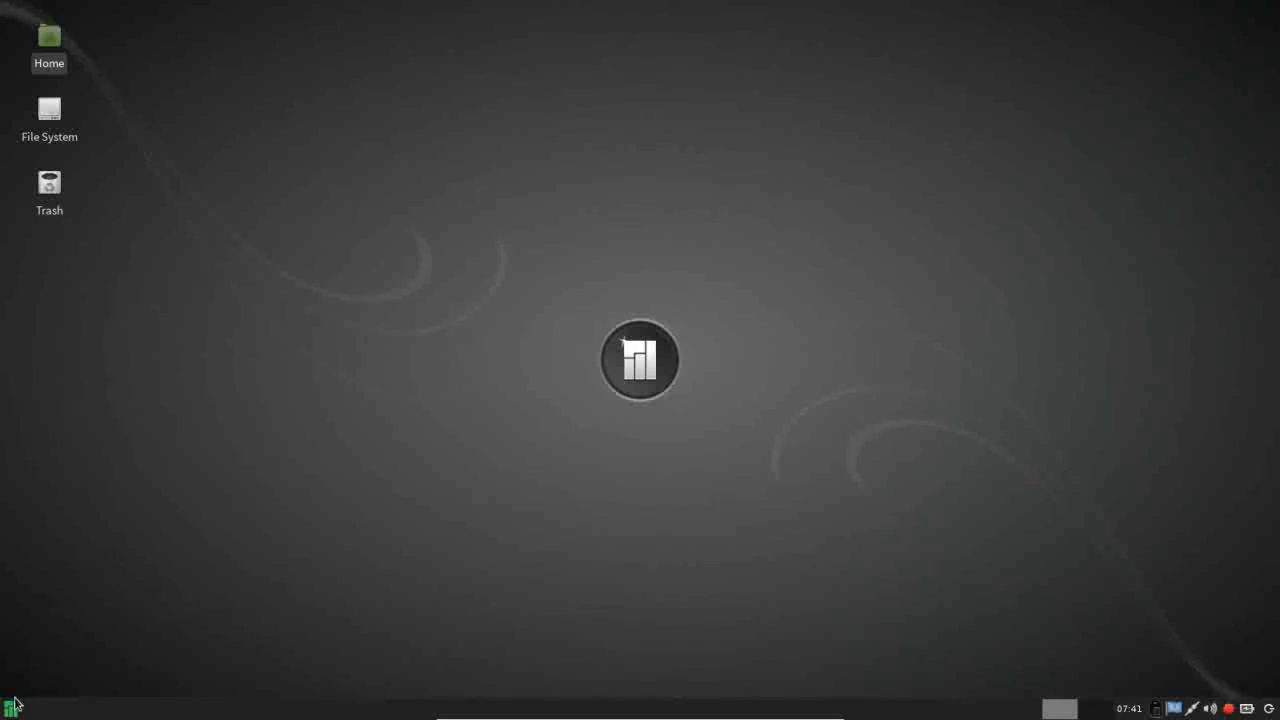
- Bring up the Whisker Menu showing favourites and recently used programs
click(10, 708)
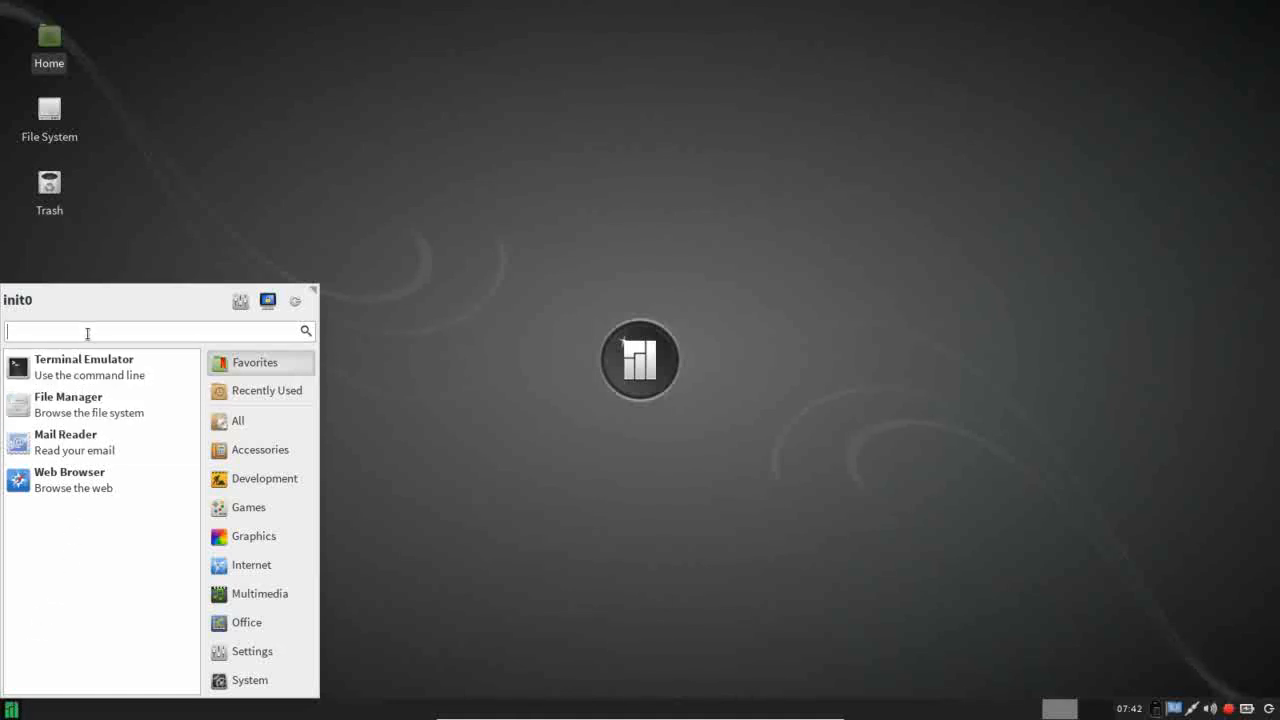
mouse_move(226, 324)
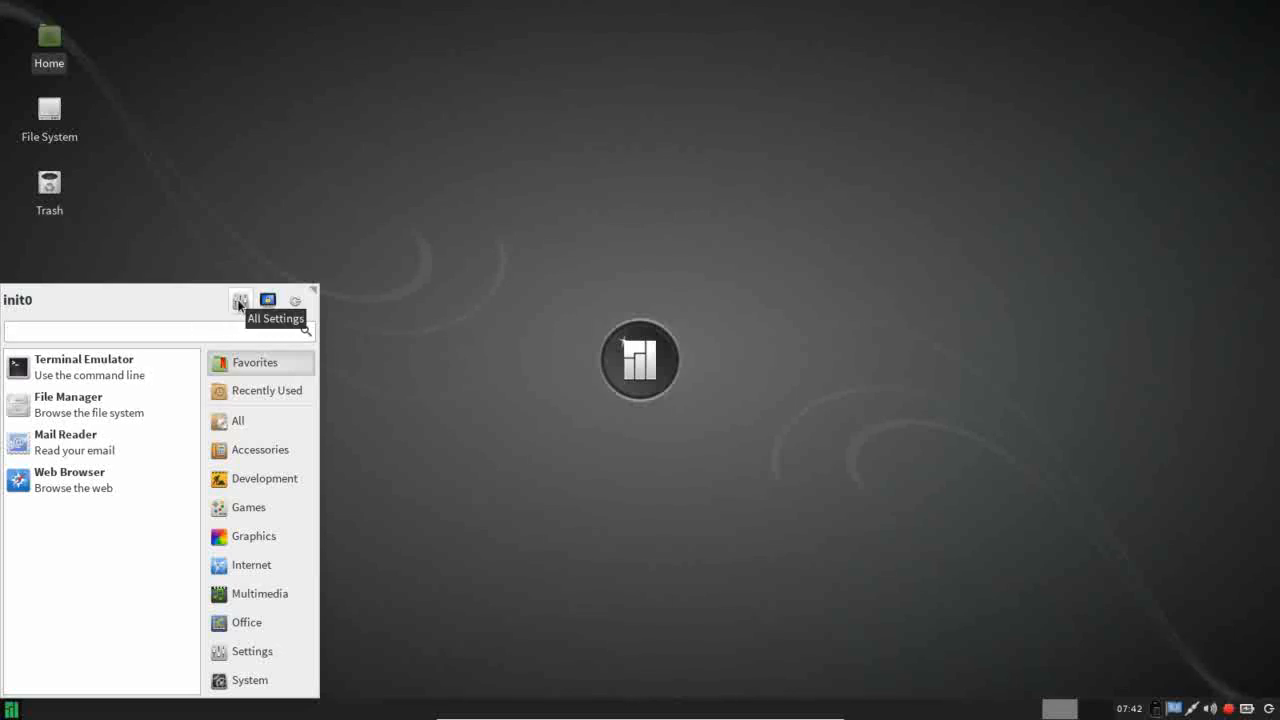
mouse_move(296, 300)
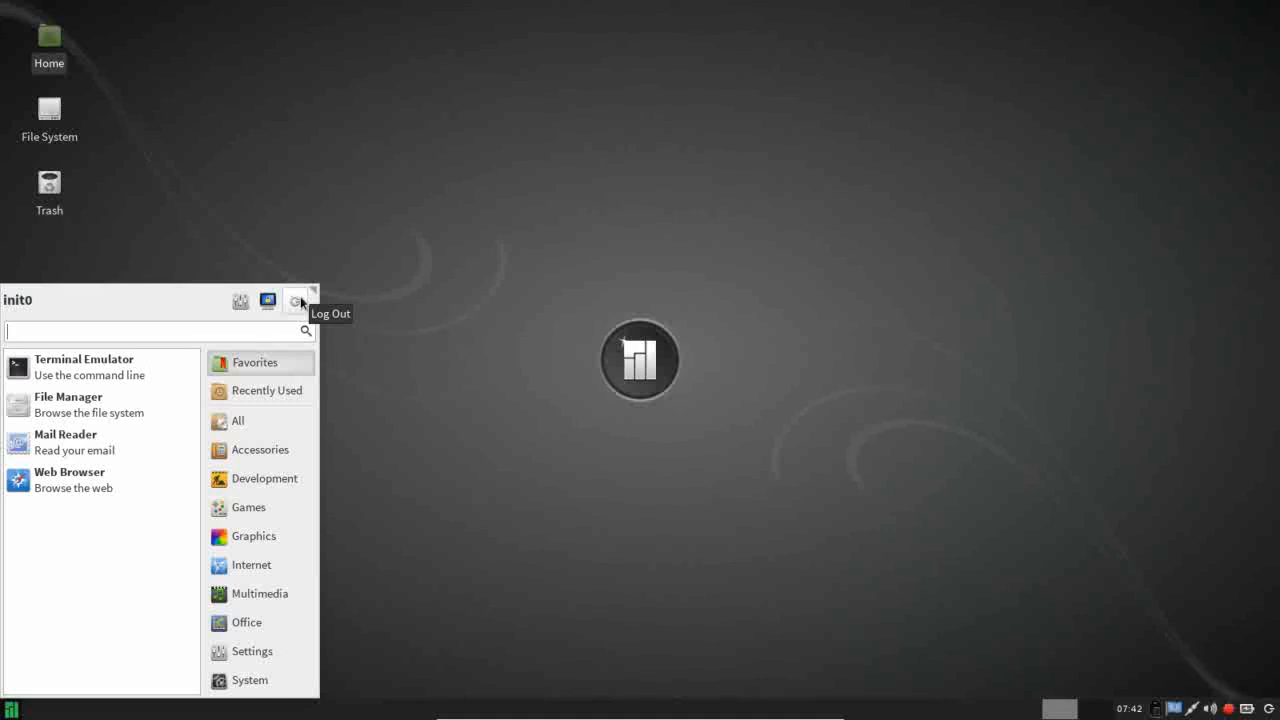
mouse_move(168, 368)
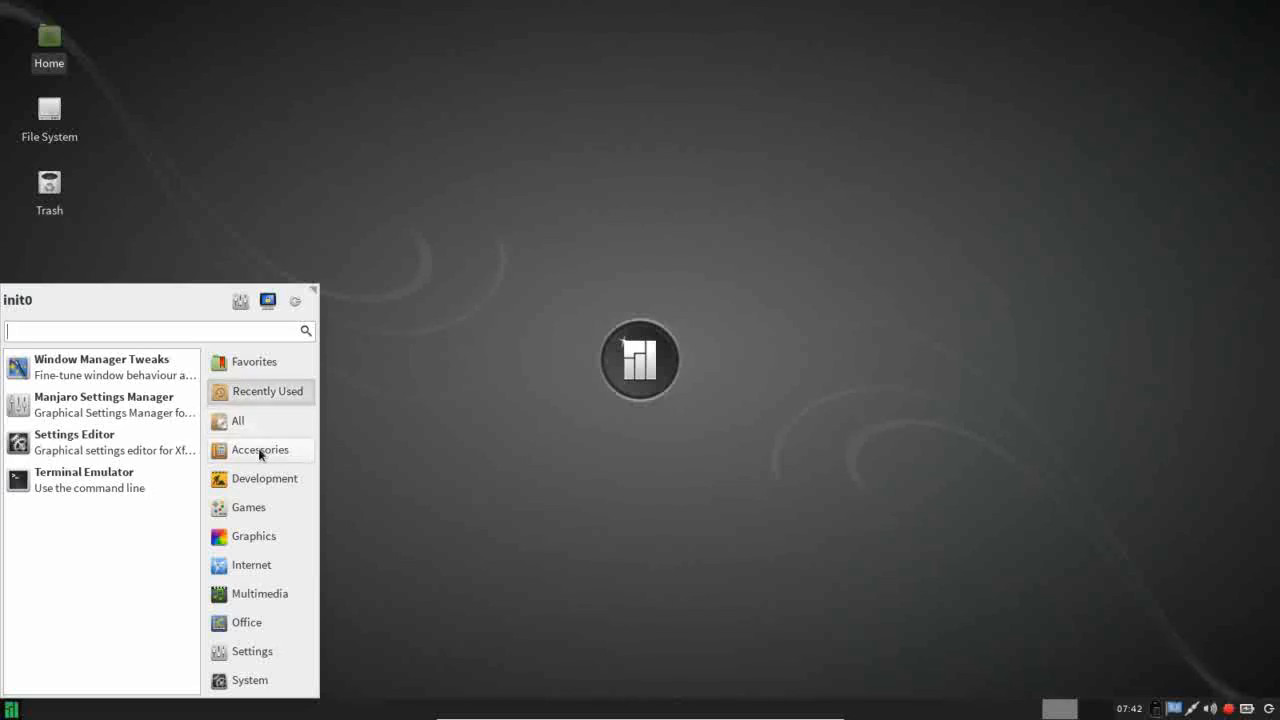
mouse_move(262, 442)
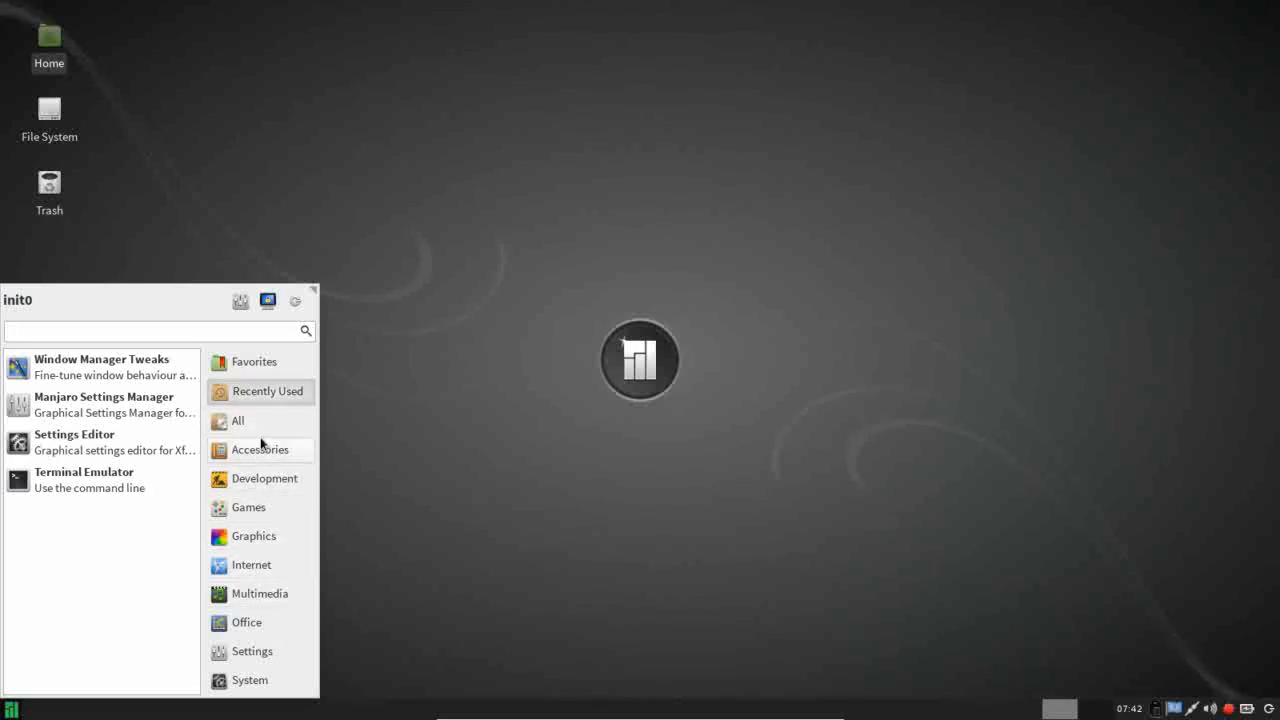
- Launch Task Manager from Accessories, close it, and return to the Whisker Menu favourites
click(260, 450)
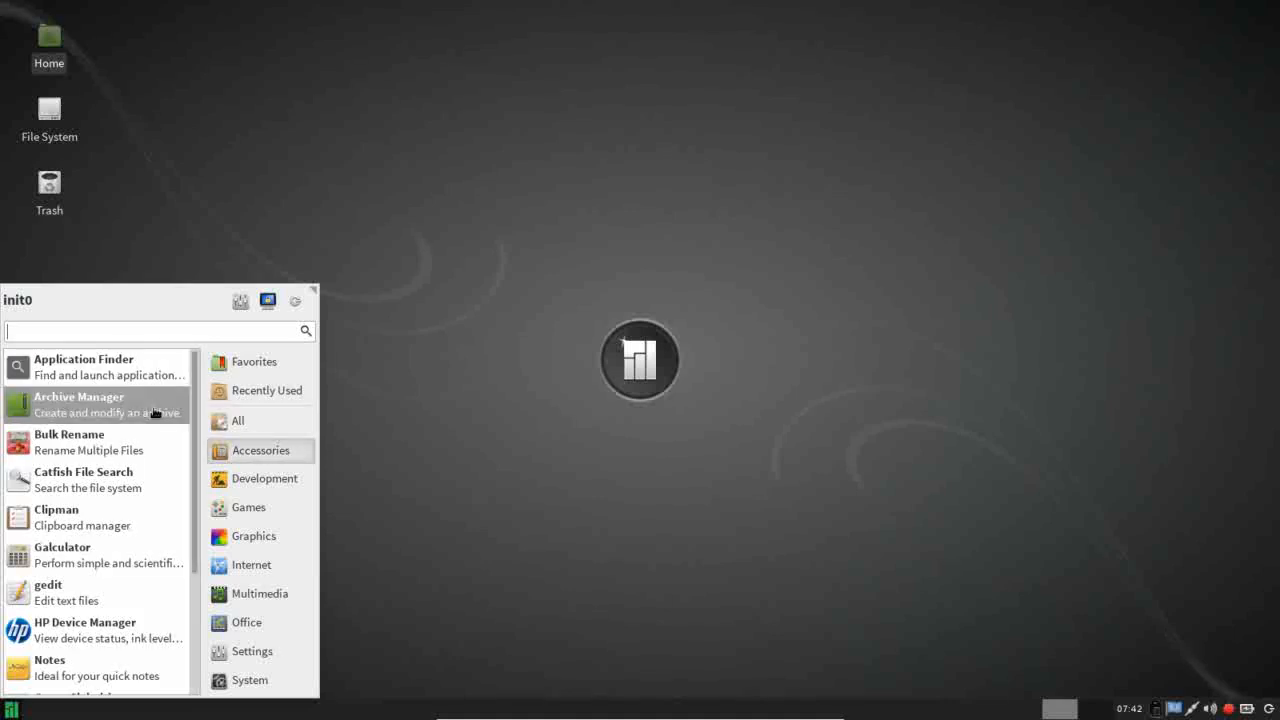
mouse_move(96, 442)
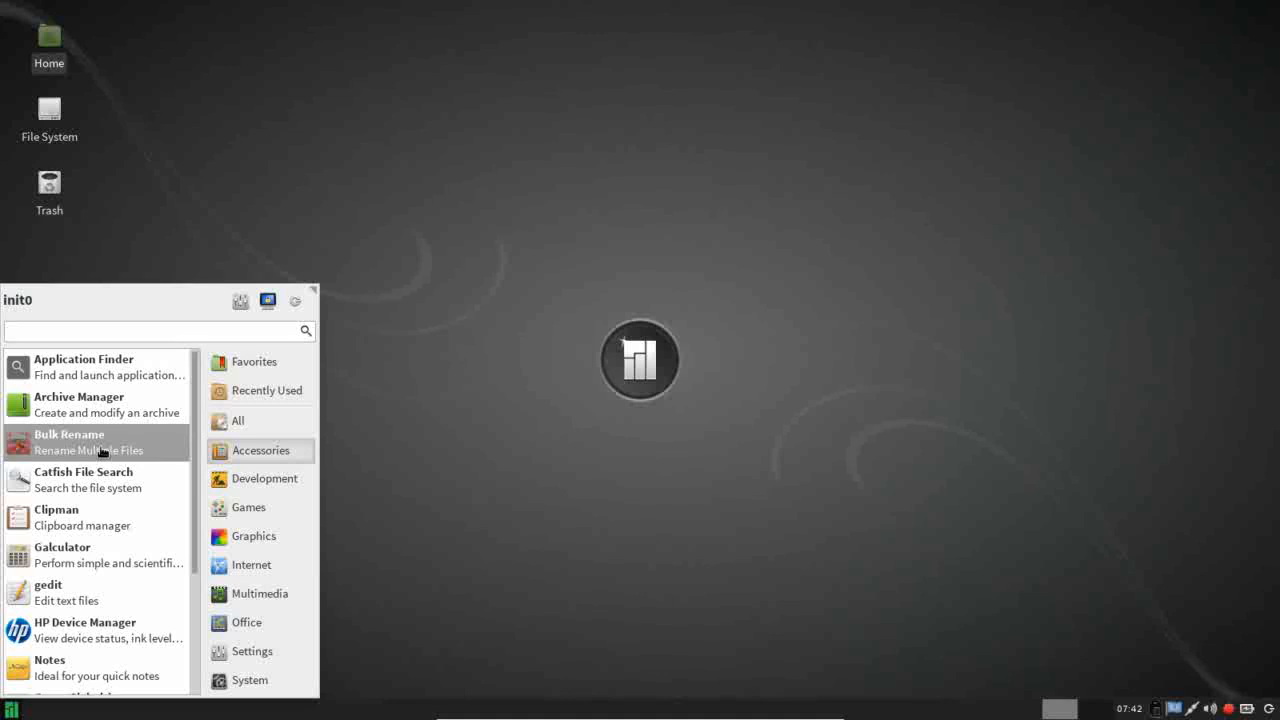
mouse_move(80, 480)
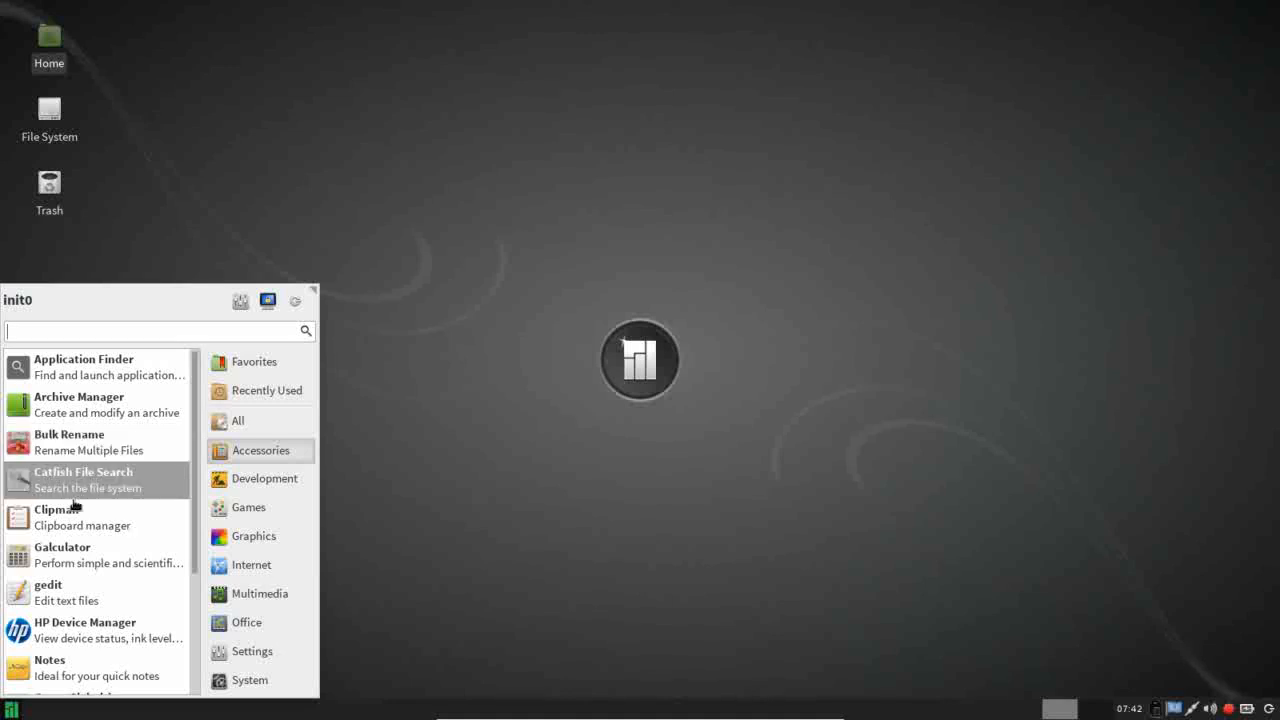
mouse_move(78, 546)
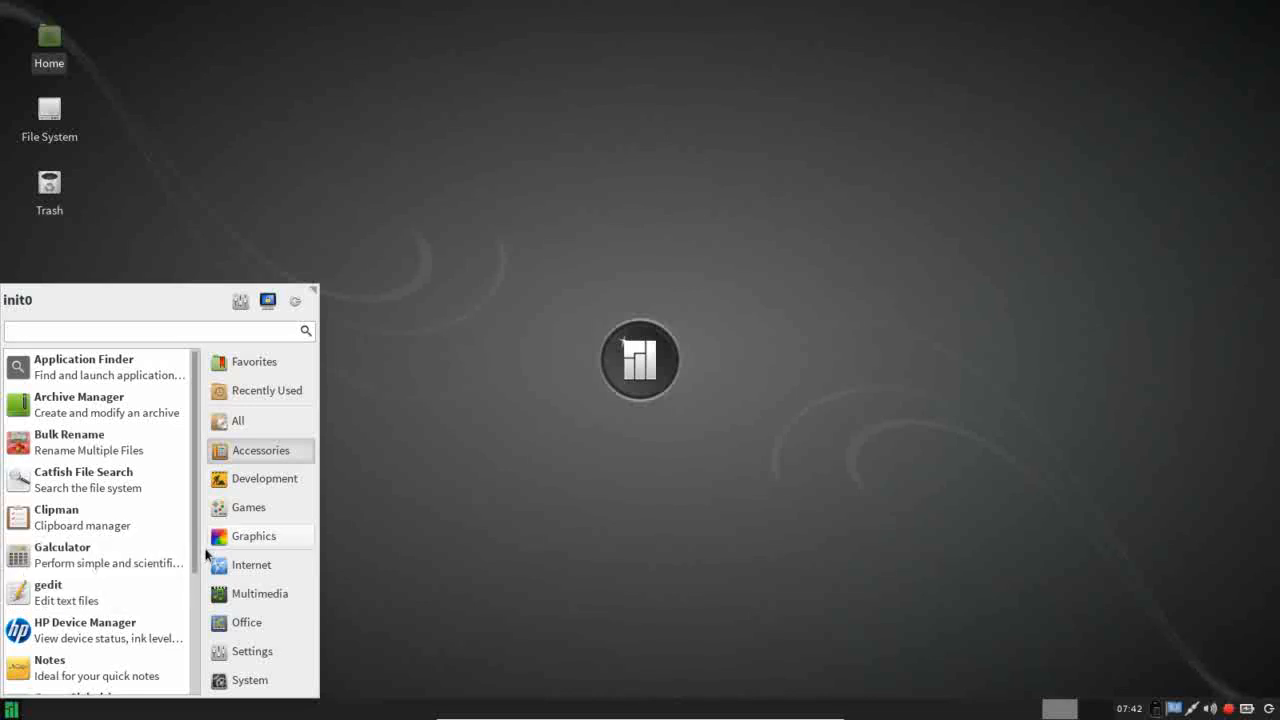
scroll(down, 3)
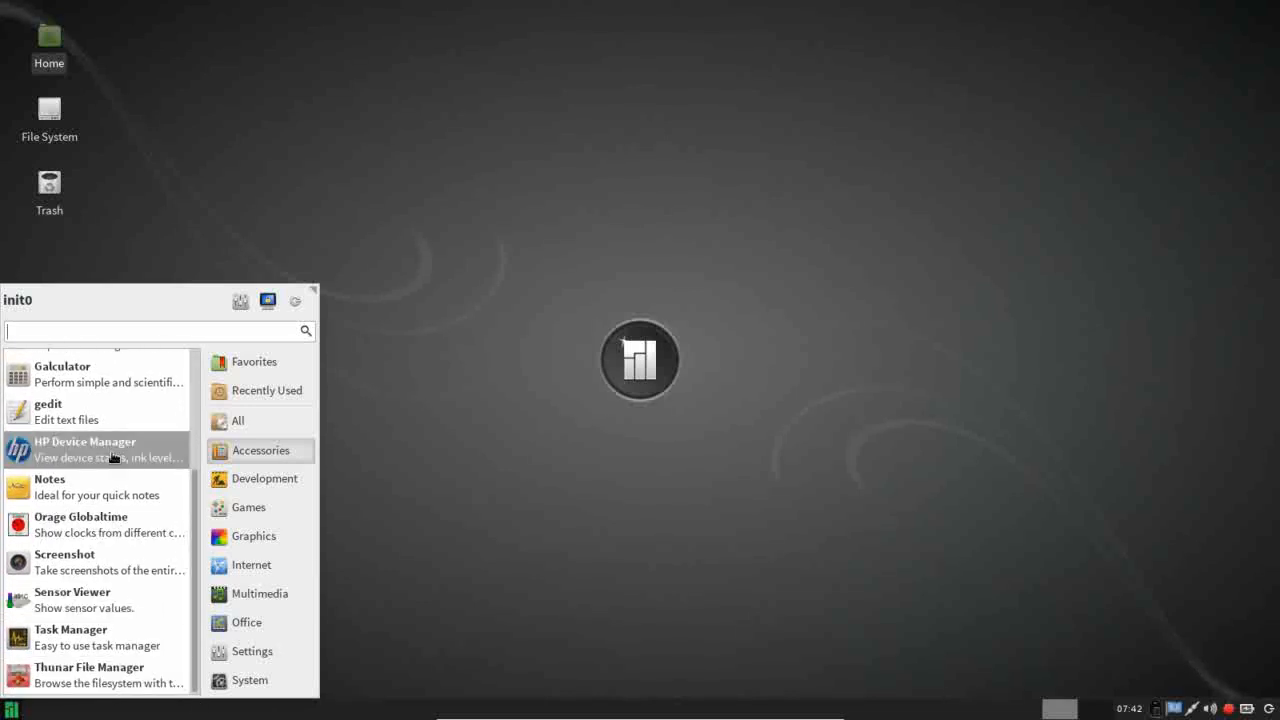
mouse_move(96, 488)
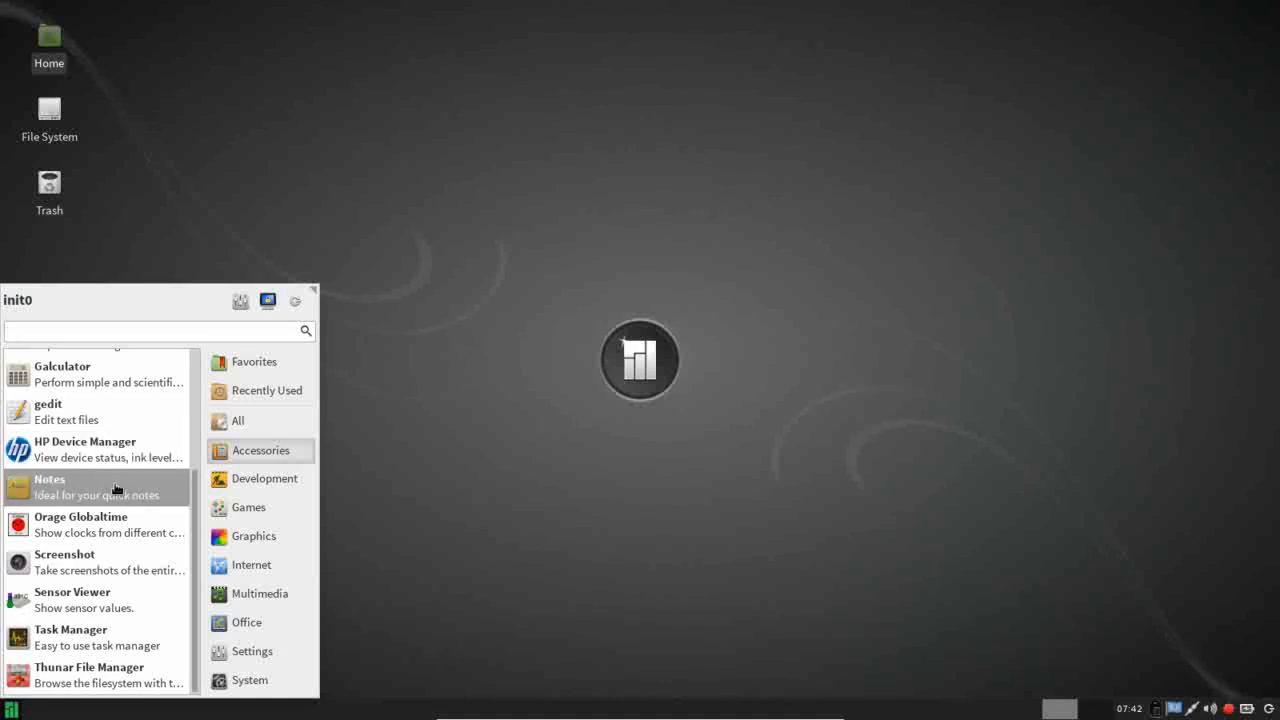
mouse_move(96, 524)
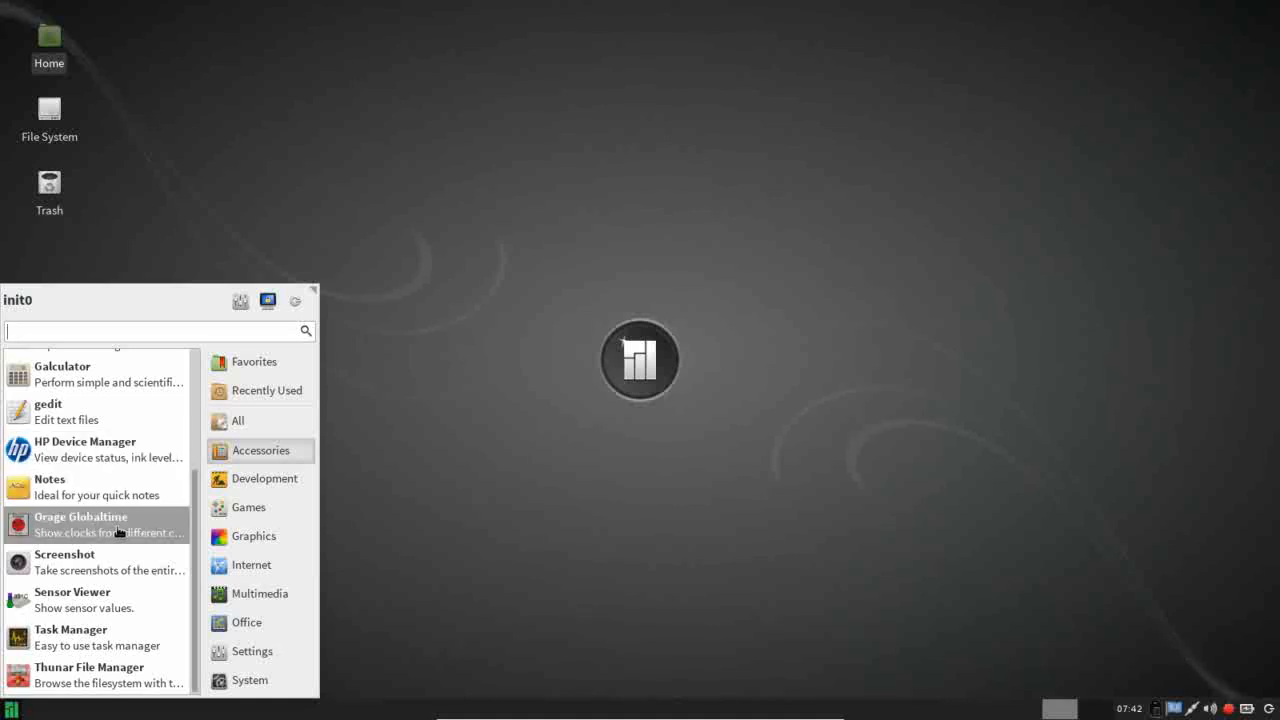
mouse_move(100, 562)
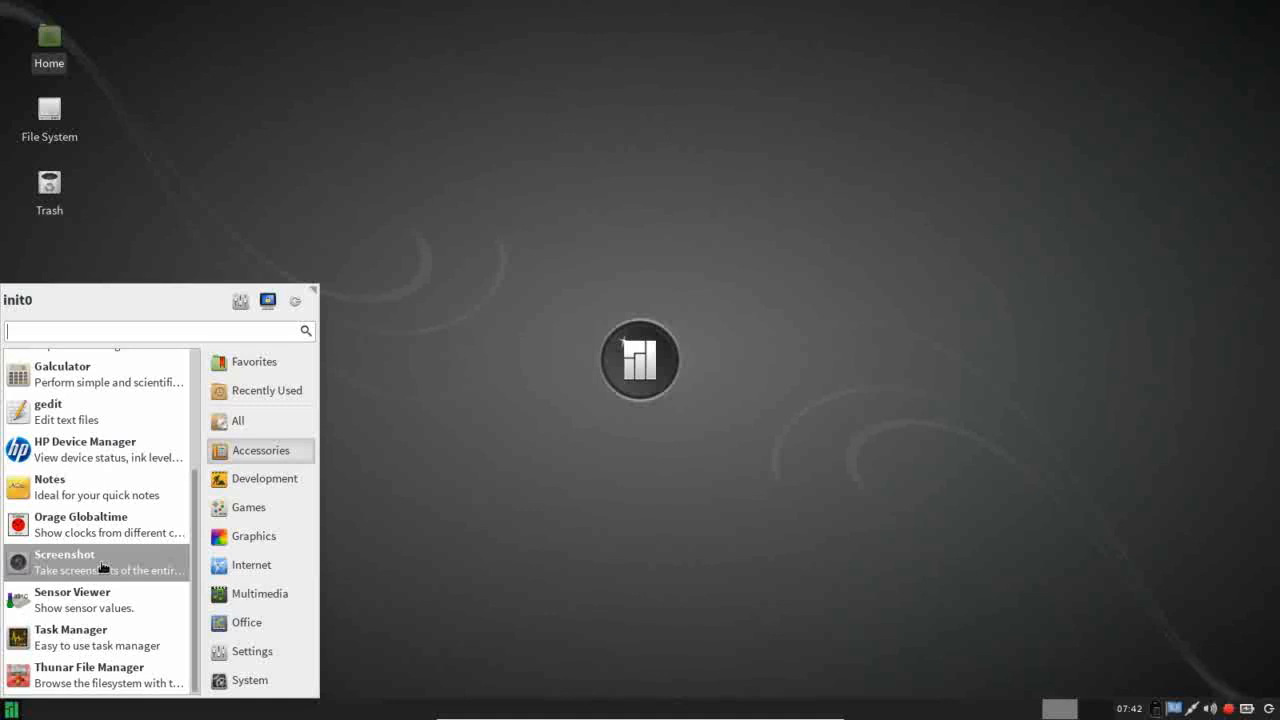
mouse_move(96, 600)
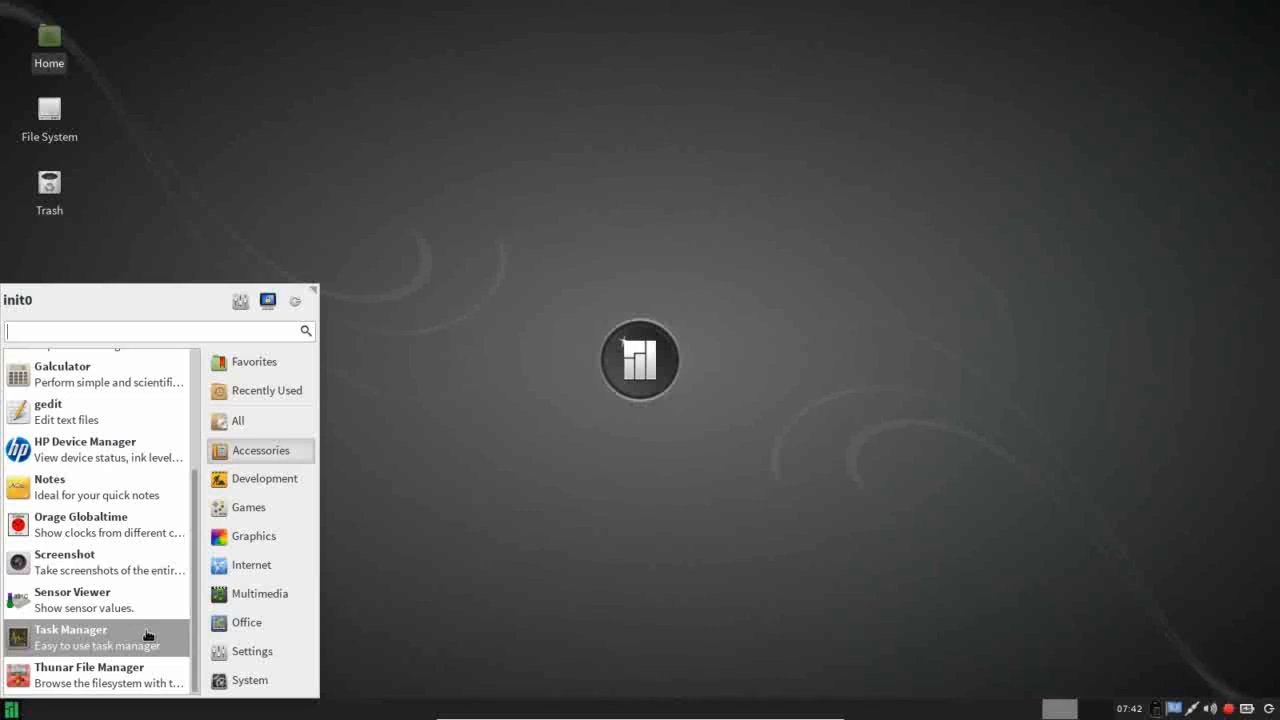
mouse_move(100, 676)
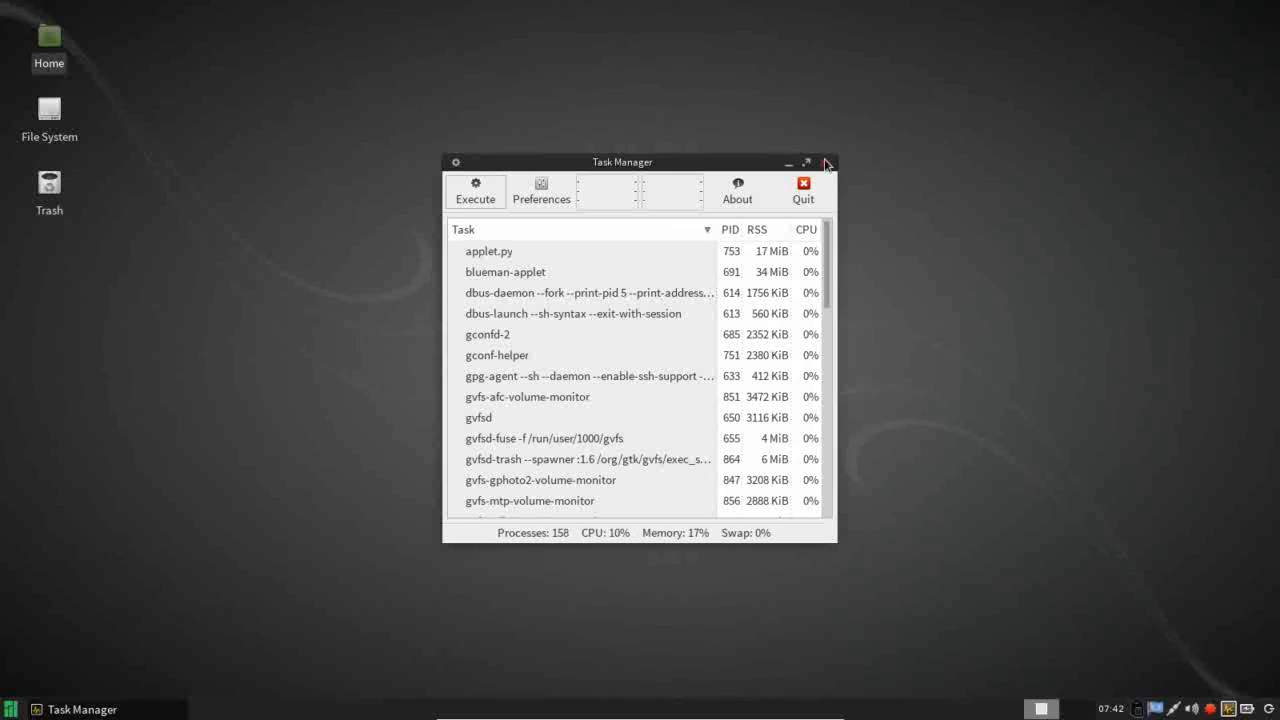
click(828, 162)
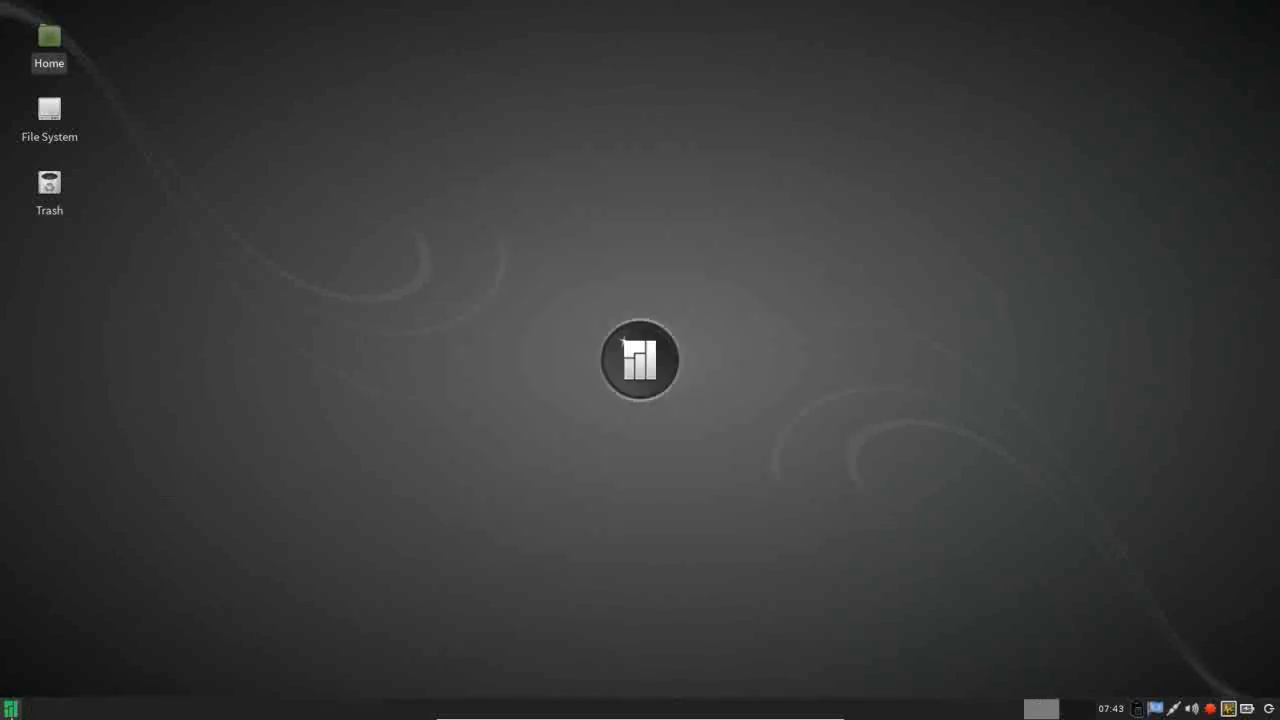
click(12, 708)
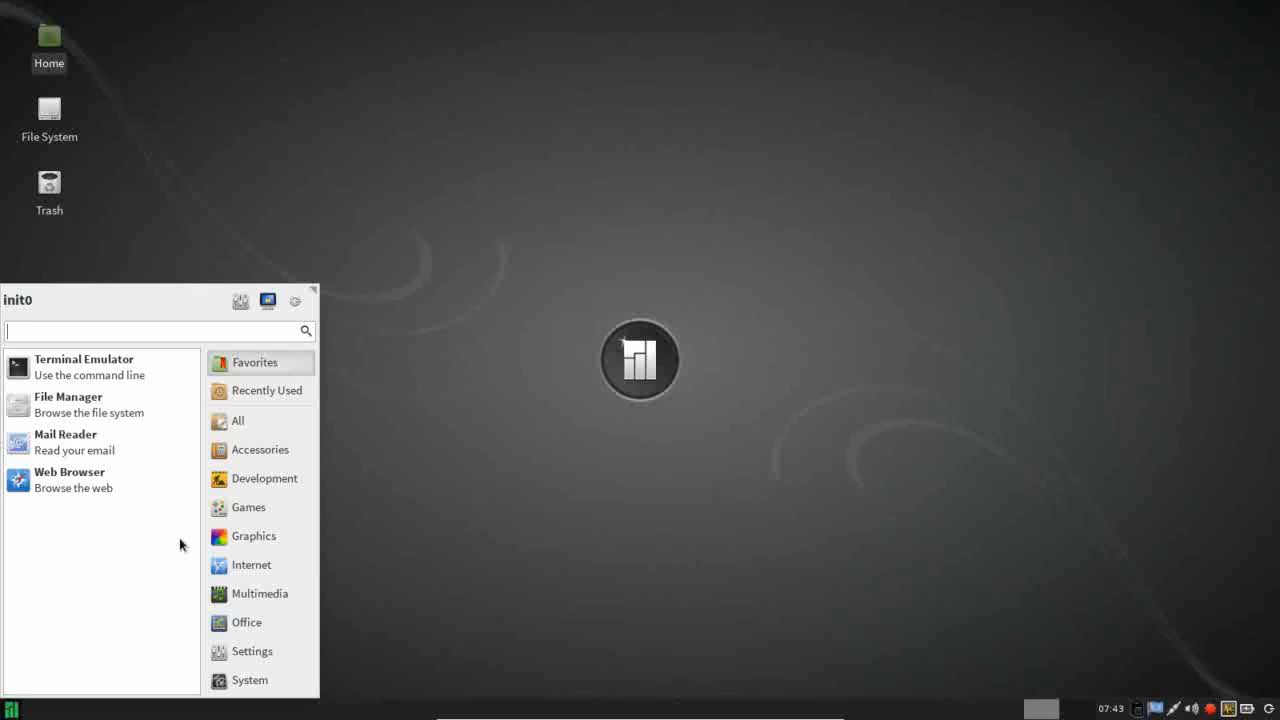
mouse_move(264, 480)
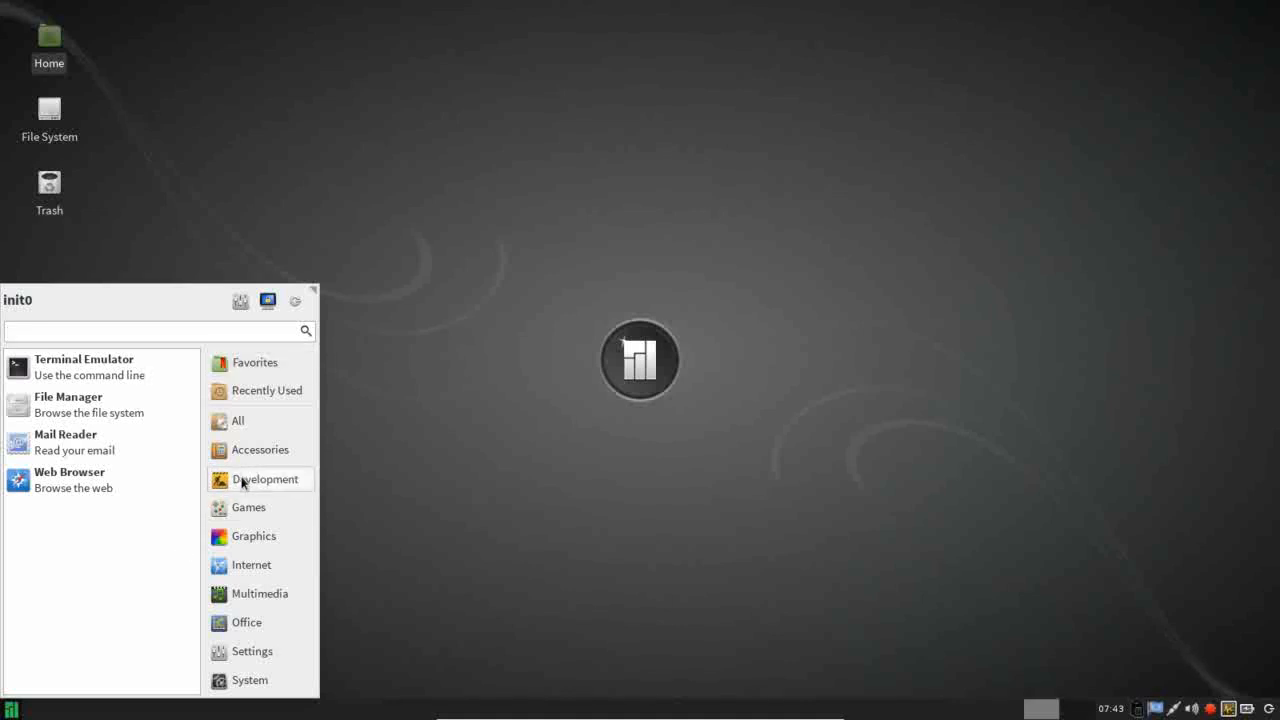
- Show the Development category with OpenJDK Policy Tool and Qt4 tools
click(264, 480)
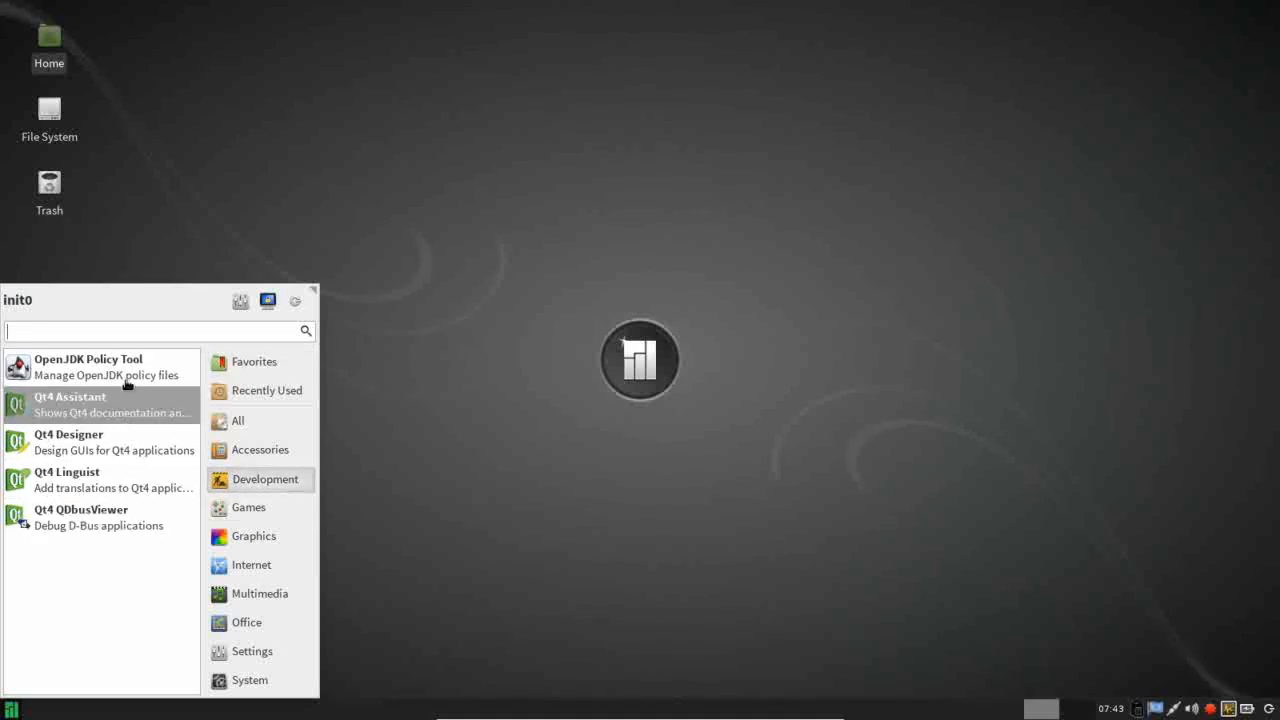
mouse_move(126, 442)
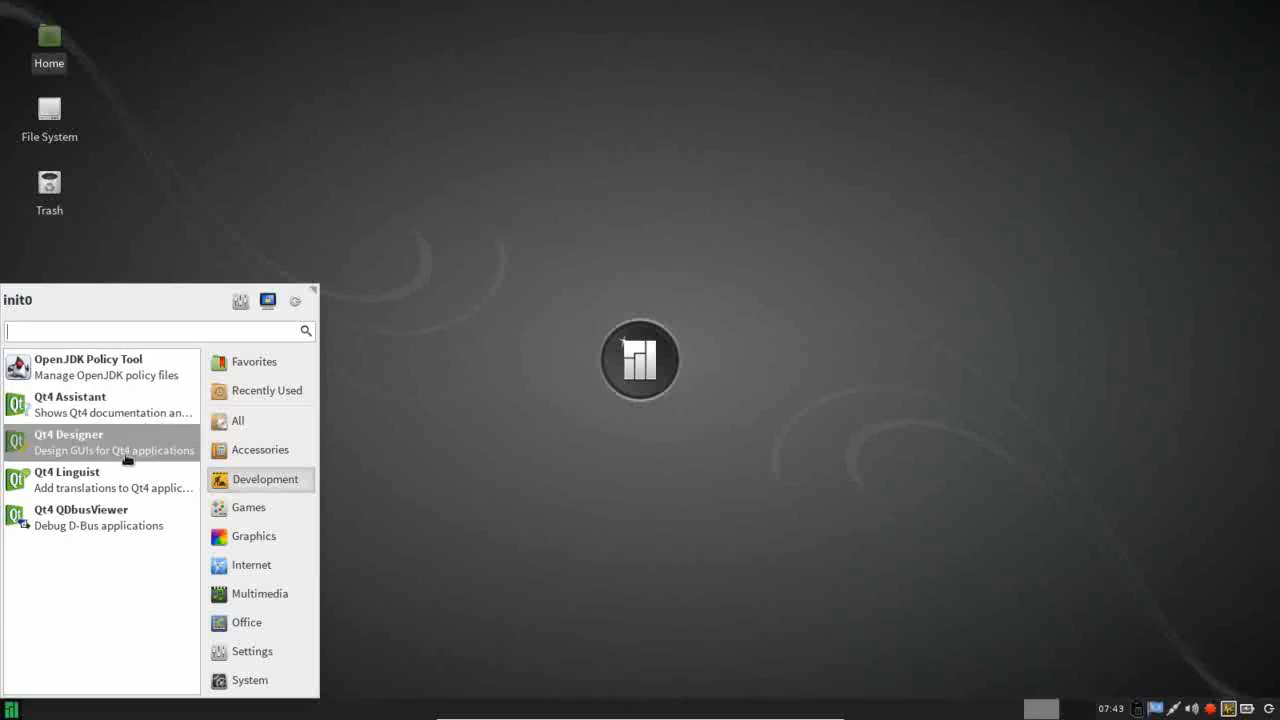
mouse_move(248, 508)
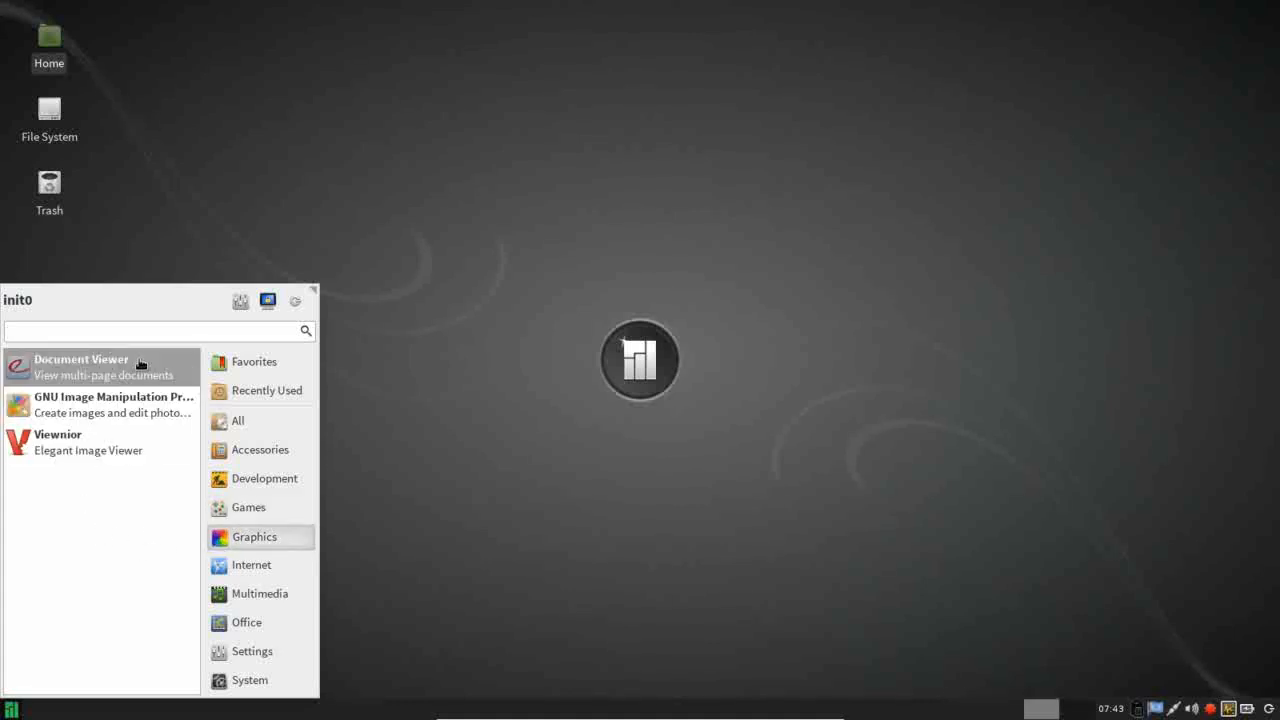
mouse_move(112, 404)
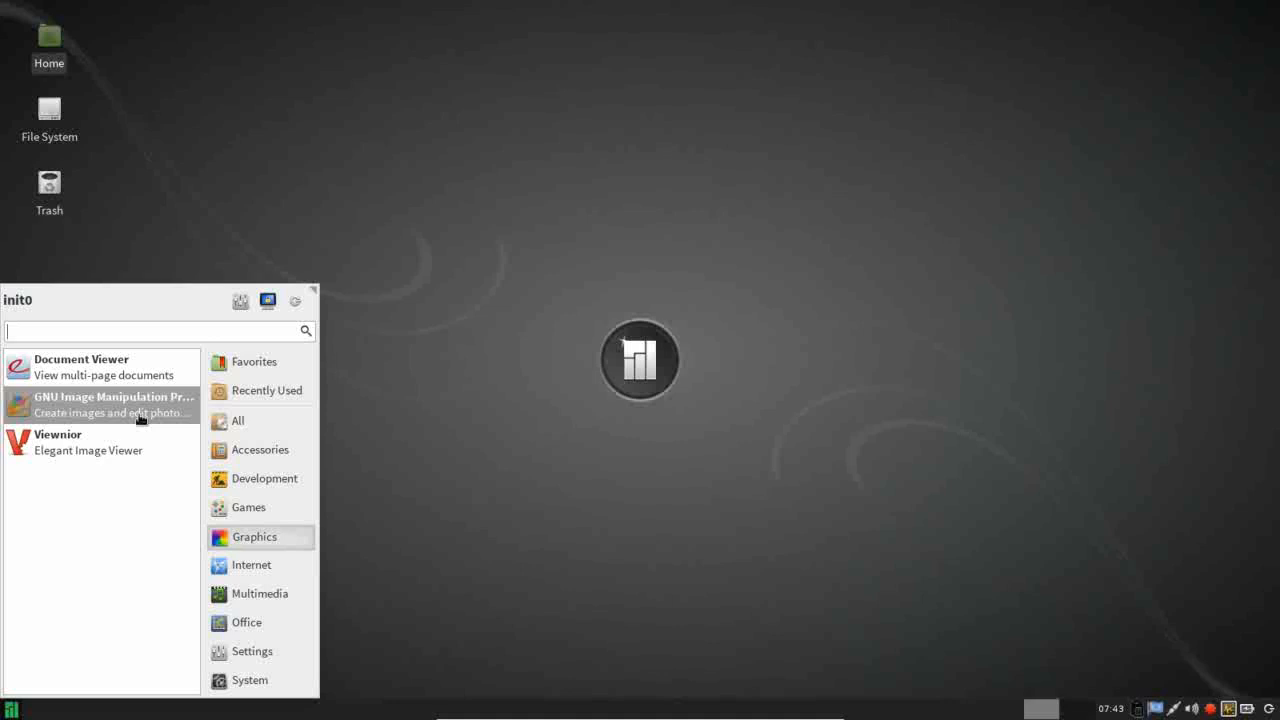
mouse_move(118, 502)
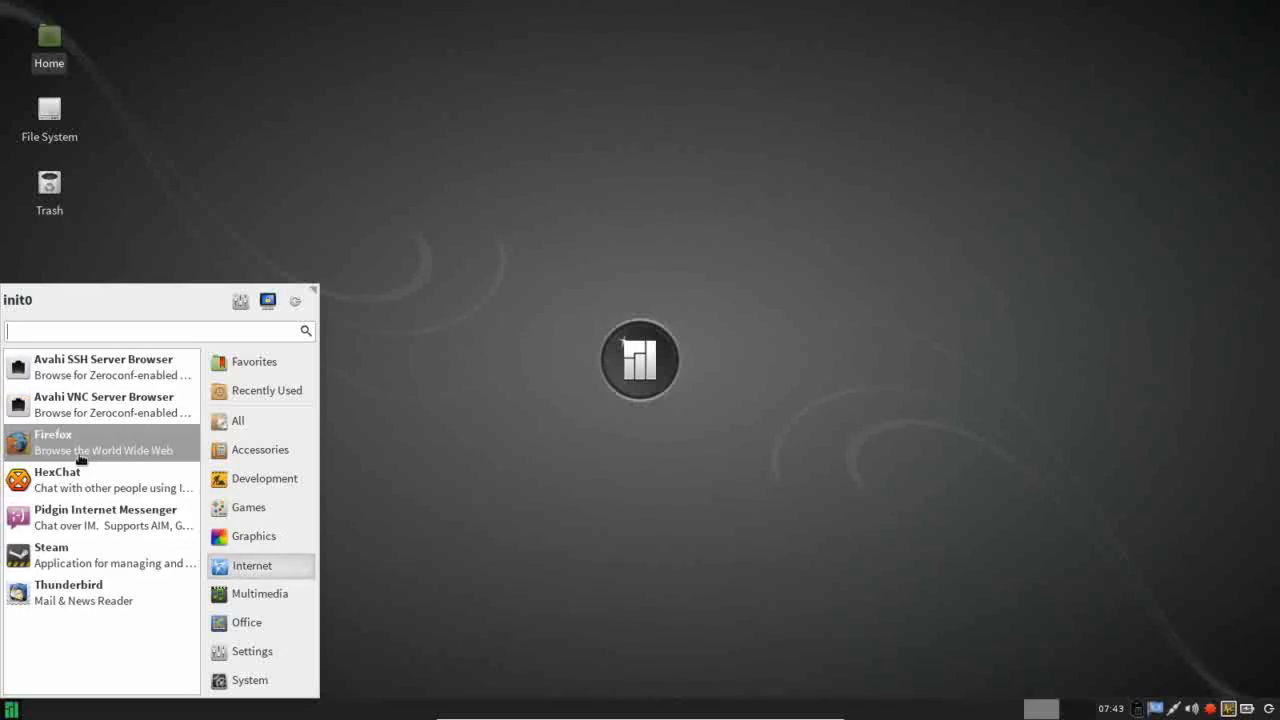
mouse_move(112, 448)
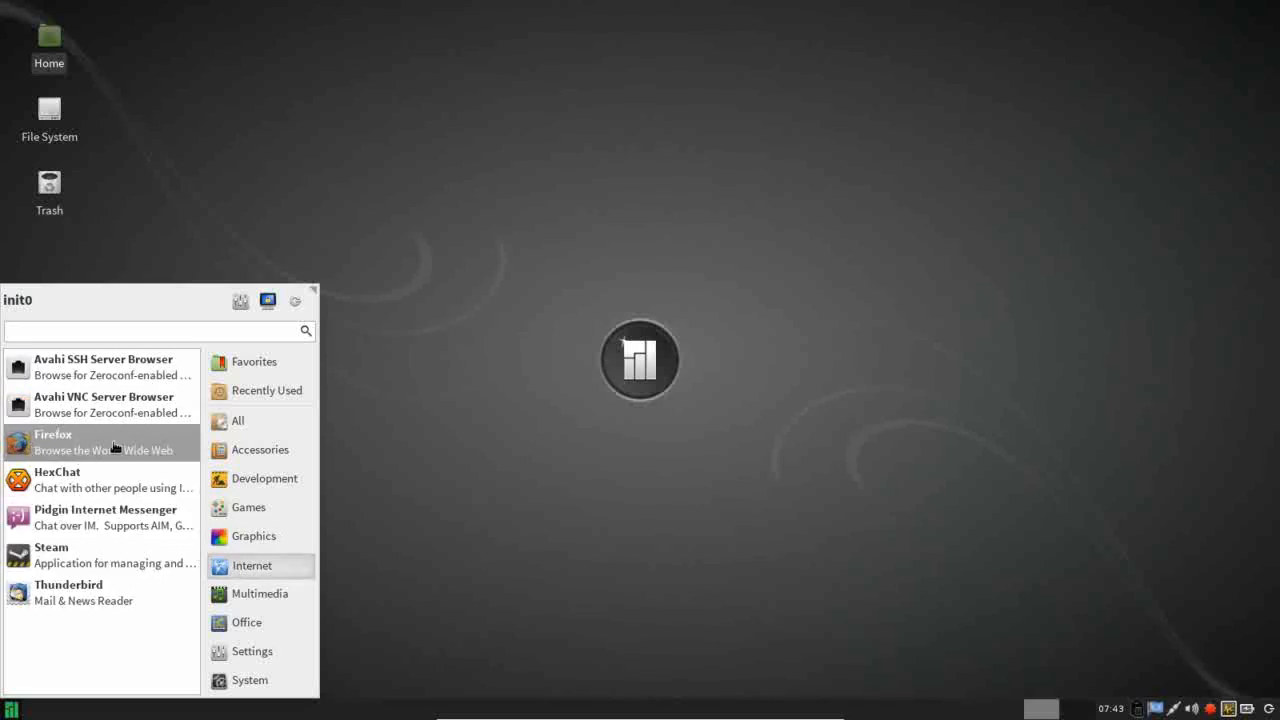
mouse_move(100, 480)
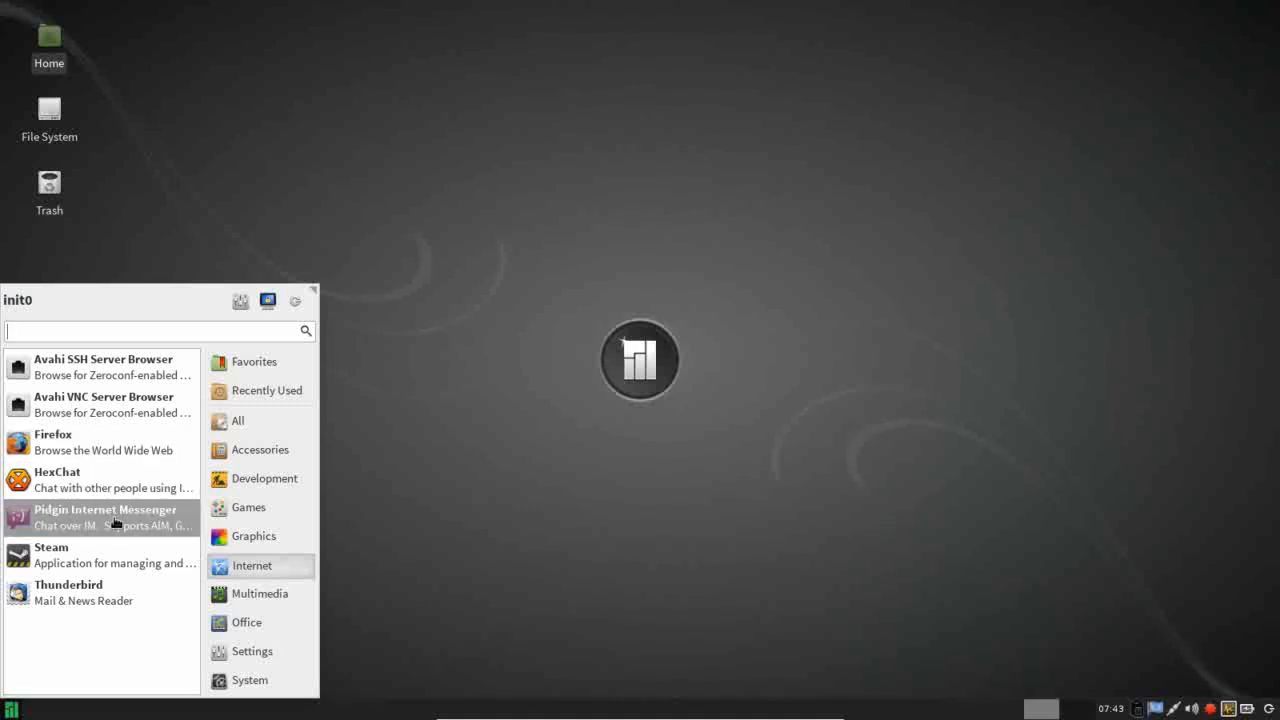
mouse_move(96, 556)
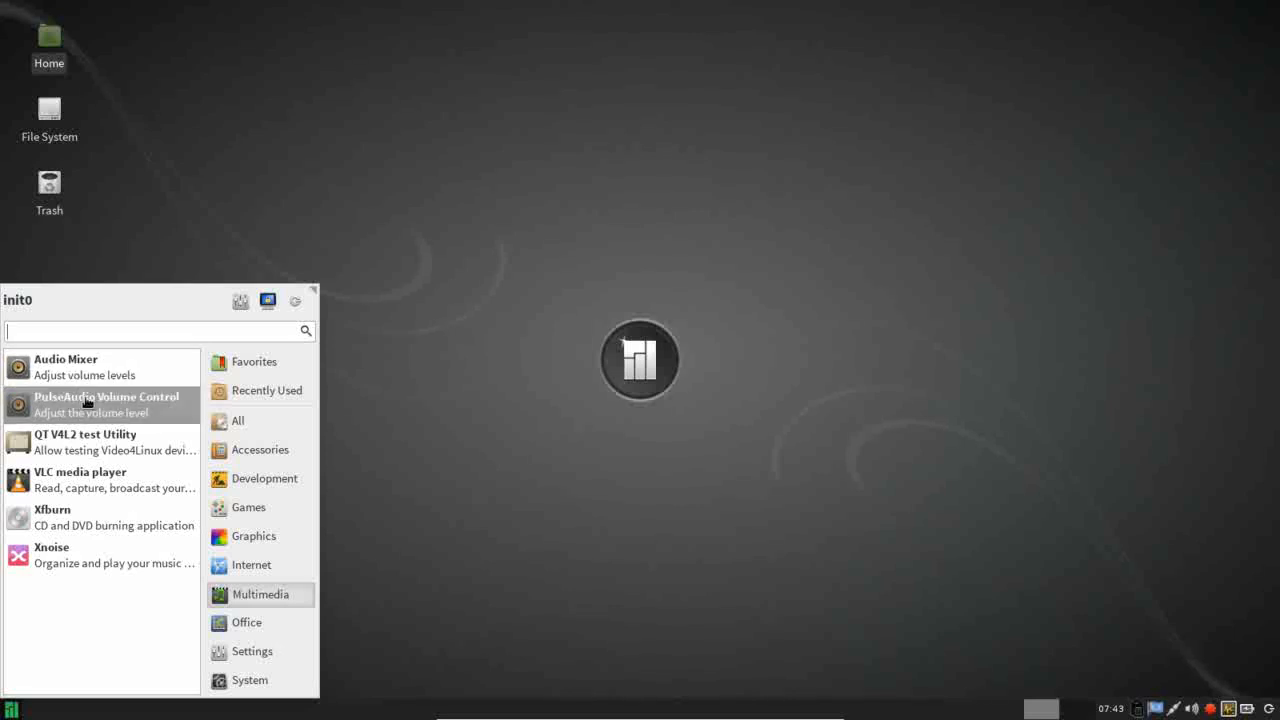
mouse_move(96, 442)
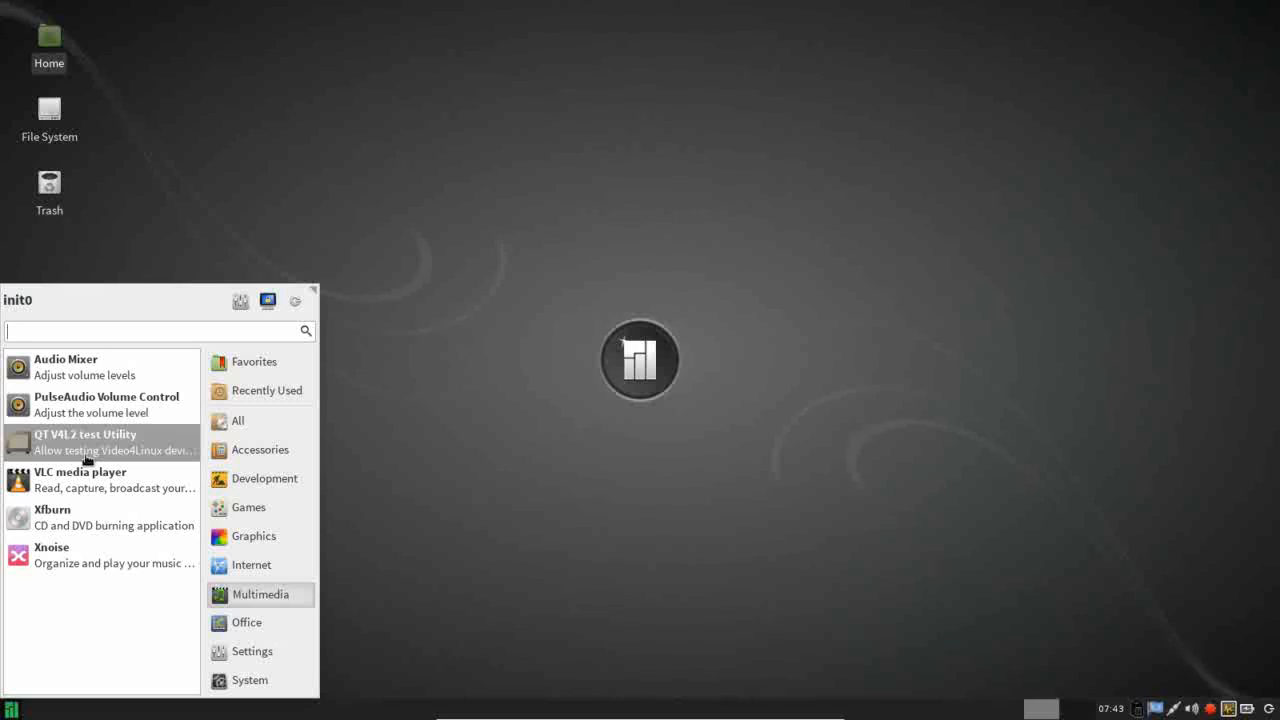
mouse_move(132, 452)
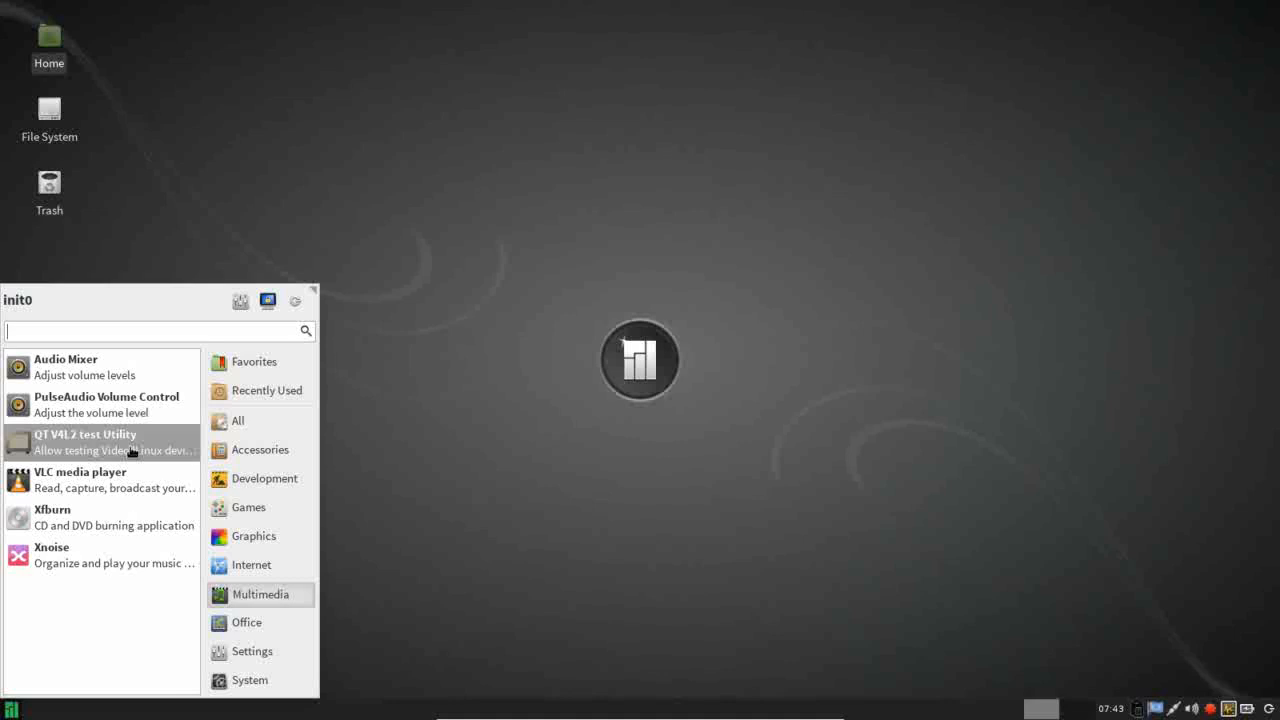
mouse_move(128, 480)
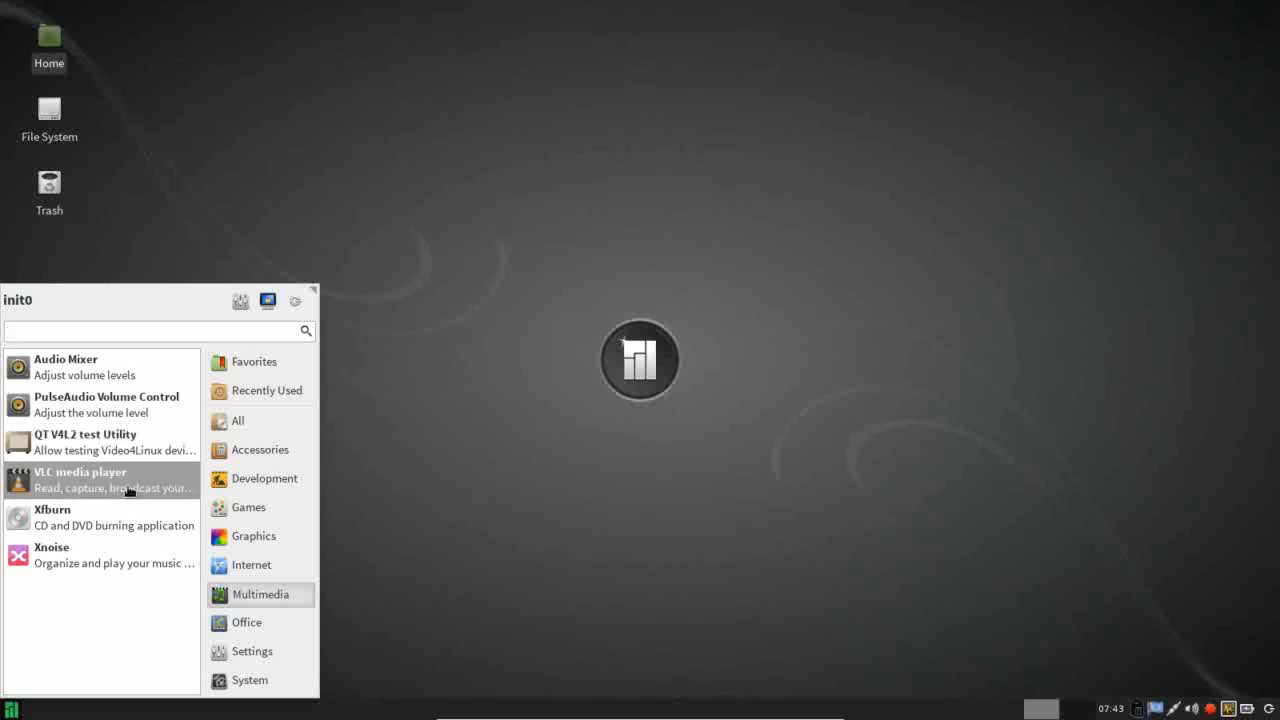
mouse_move(128, 516)
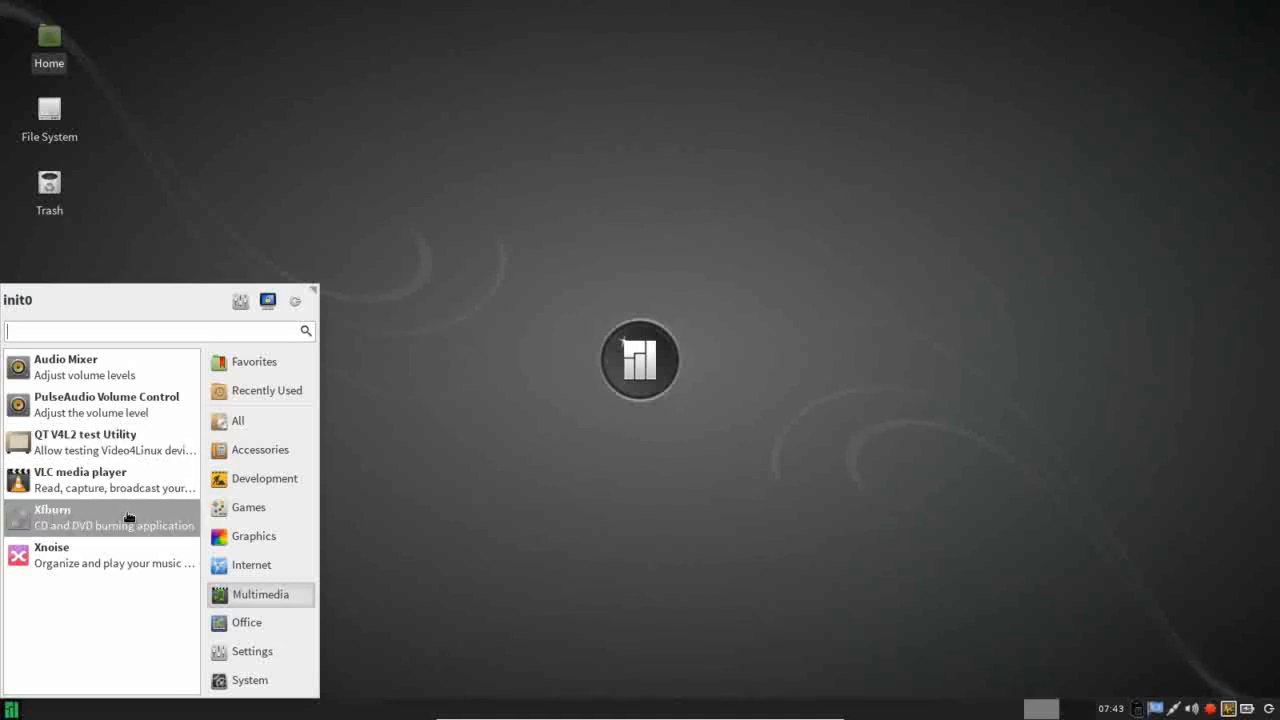
mouse_move(98, 518)
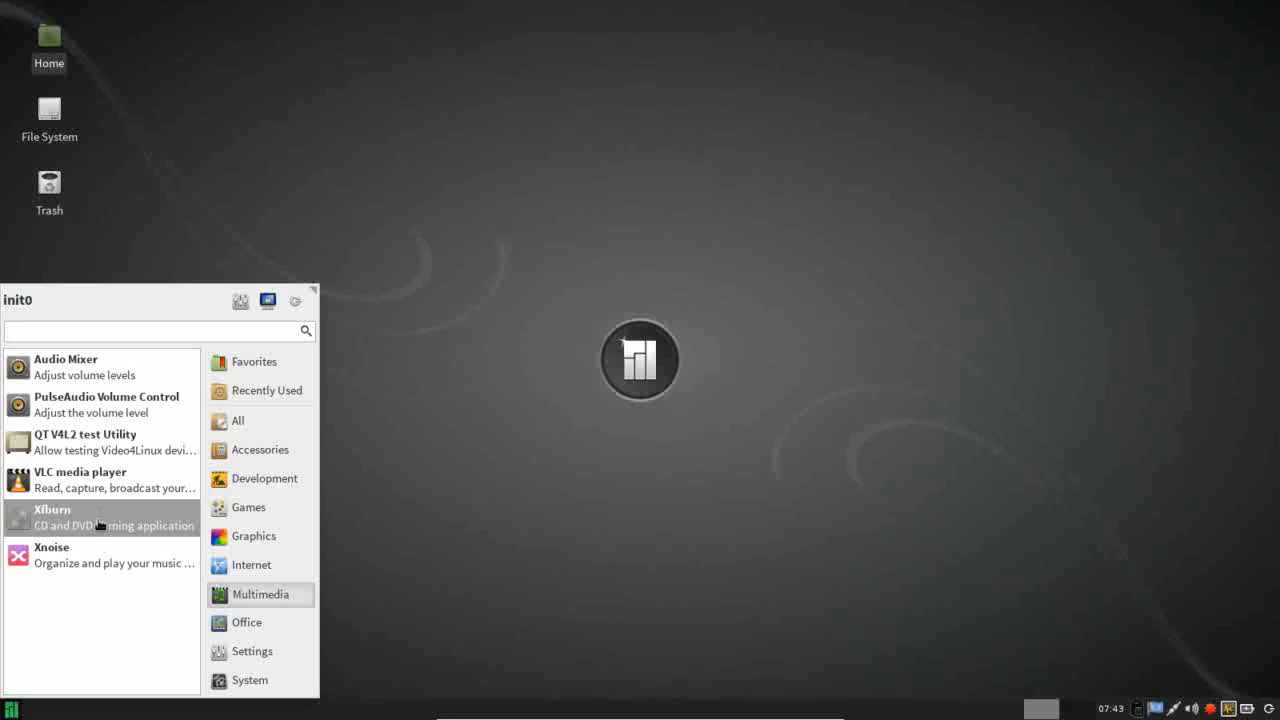
mouse_move(116, 616)
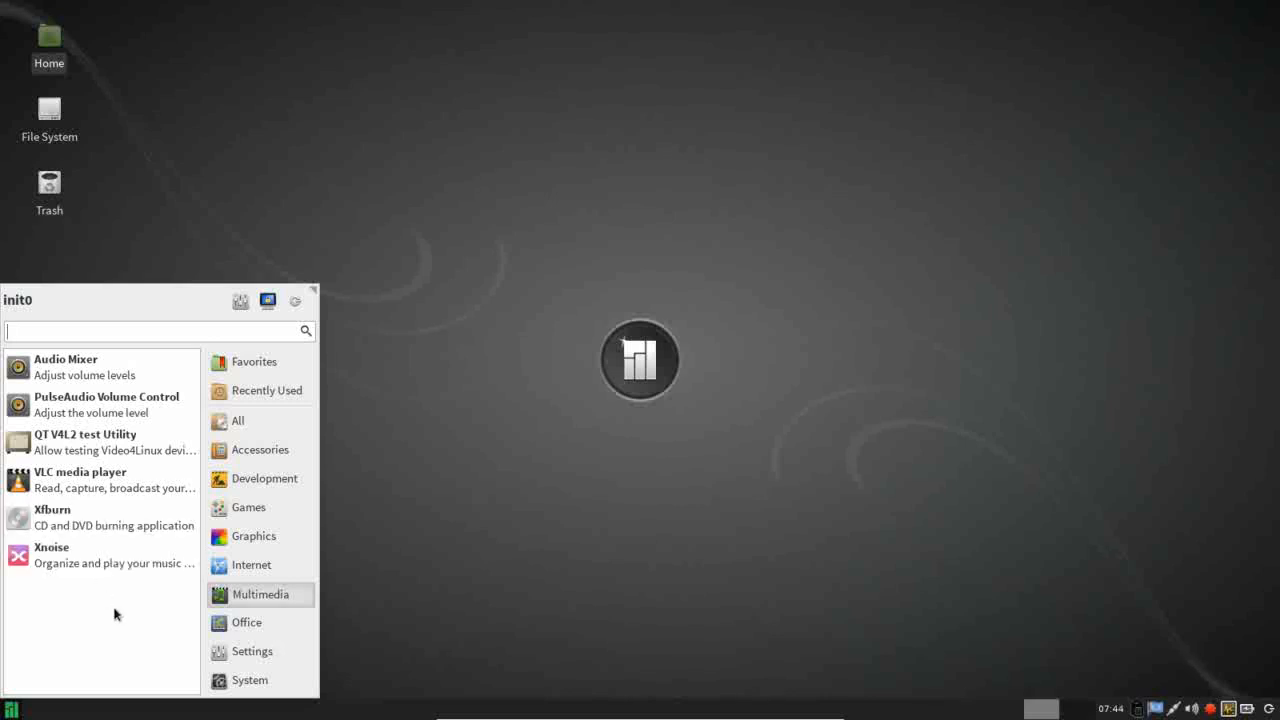
- Show the Office category listing LibreOffice Calc, Impress, Writer and Orage Calendar
click(248, 622)
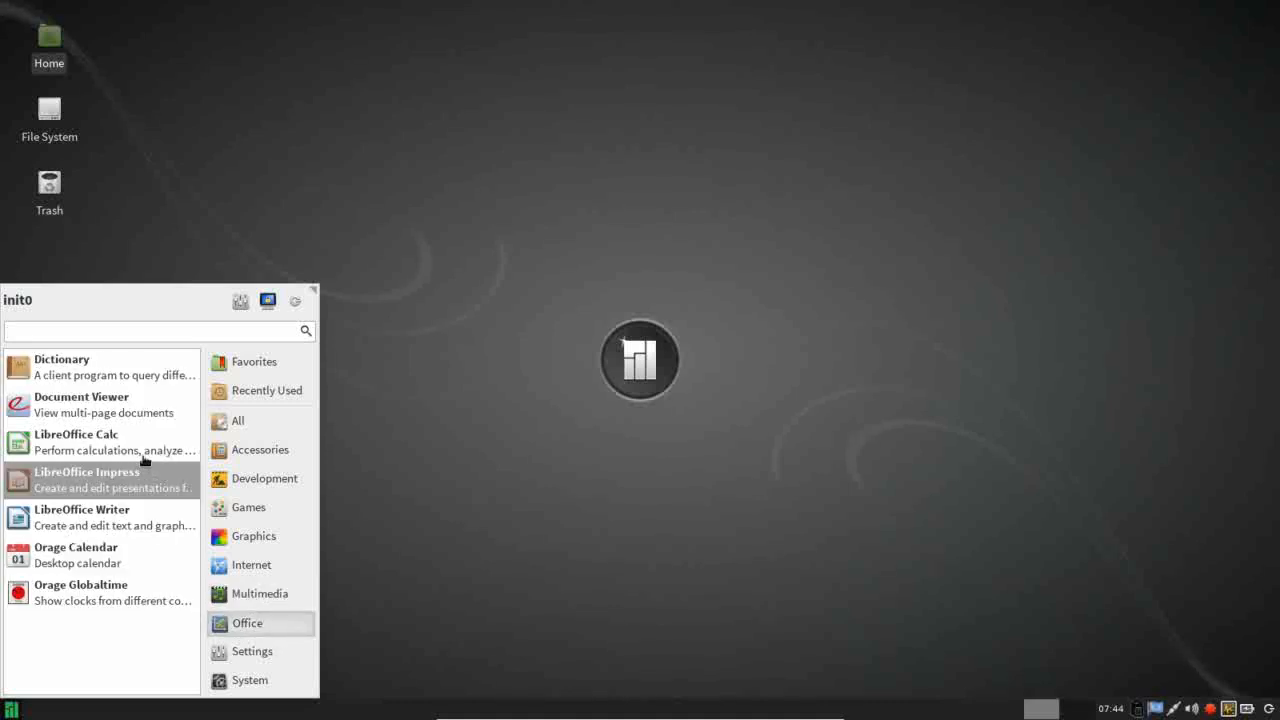
mouse_move(104, 404)
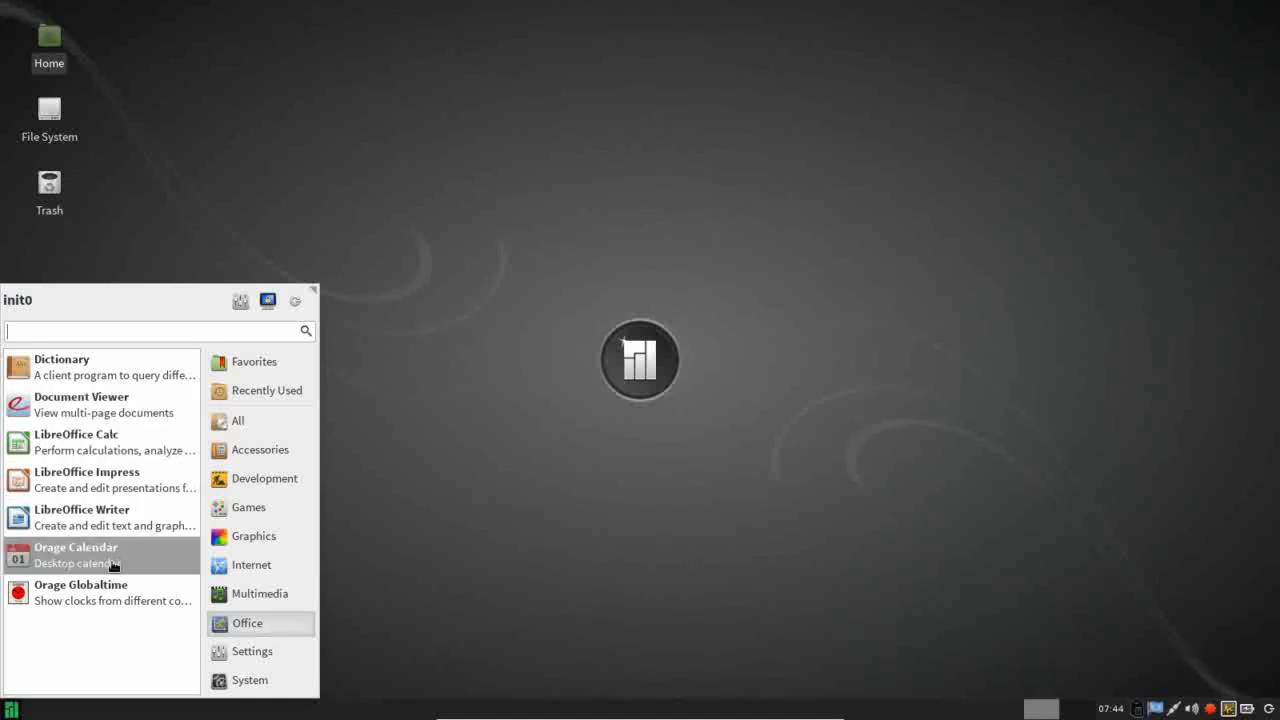
mouse_move(252, 652)
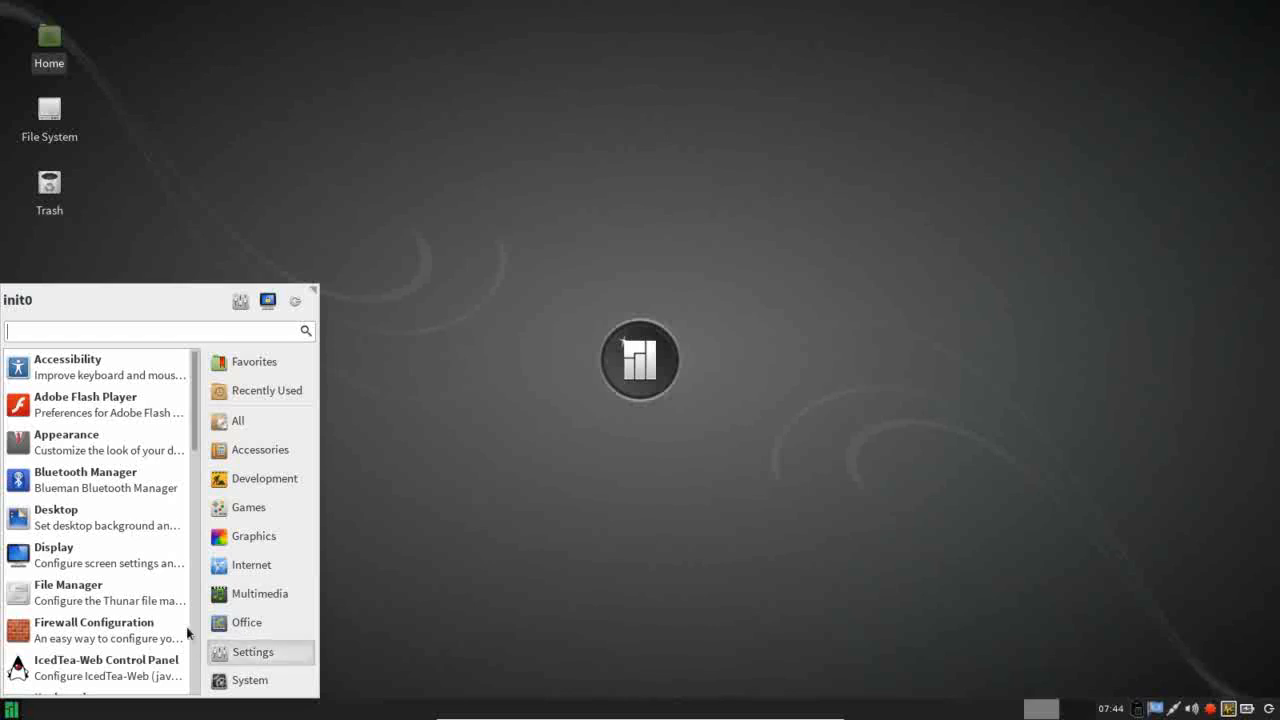
mouse_move(196, 434)
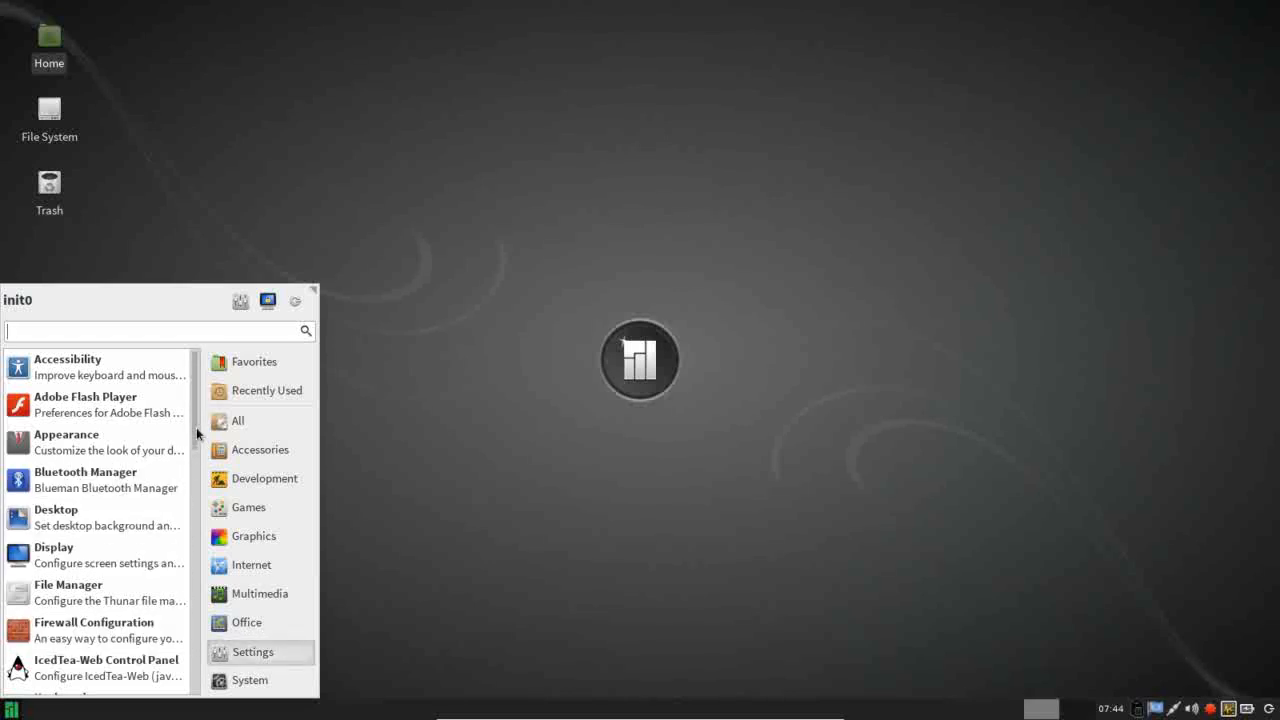
scroll(down, 3)
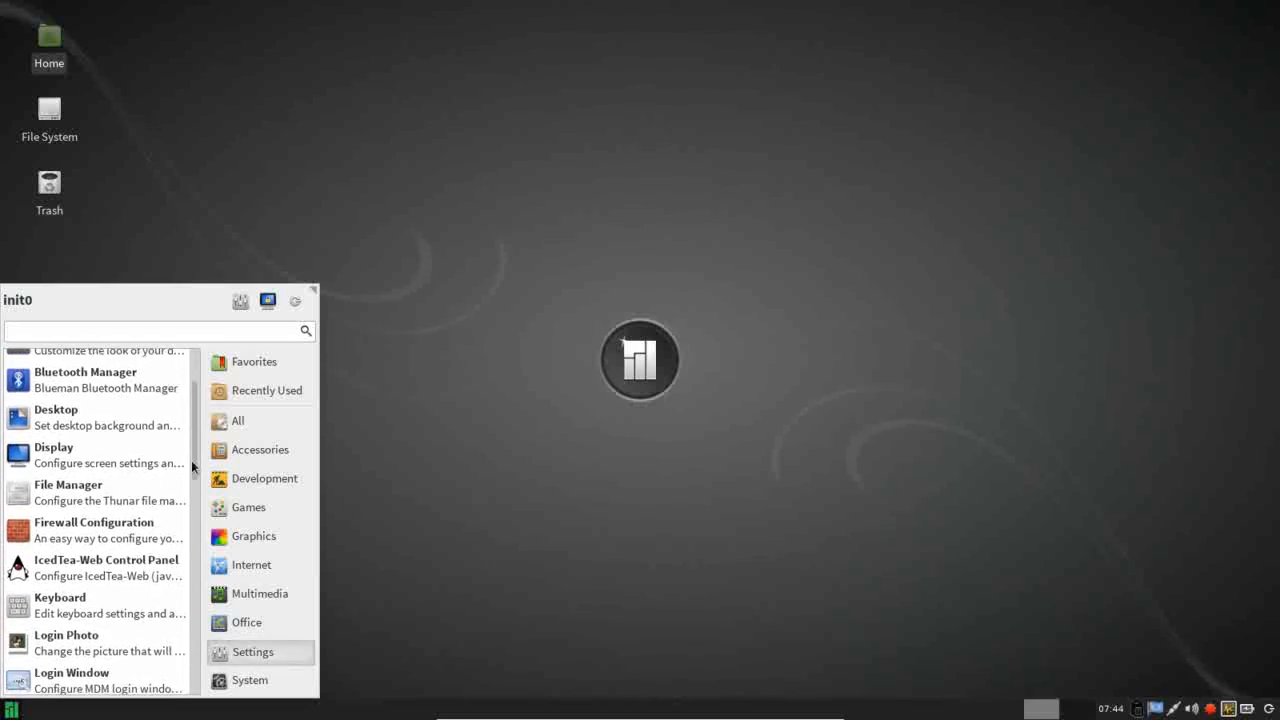
scroll(up, 3)
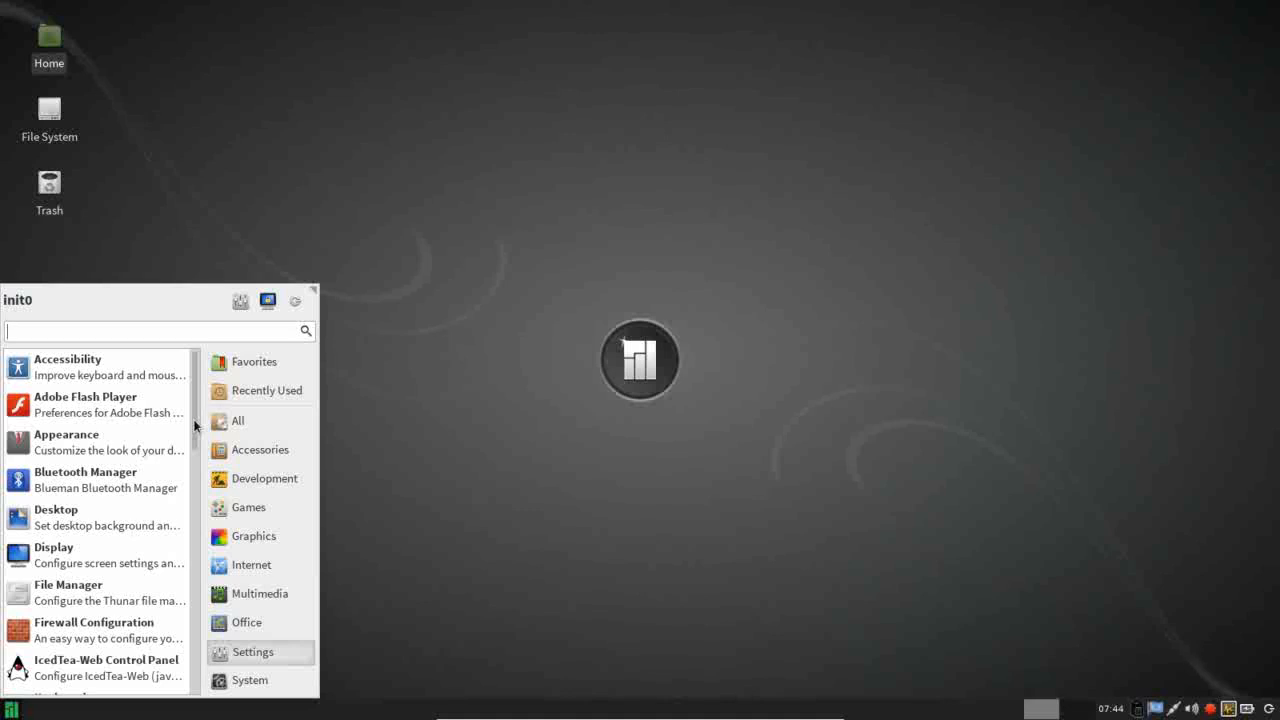
mouse_move(216, 216)
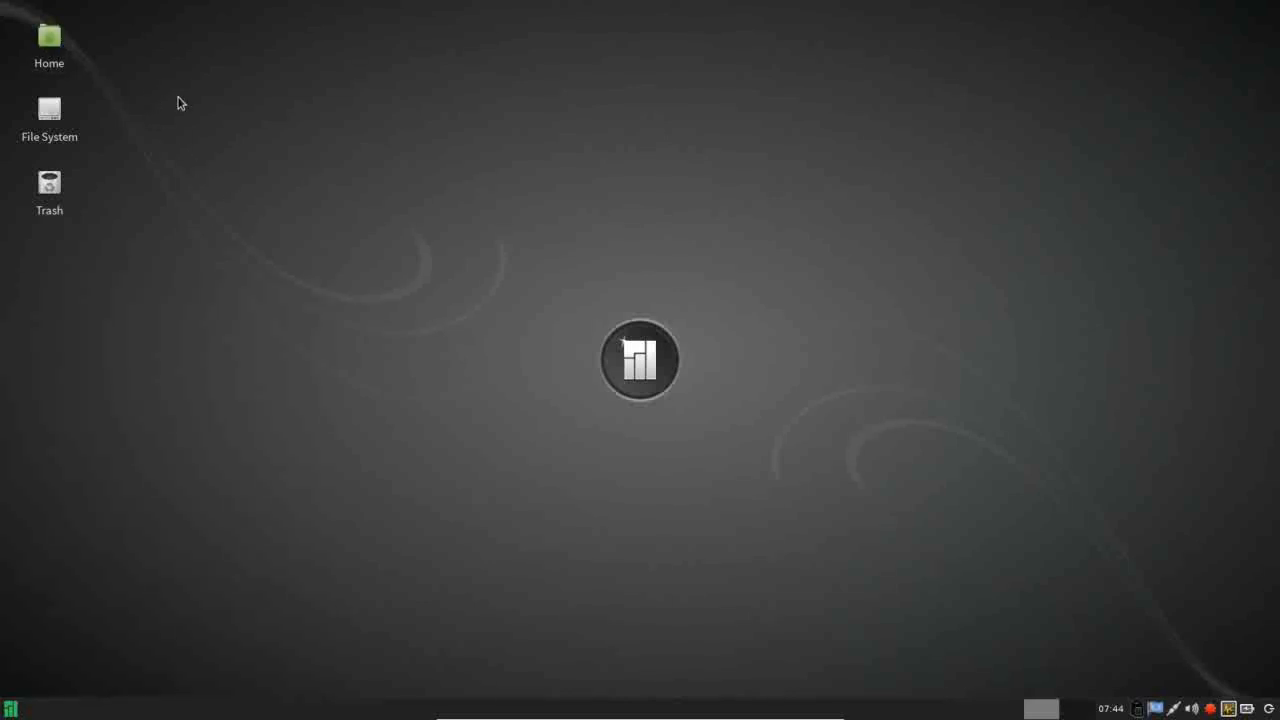
mouse_move(496, 404)
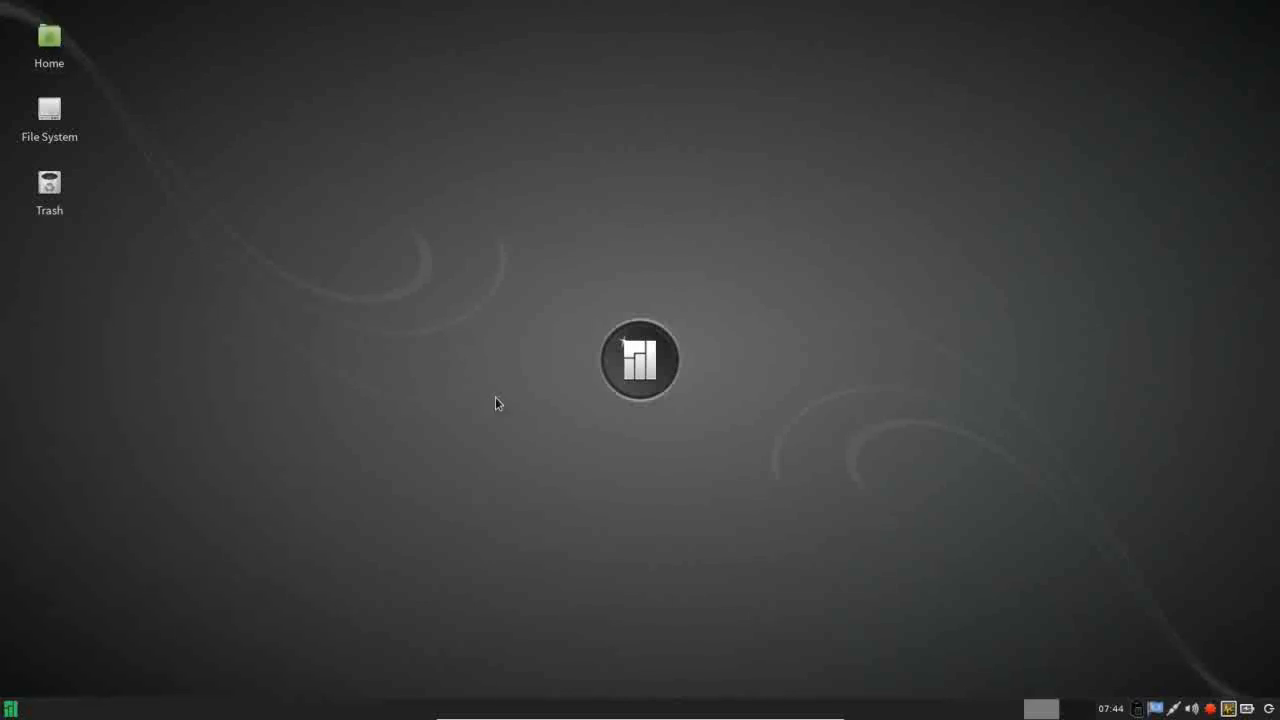
mouse_move(312, 176)
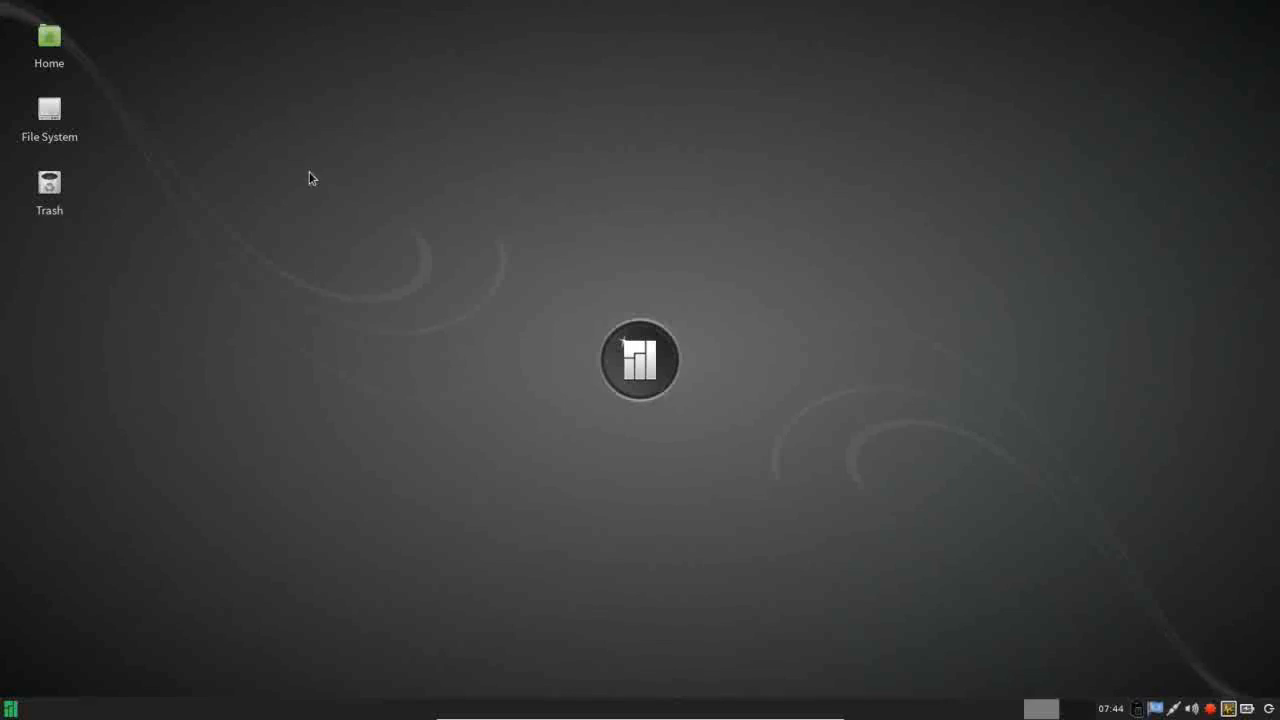
mouse_move(322, 268)
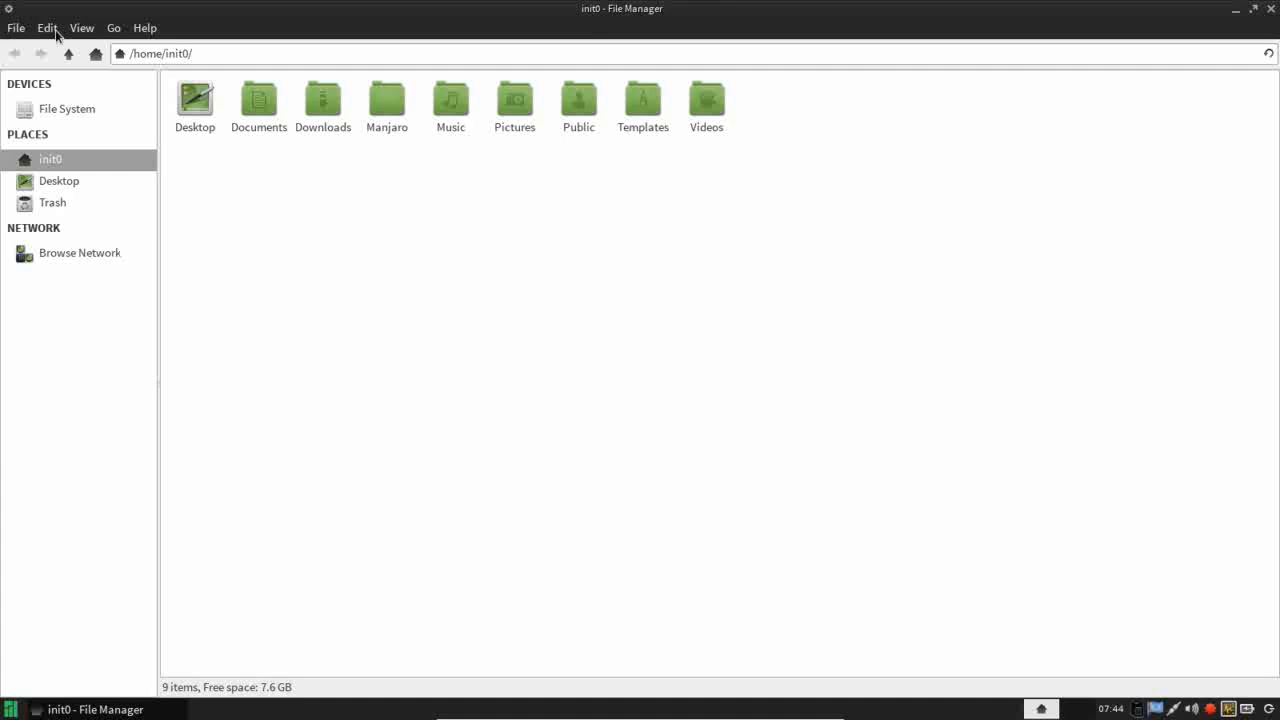
mouse_move(500, 120)
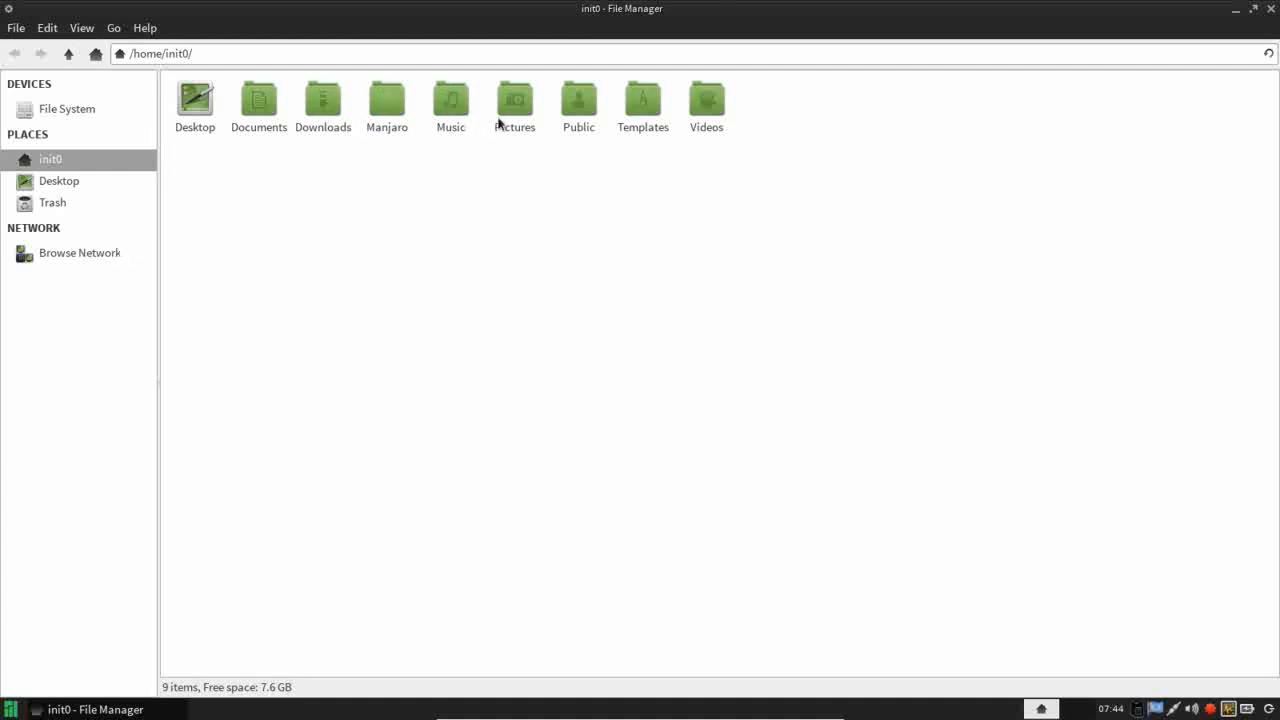
mouse_move(708, 100)
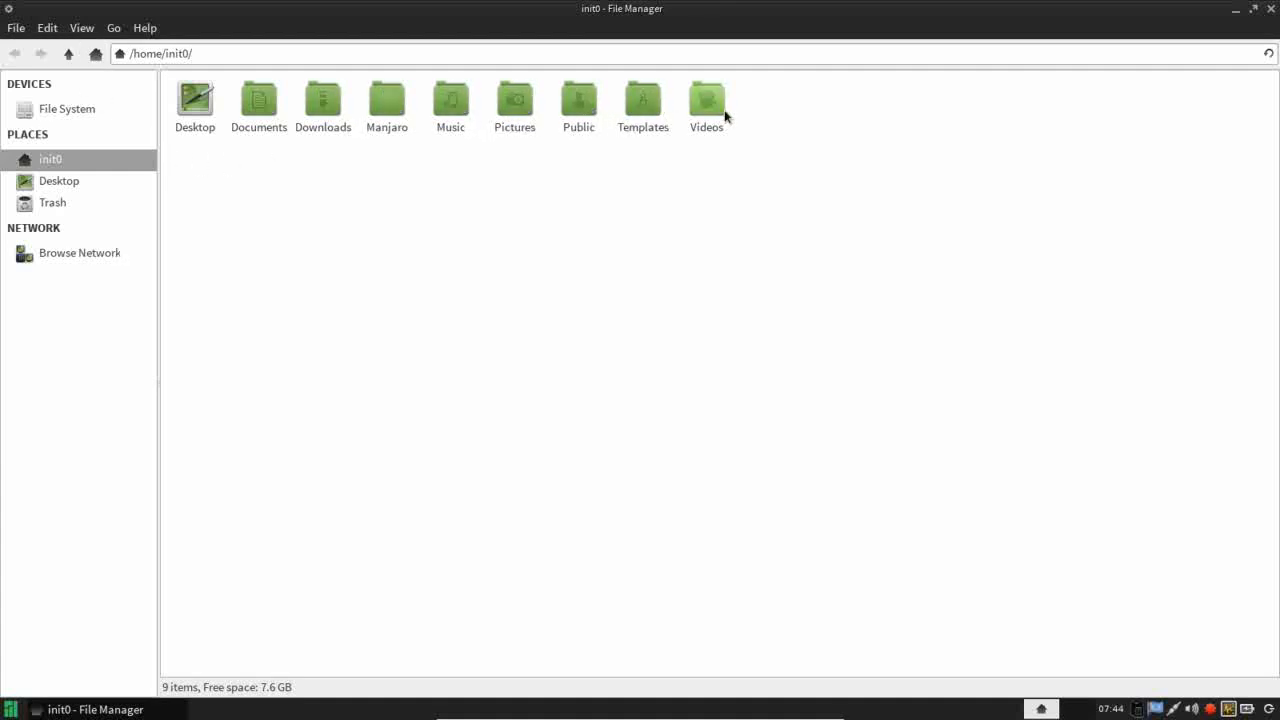
mouse_move(196, 100)
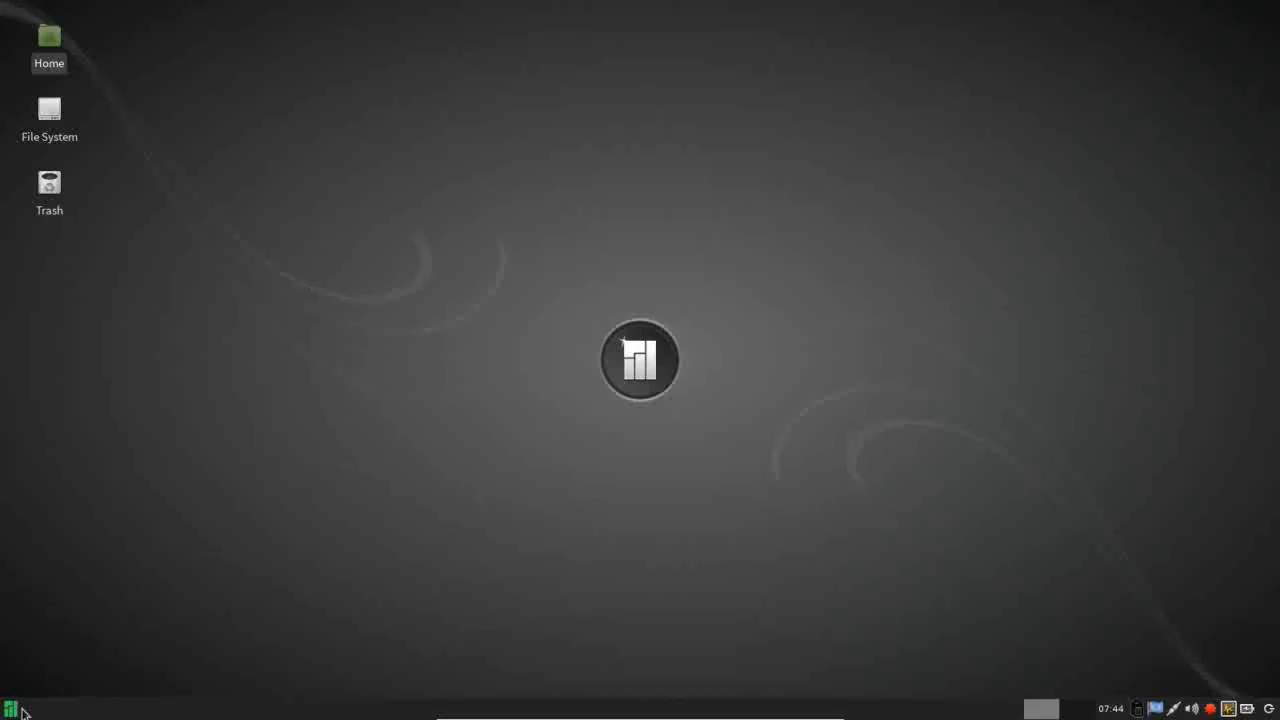
- Browse the Settings category in the Whisker Menu to reach the Login Window tool
click(10, 710)
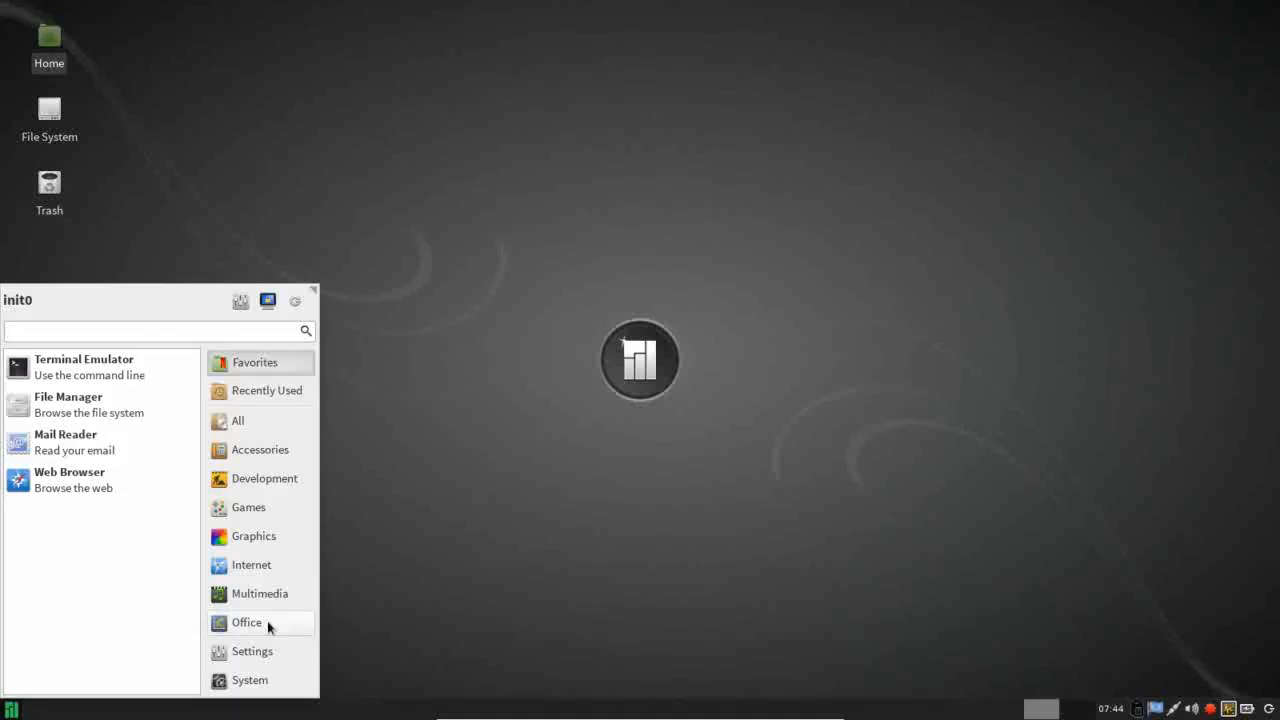
click(252, 652)
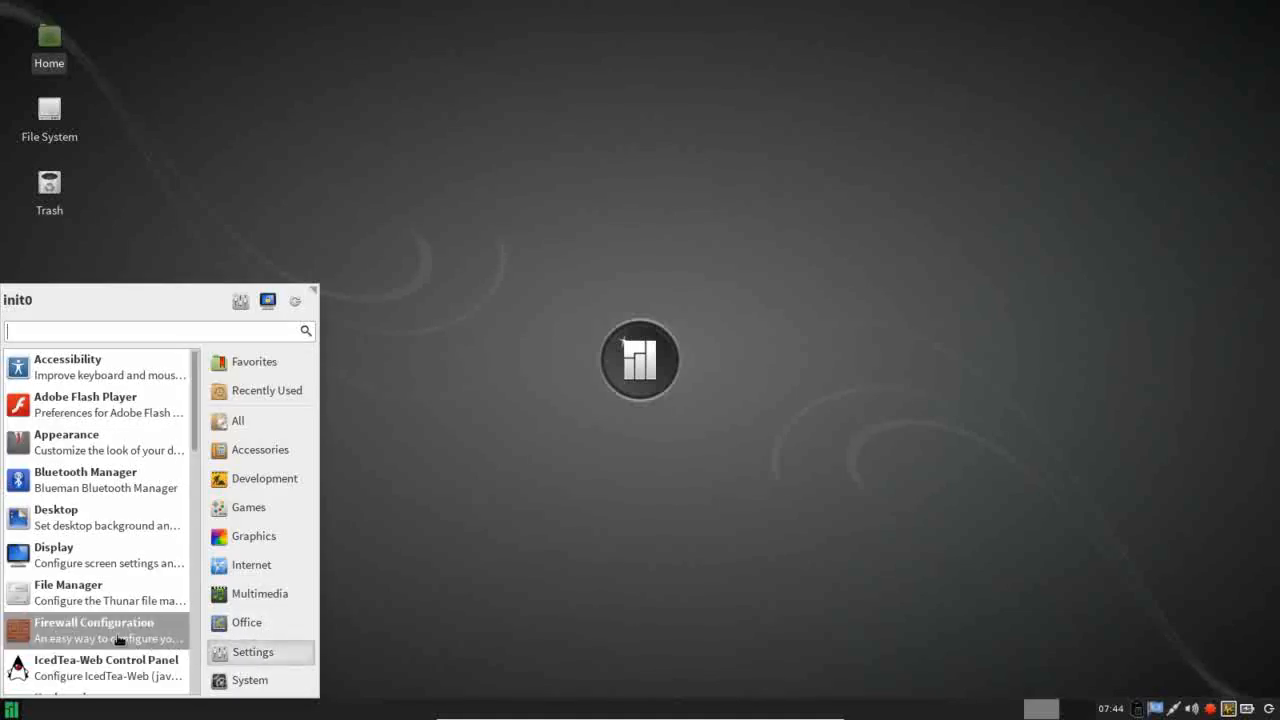
mouse_move(196, 444)
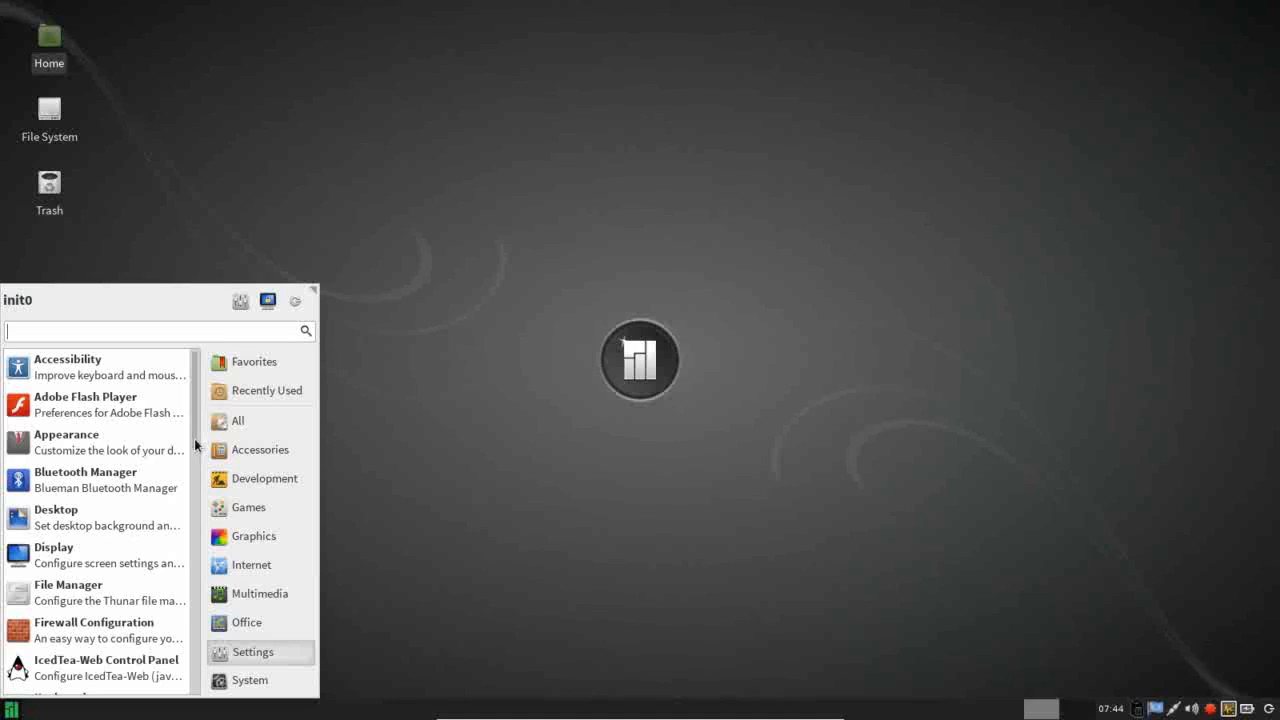
scroll(down, 3)
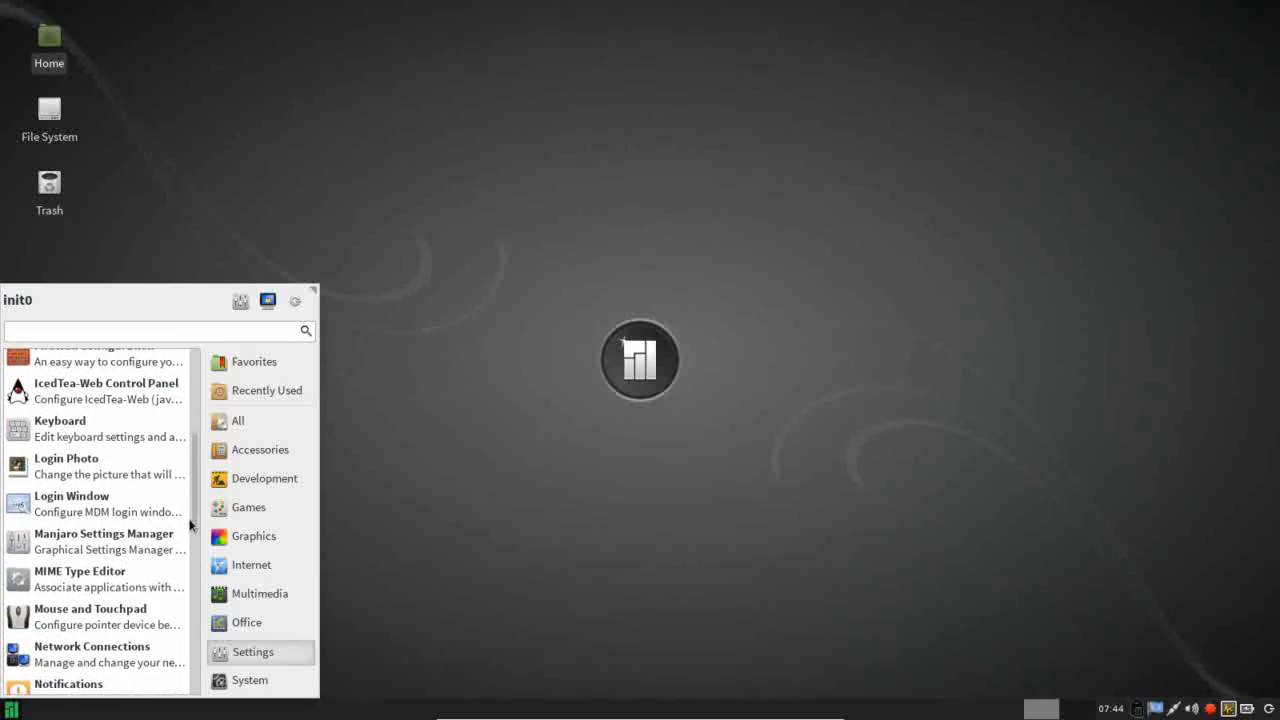
scroll(up, 3)
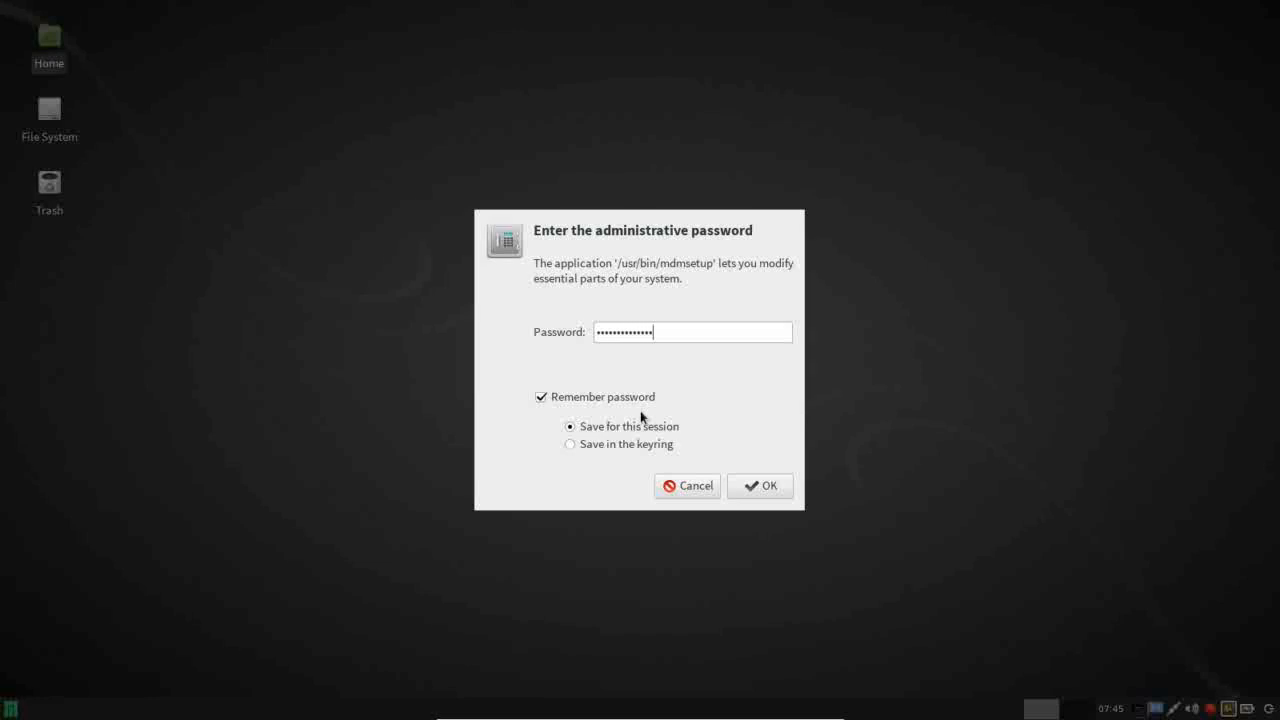
- Confirm the admin password, choose the Clouds (WebGL) HTML login theme and close the preferences
click(760, 486)
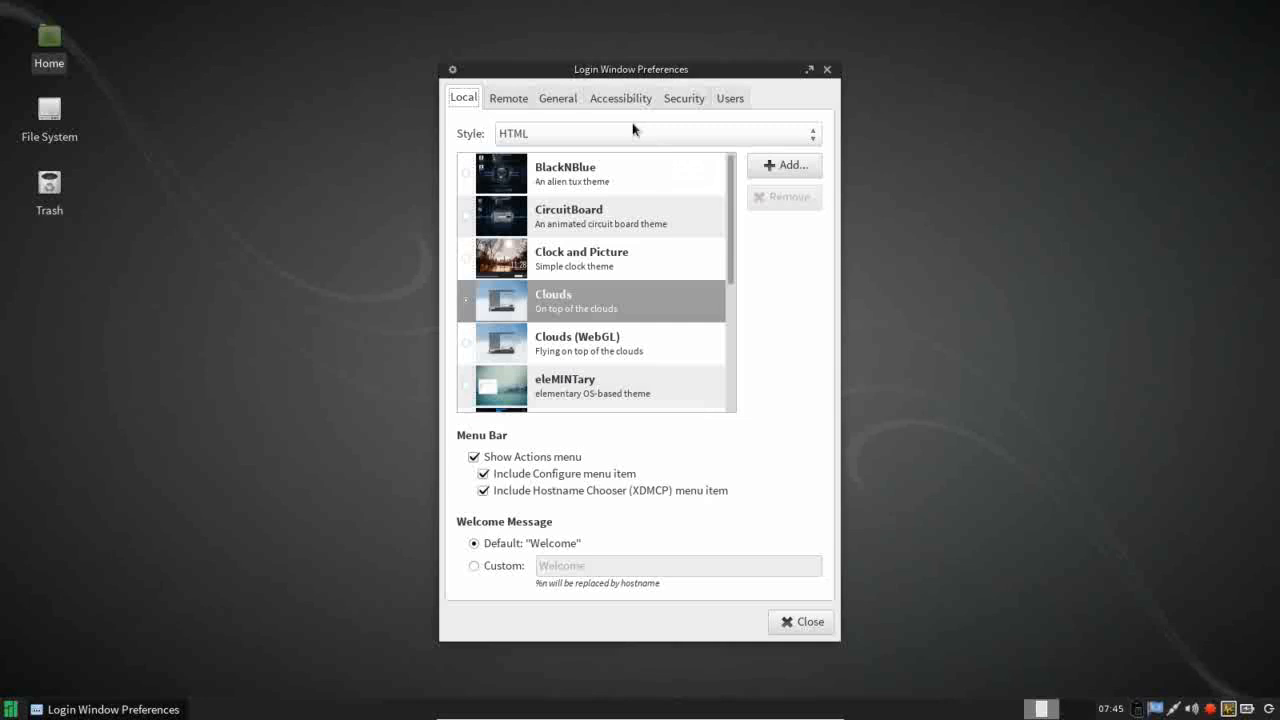
mouse_move(588, 140)
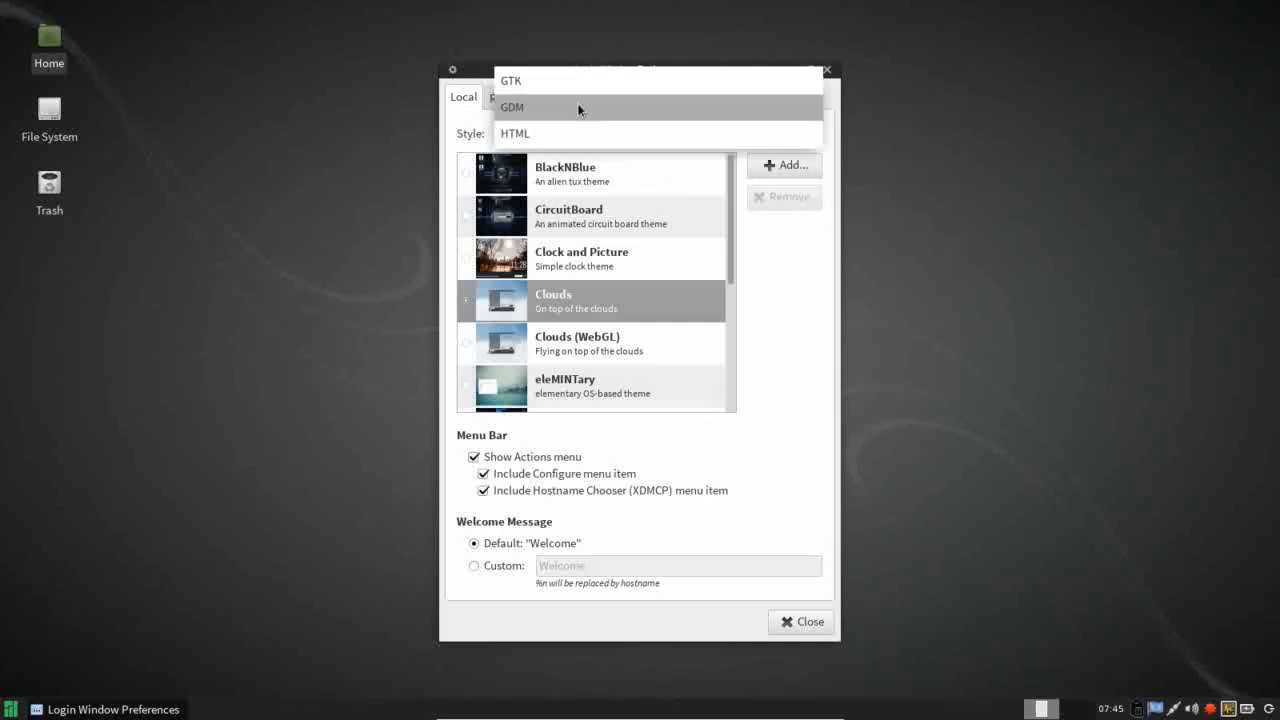
click(516, 132)
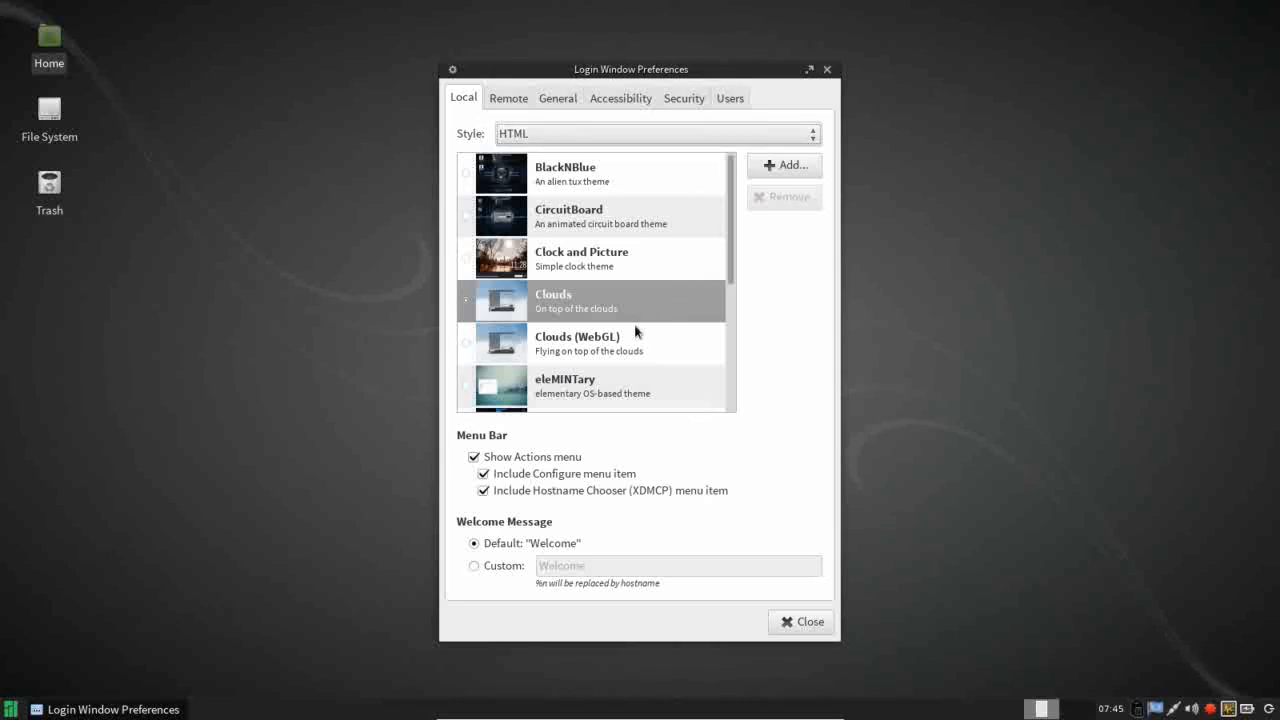
mouse_move(584, 350)
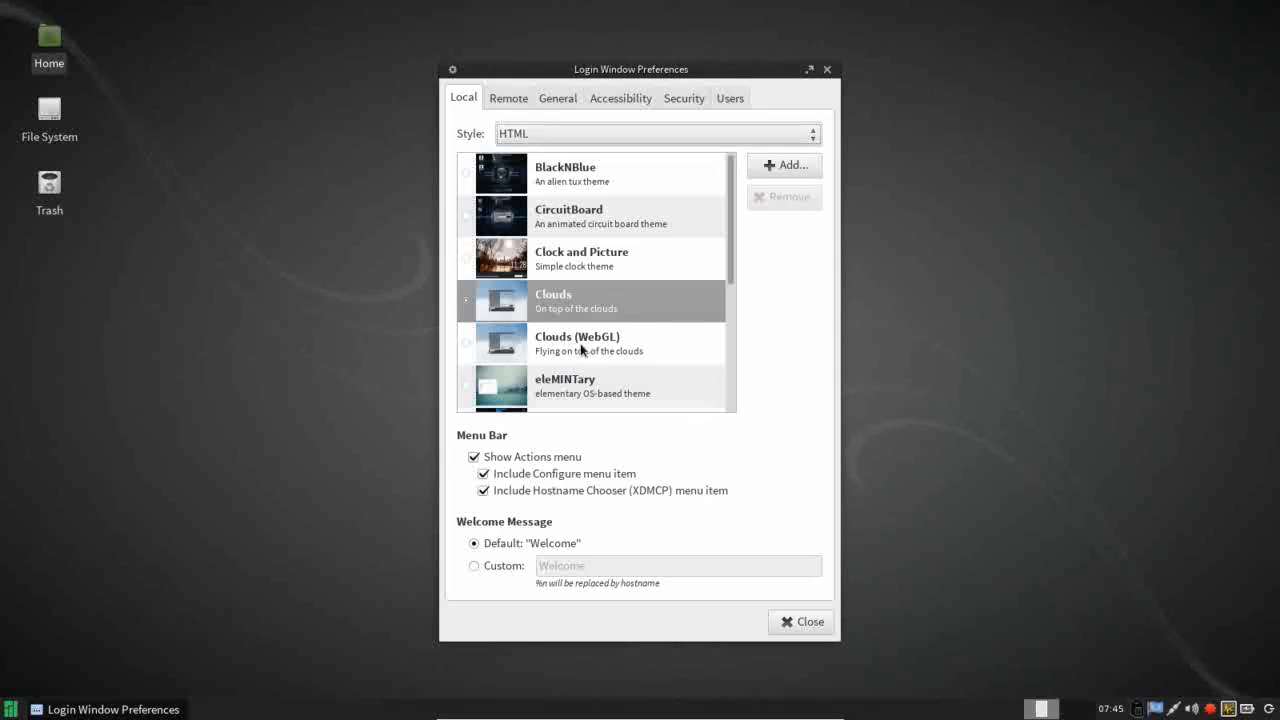
mouse_move(608, 364)
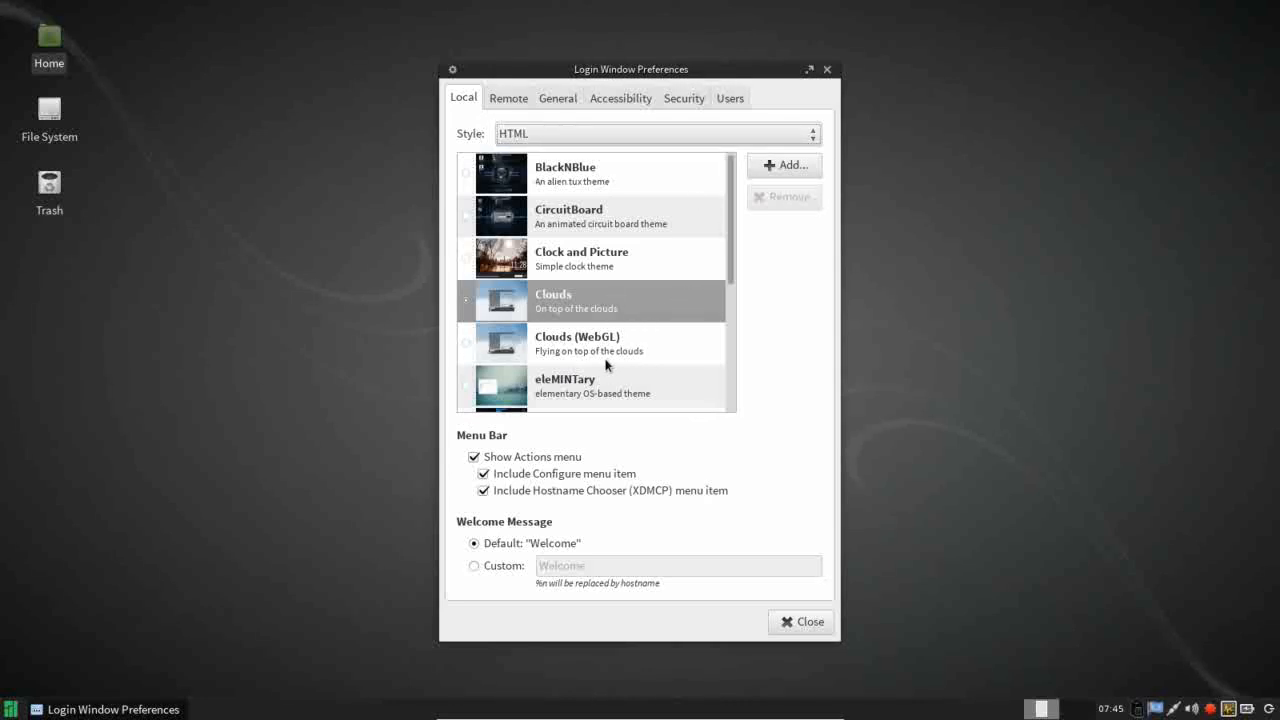
click(590, 344)
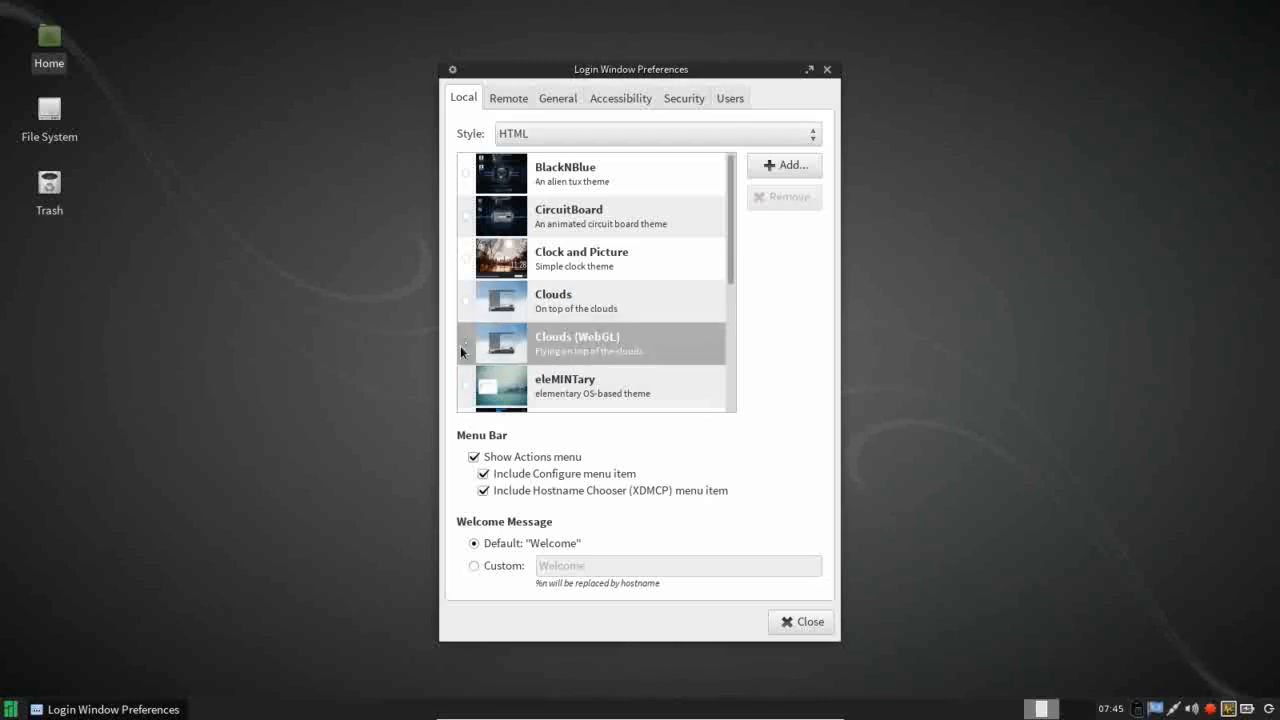
mouse_move(896, 470)
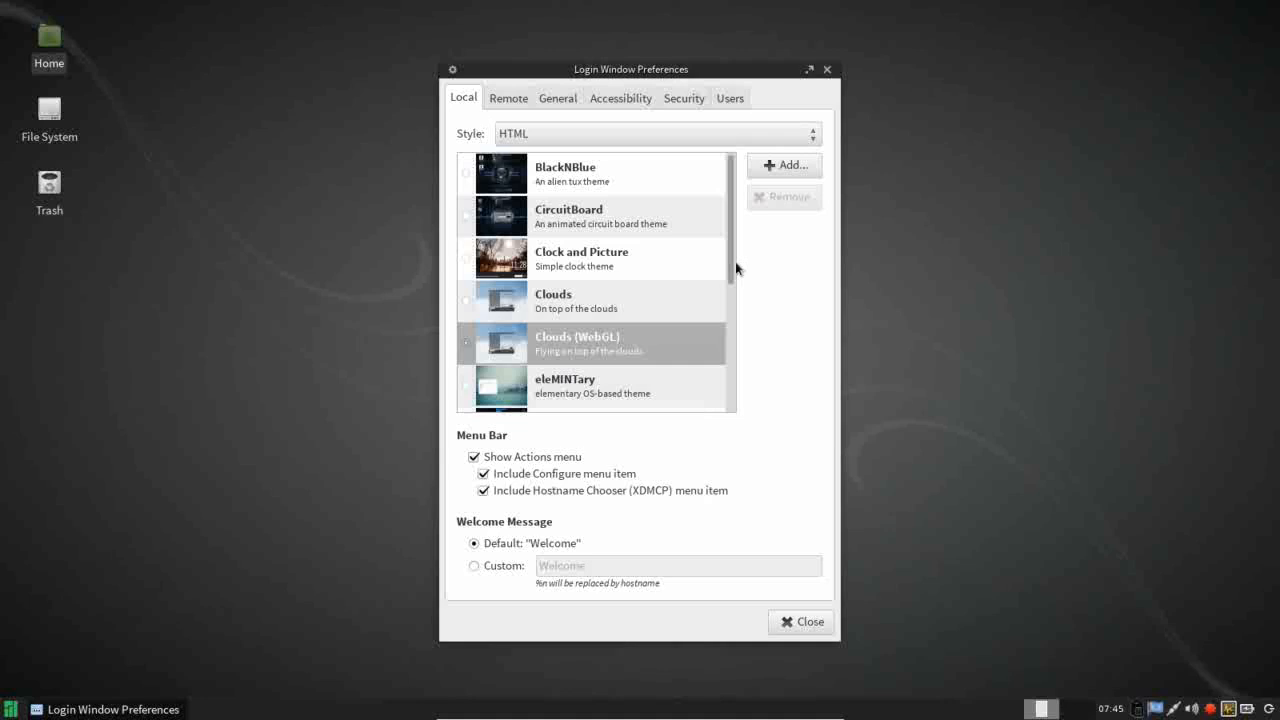
scroll(down, 3)
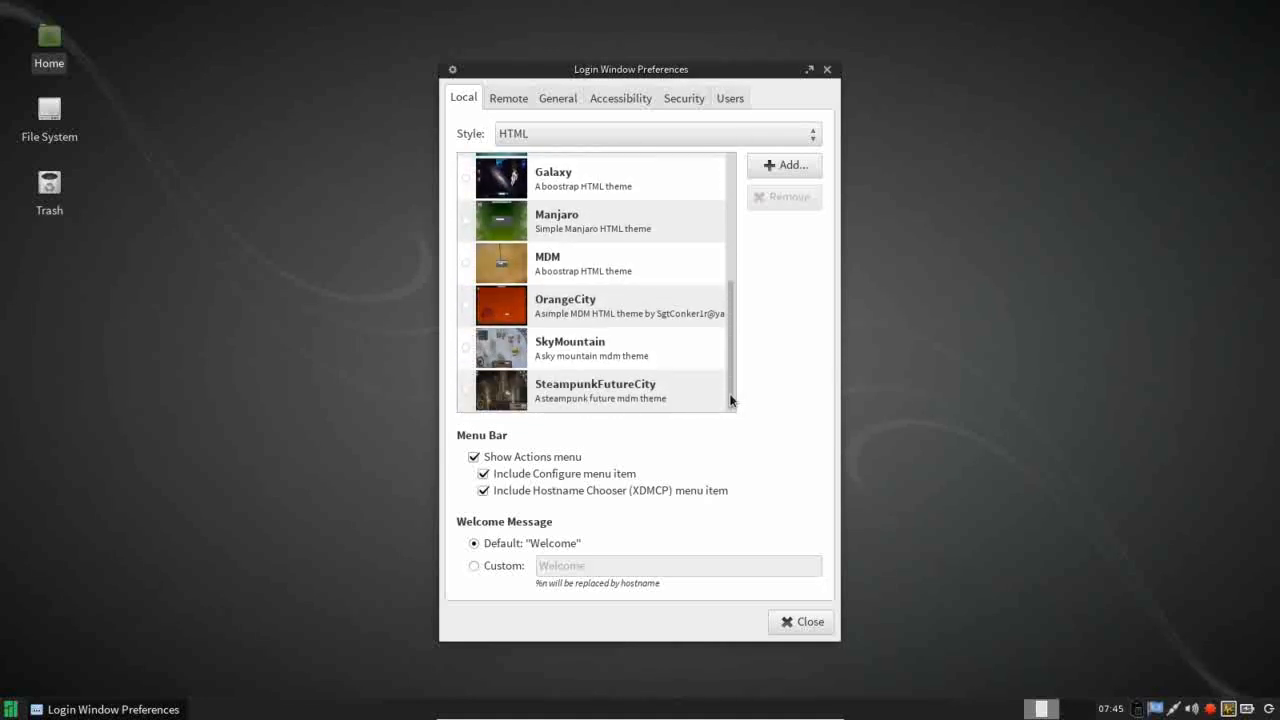
click(800, 620)
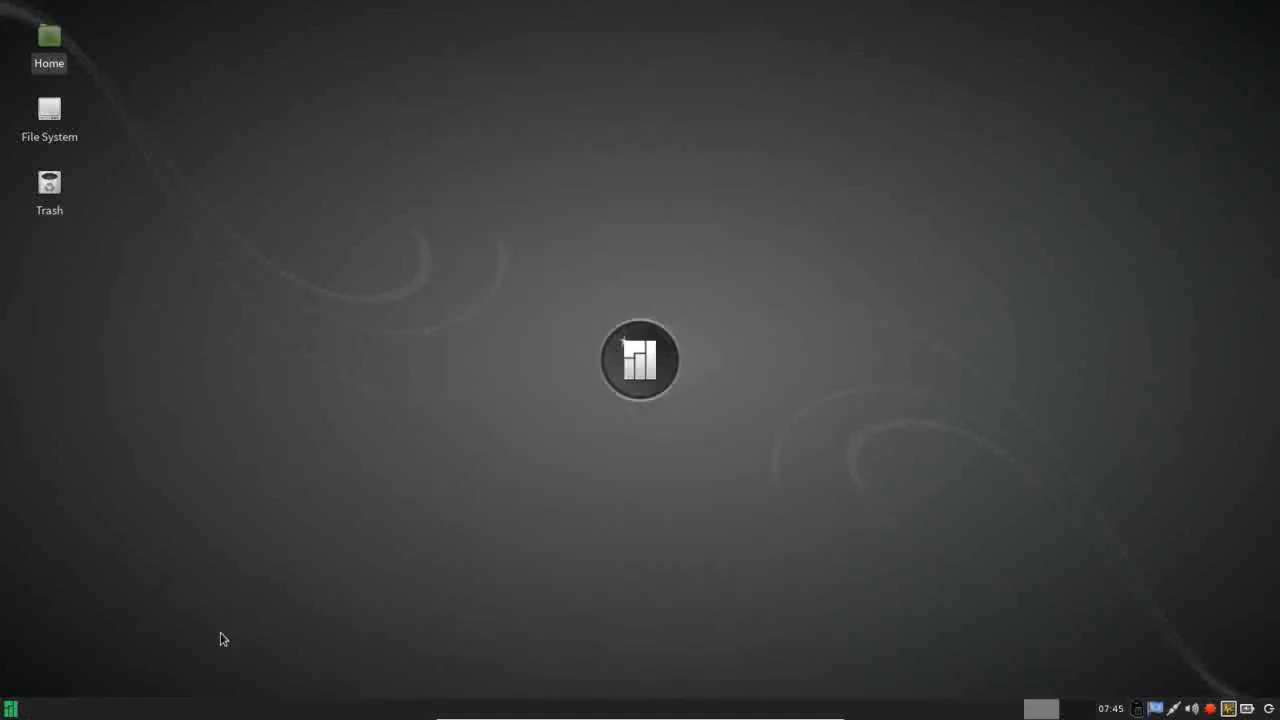
- Scroll through the Settings tools in the Whisker Menu, then dismiss it to the desktop
click(12, 708)
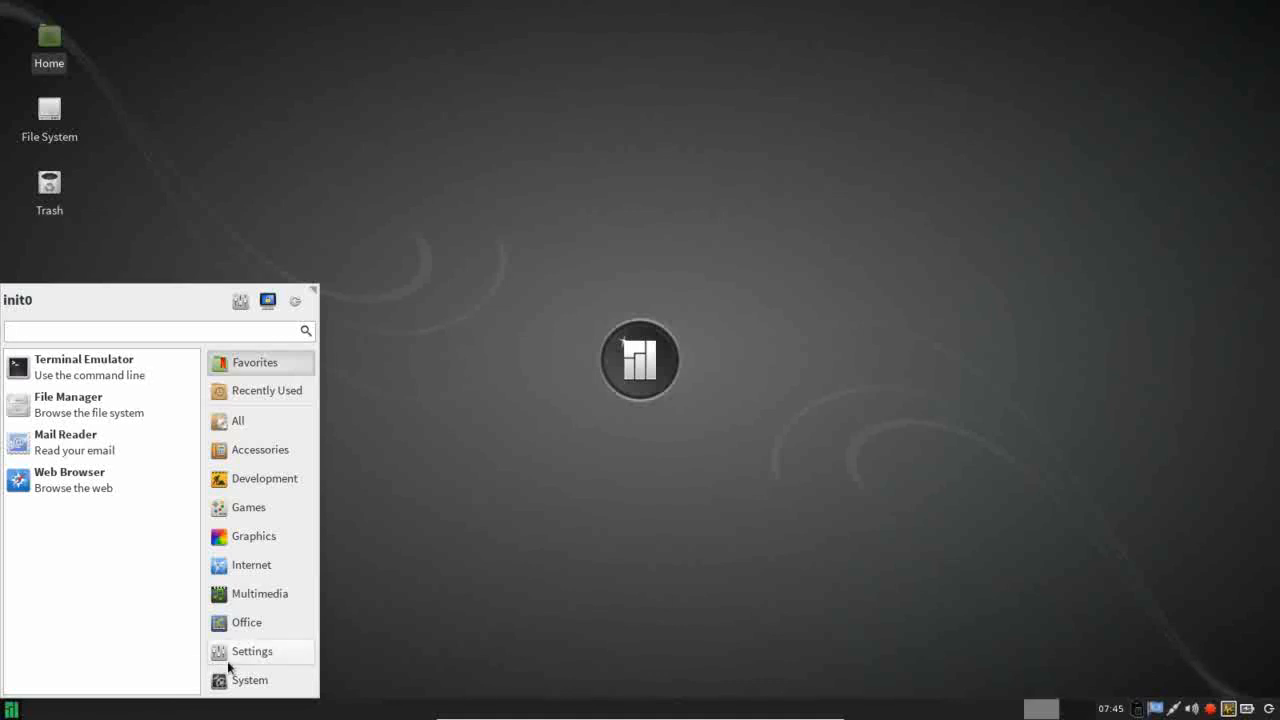
click(252, 652)
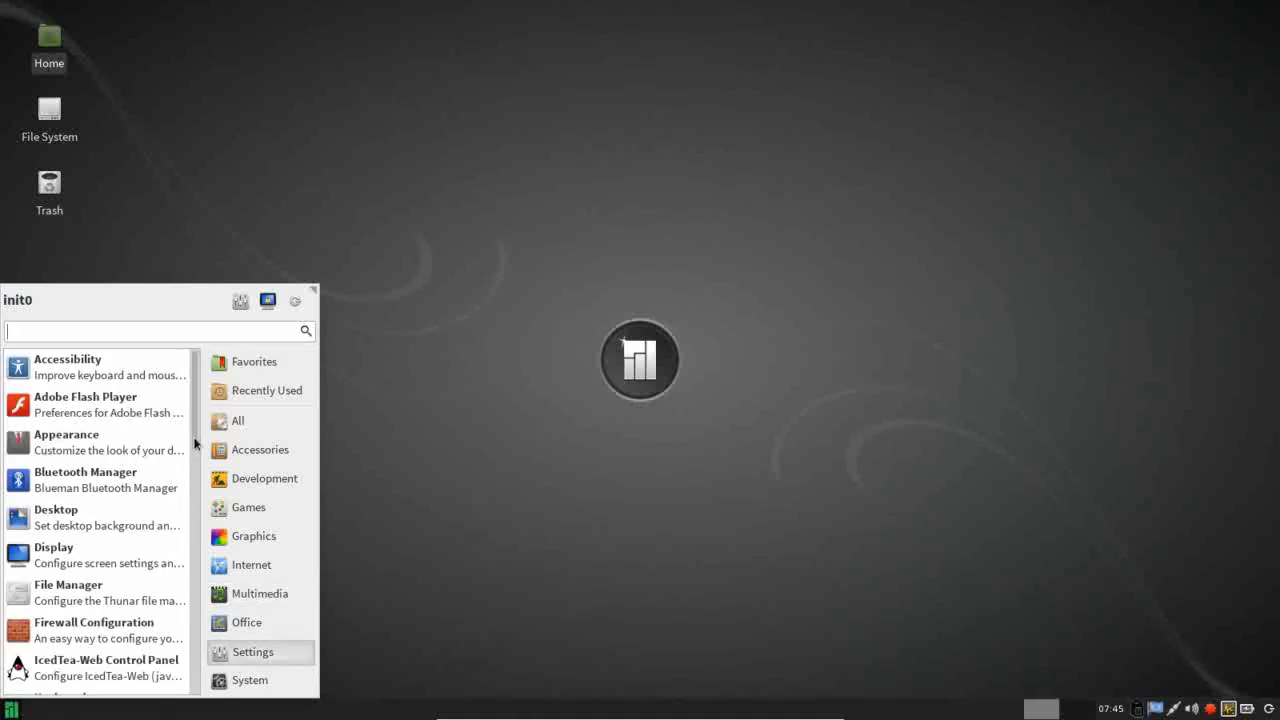
scroll(down, 3)
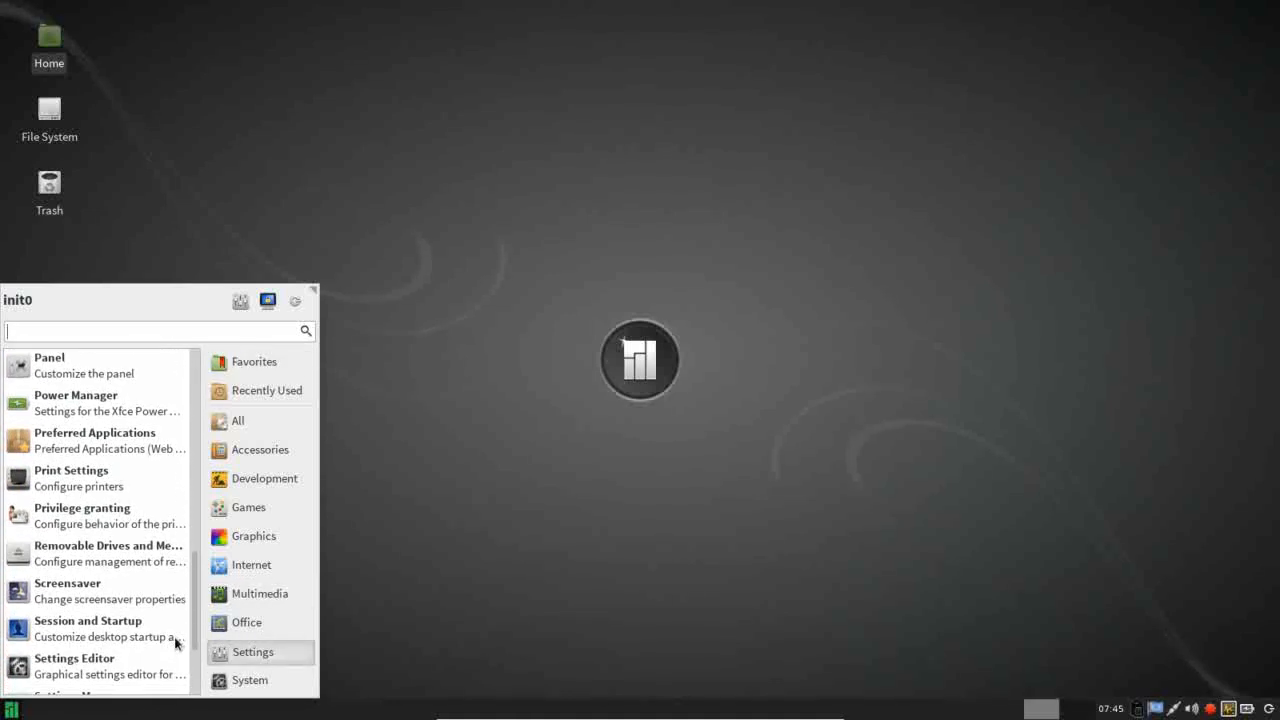
scroll(down, 3)
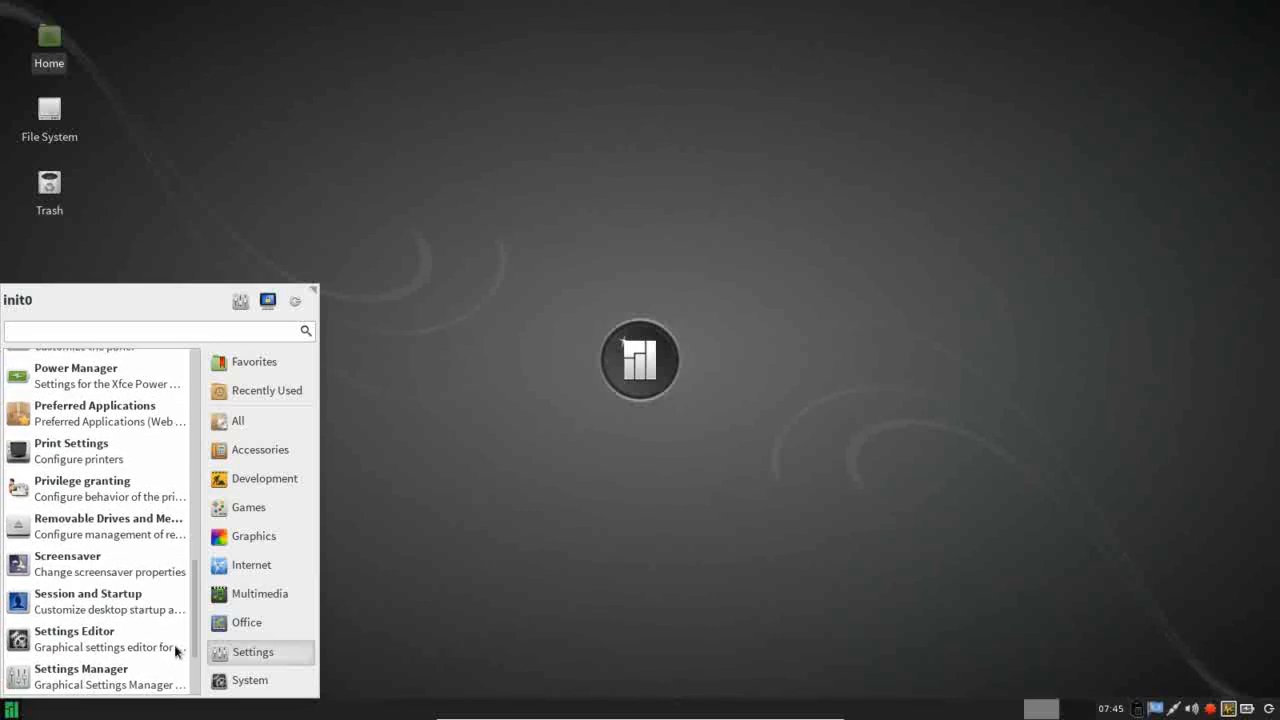
scroll(down, 3)
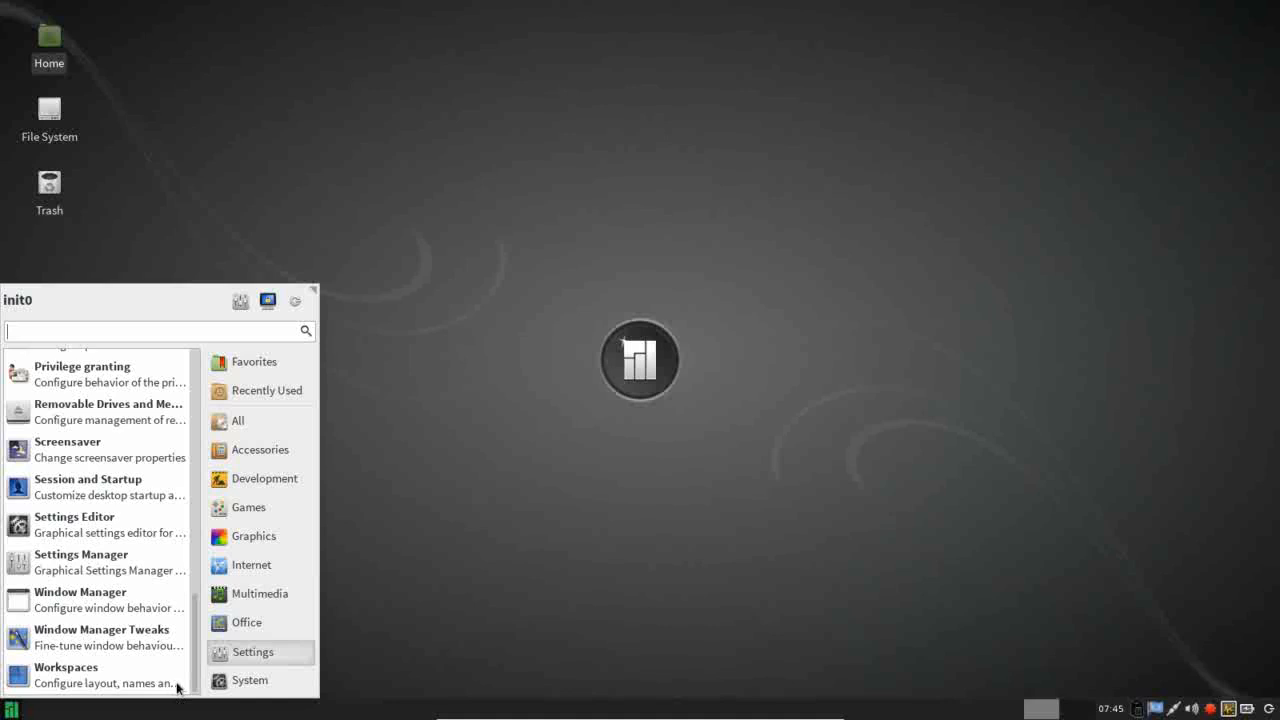
scroll(up, 3)
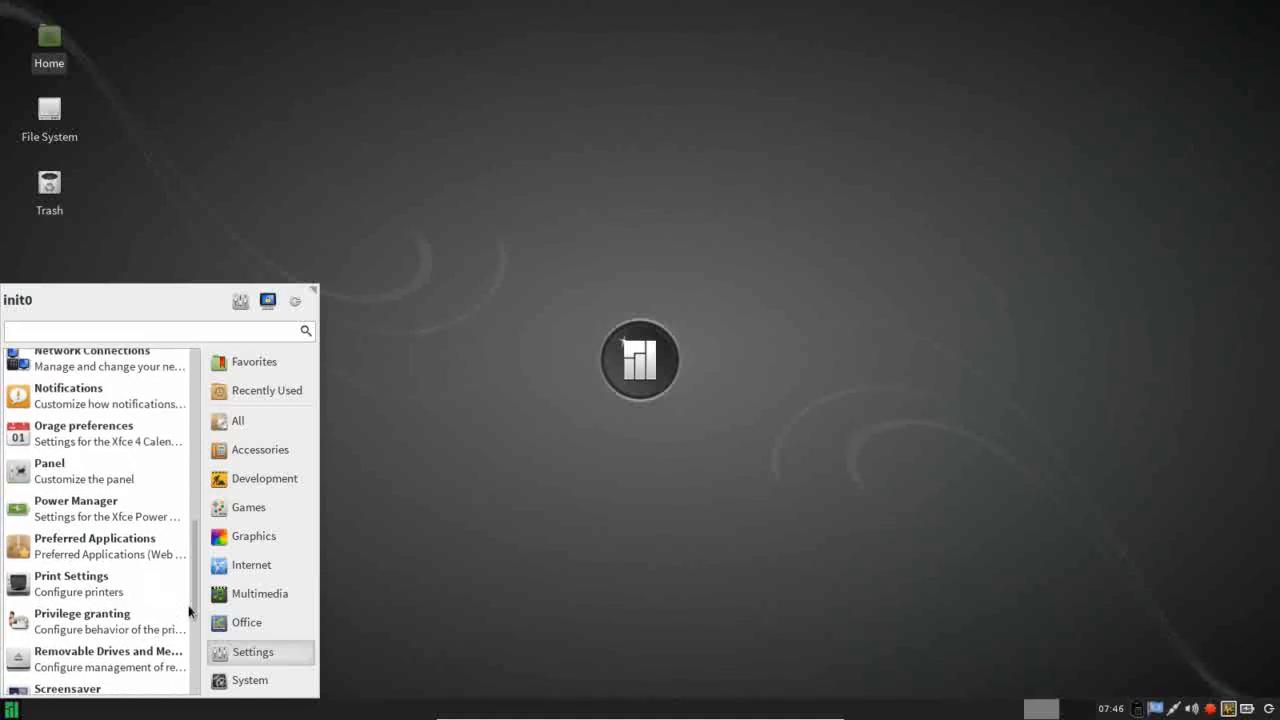
click(250, 680)
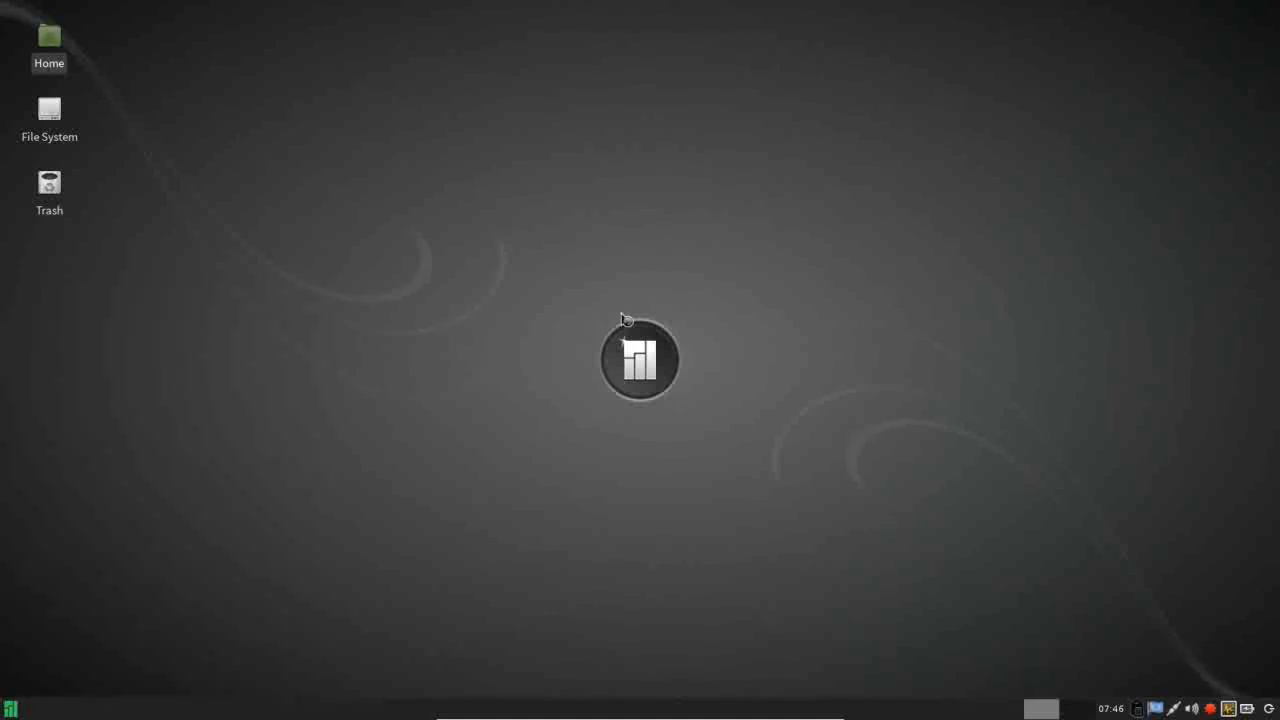
- Launch Pamac, cancel its pending install transaction summary and return to the application menu
double_click(640, 360)
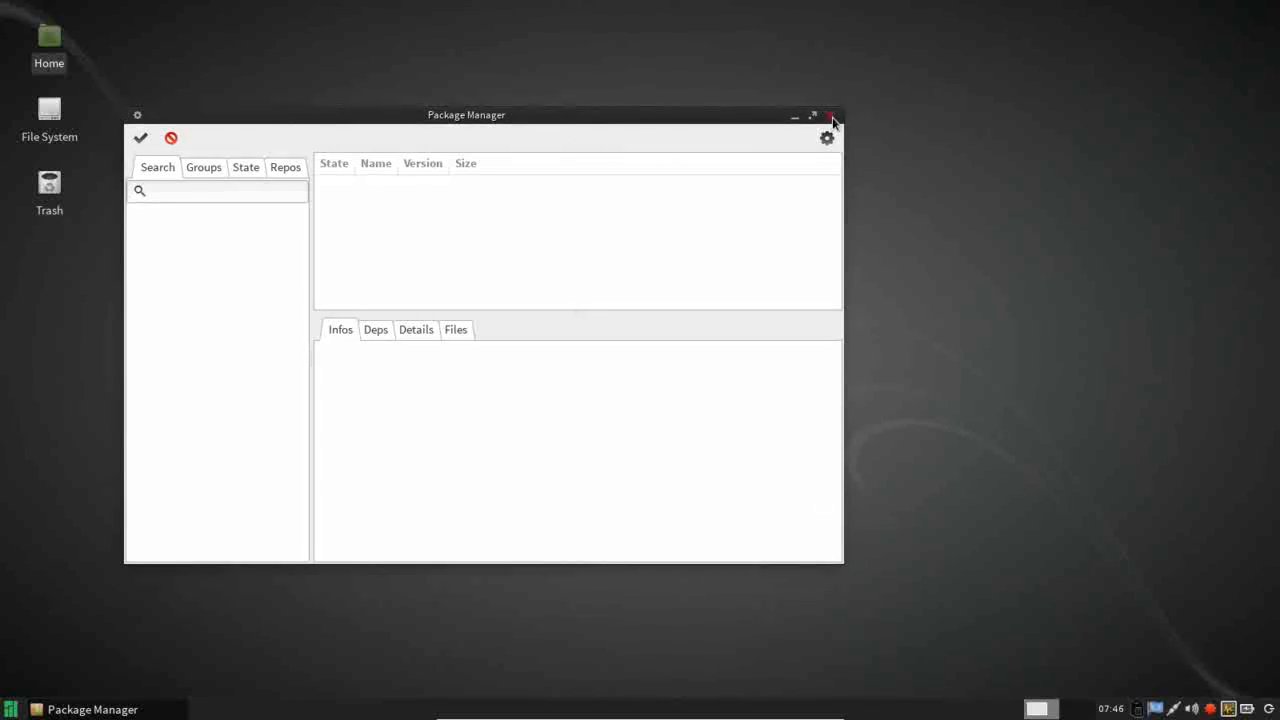
click(140, 136)
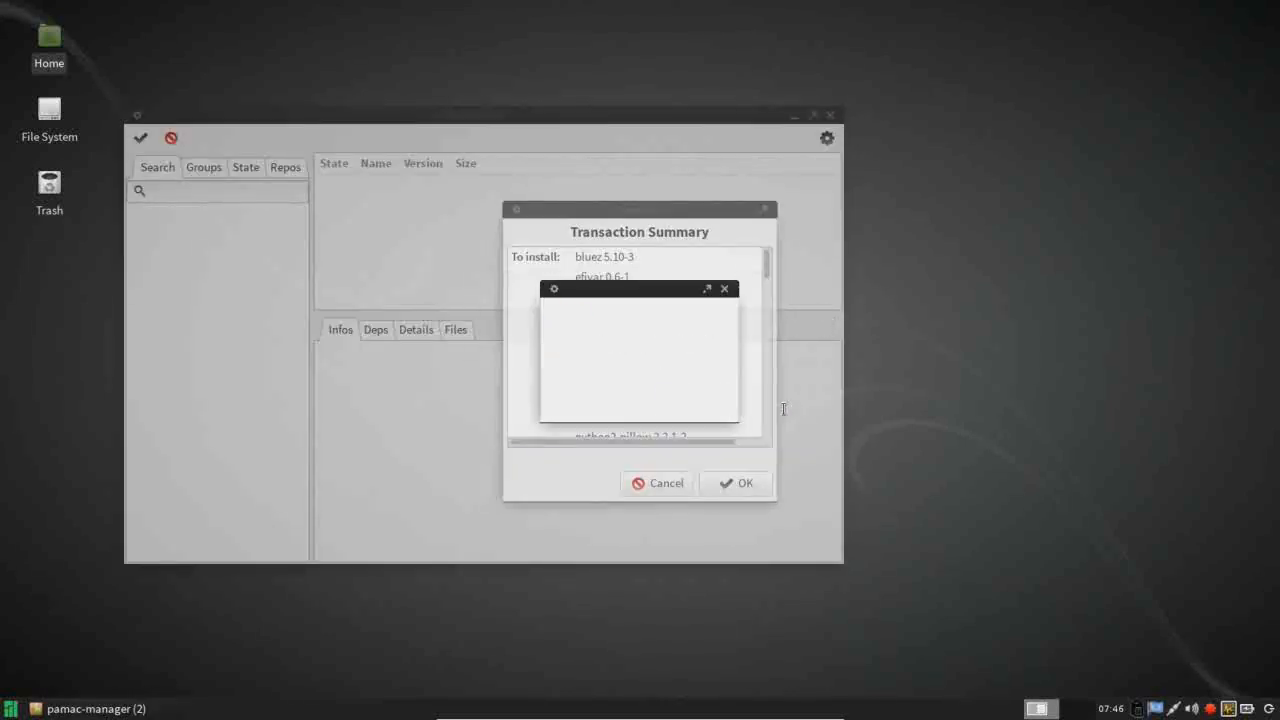
click(724, 288)
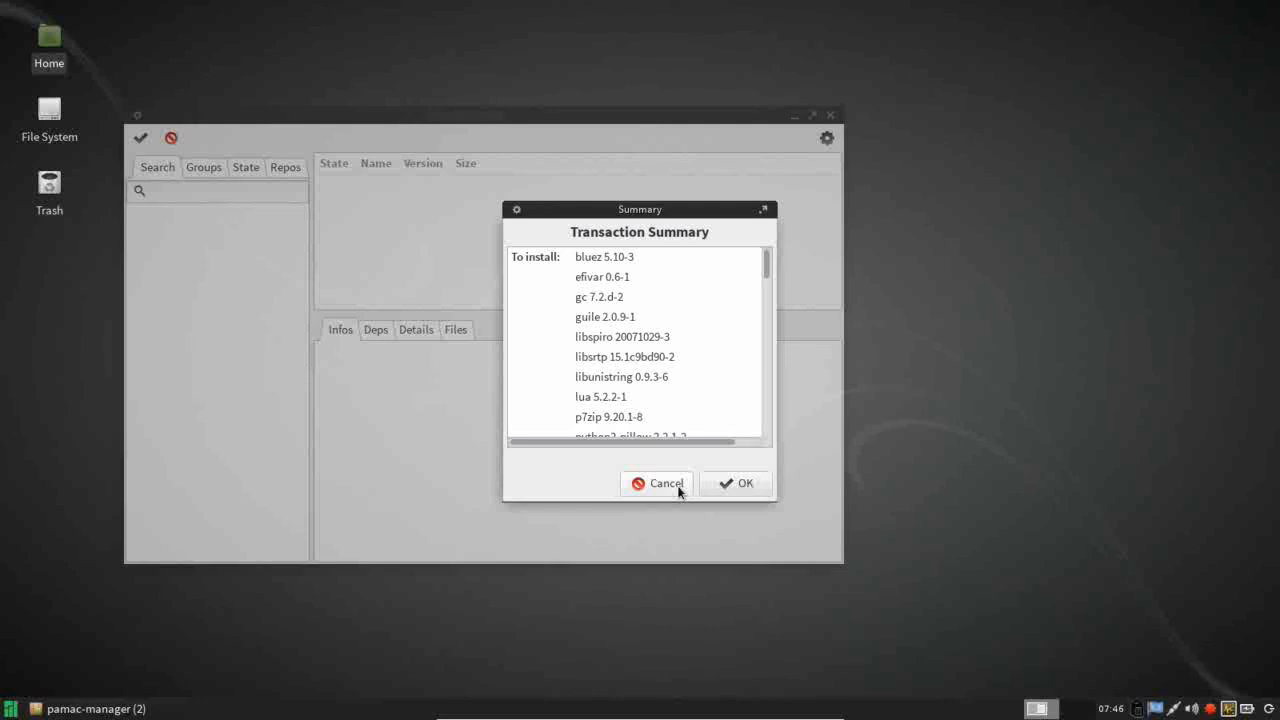
click(656, 482)
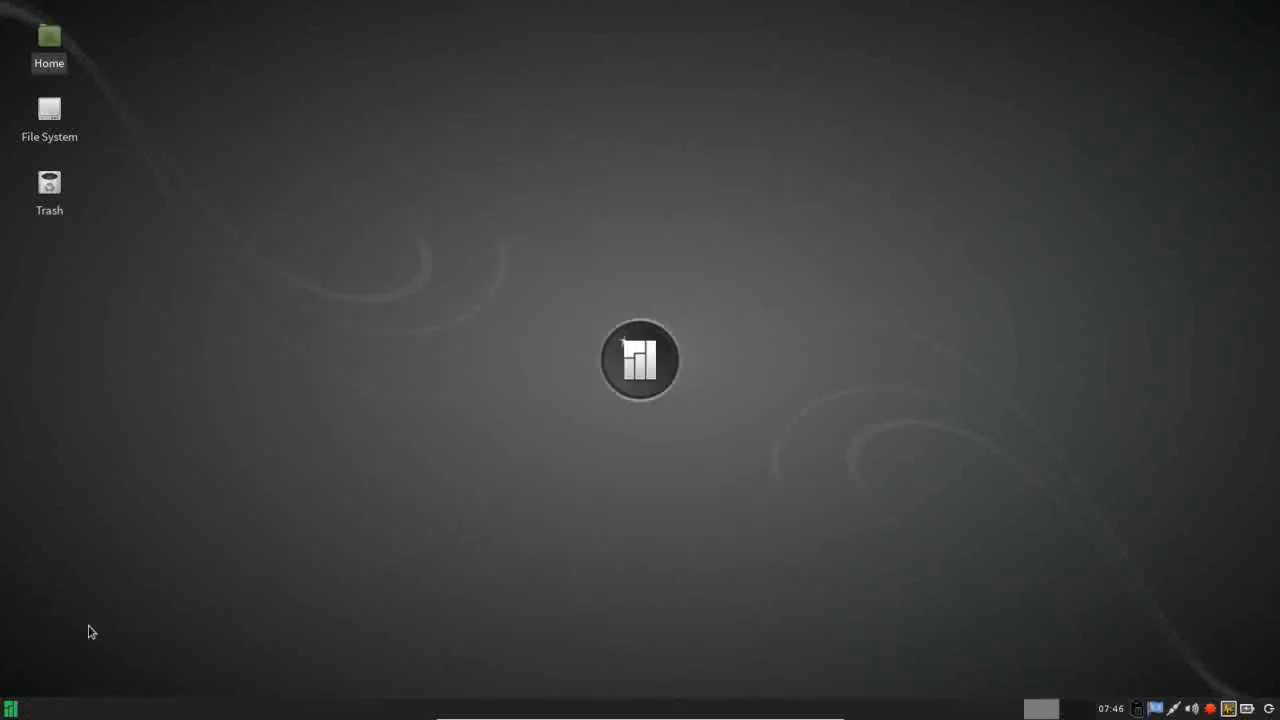
click(12, 708)
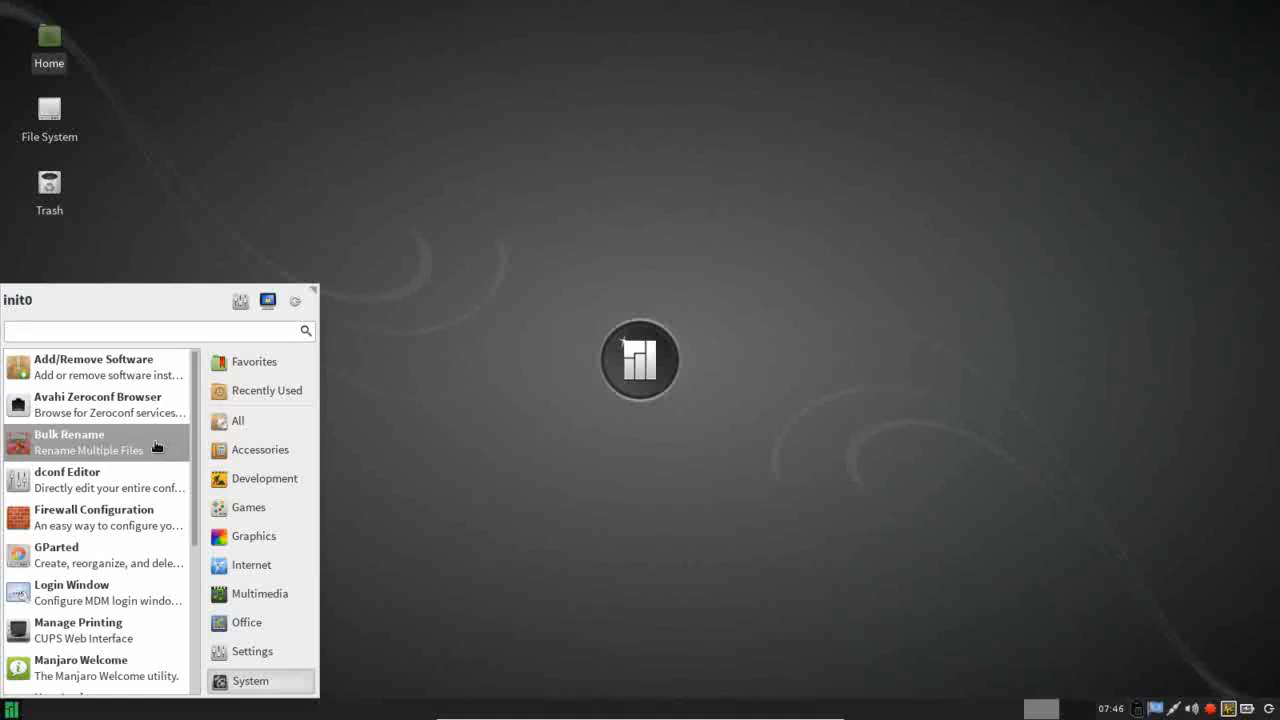
mouse_move(130, 516)
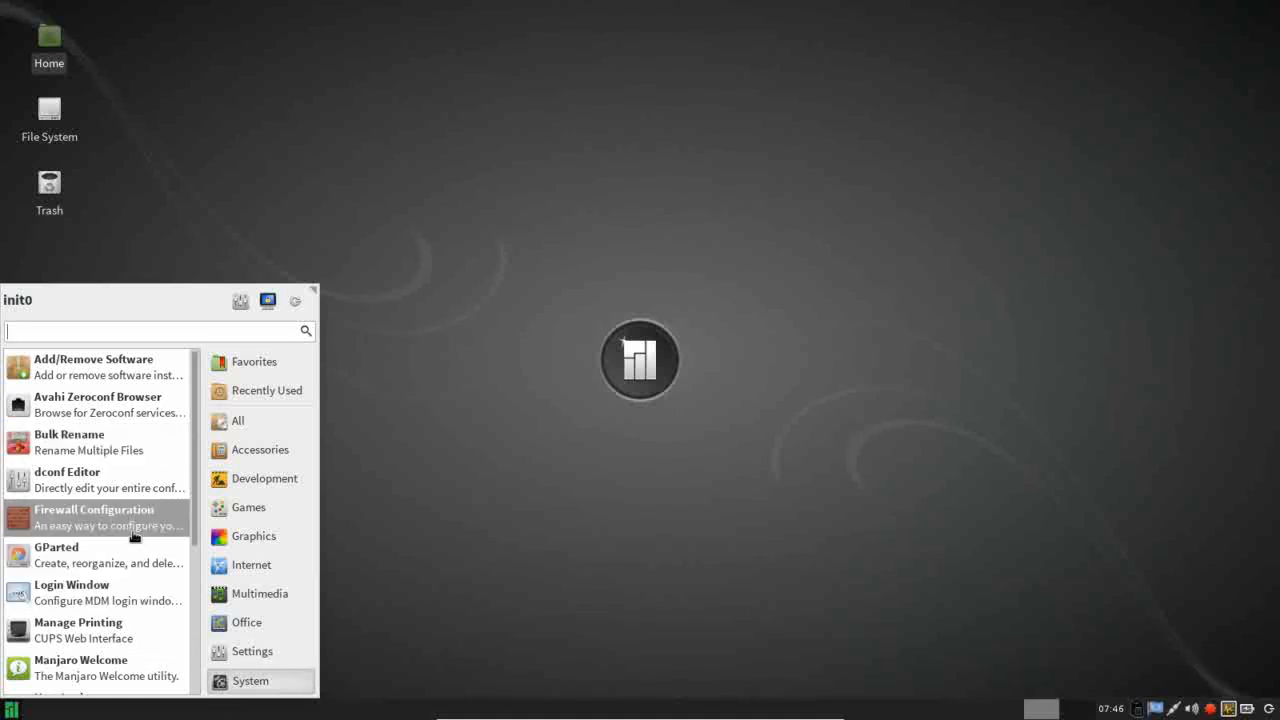
mouse_move(184, 516)
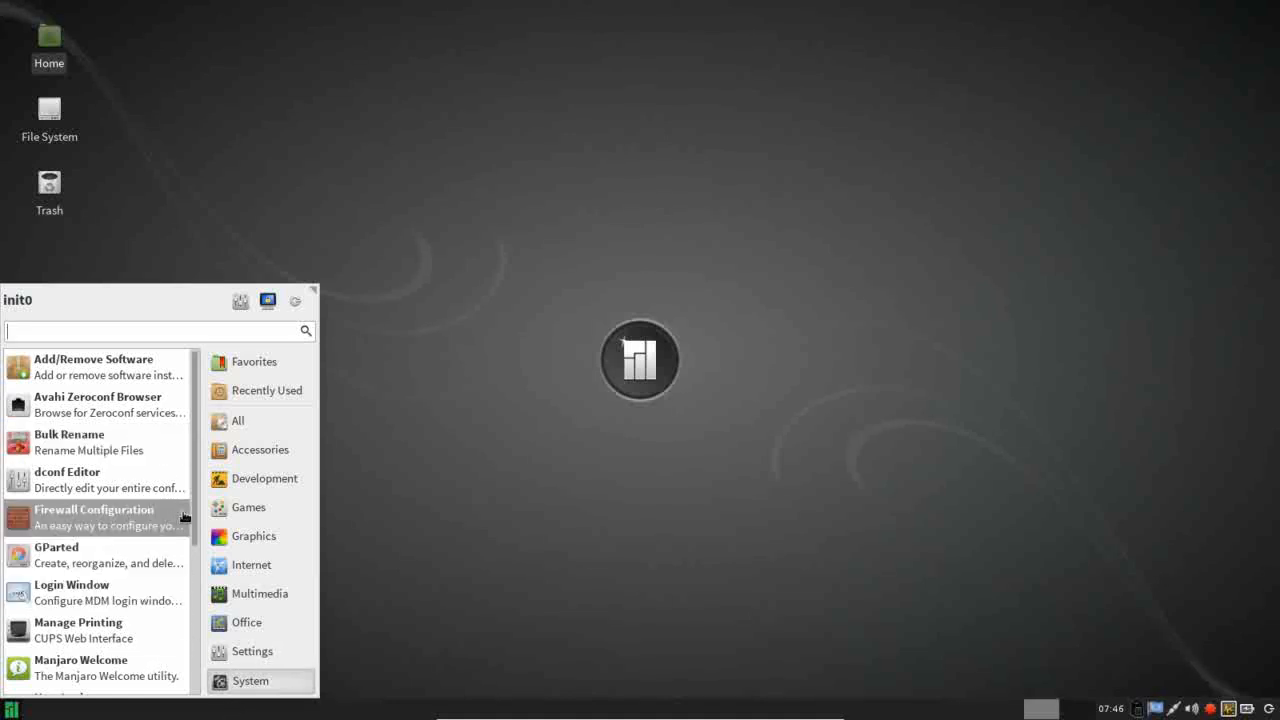
scroll(down, 3)
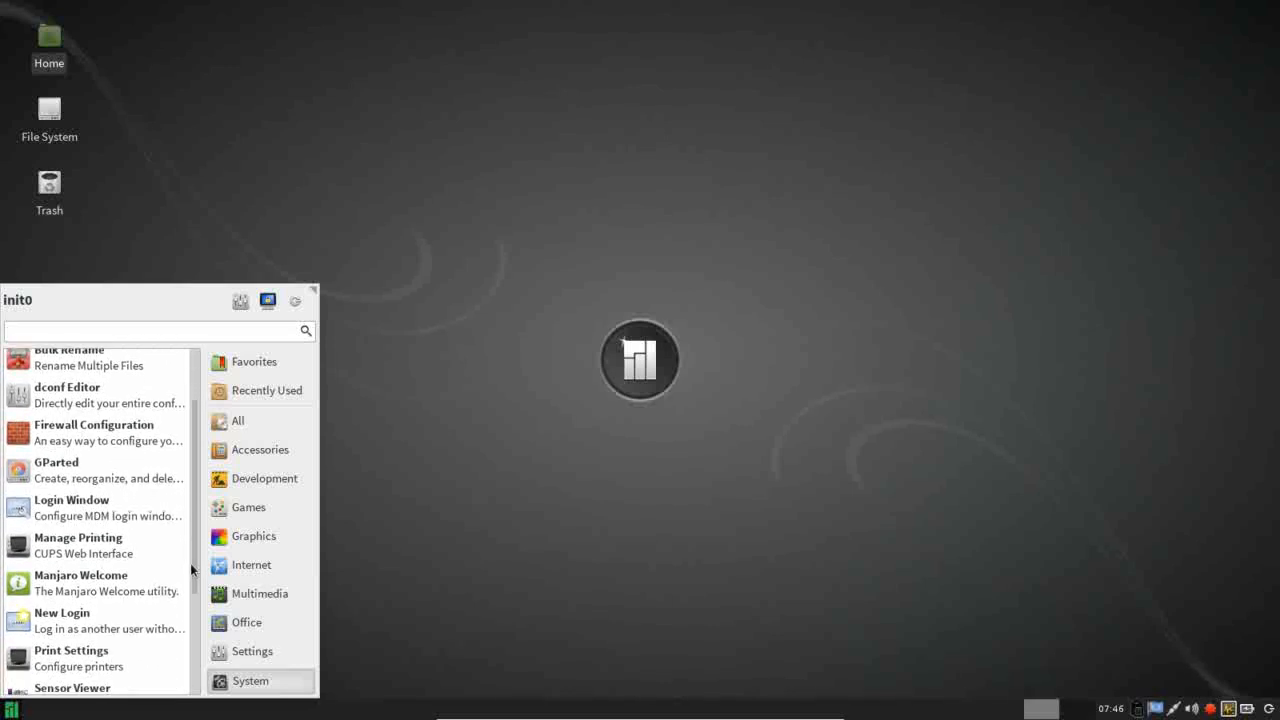
scroll(down, 3)
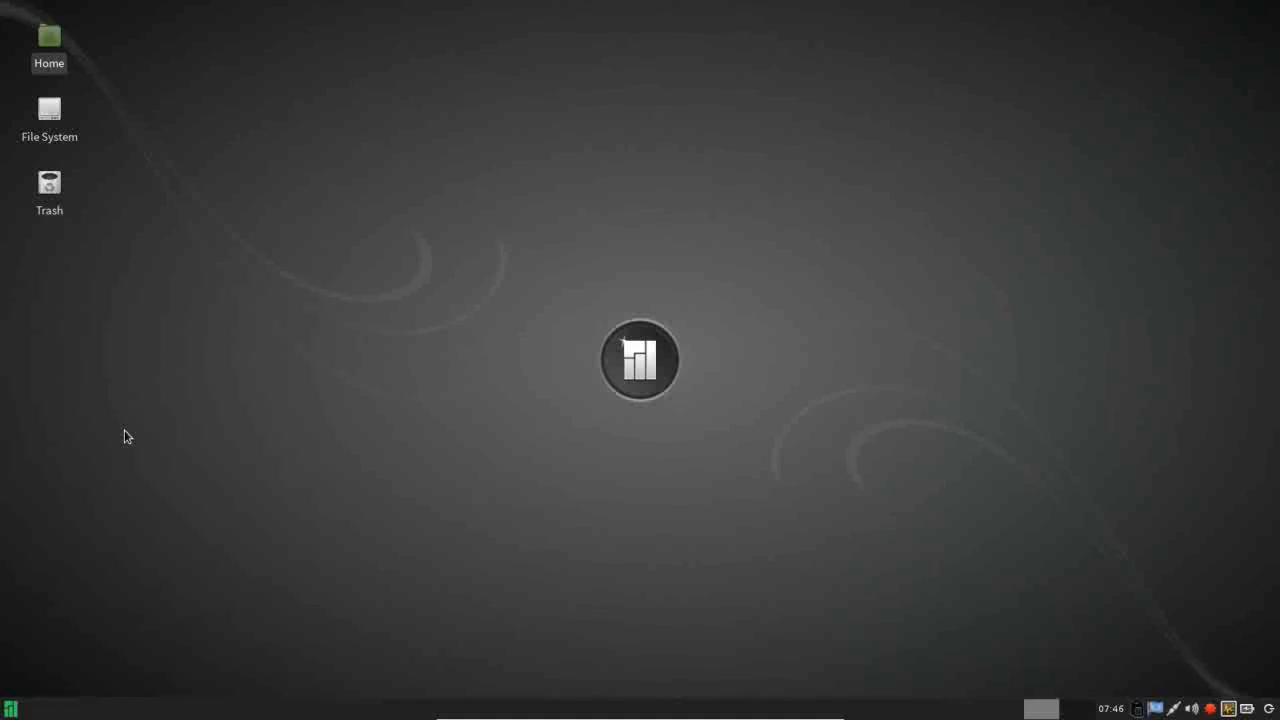
- Launch Manjaro Welcome with its documentation, support and project links
click(640, 360)
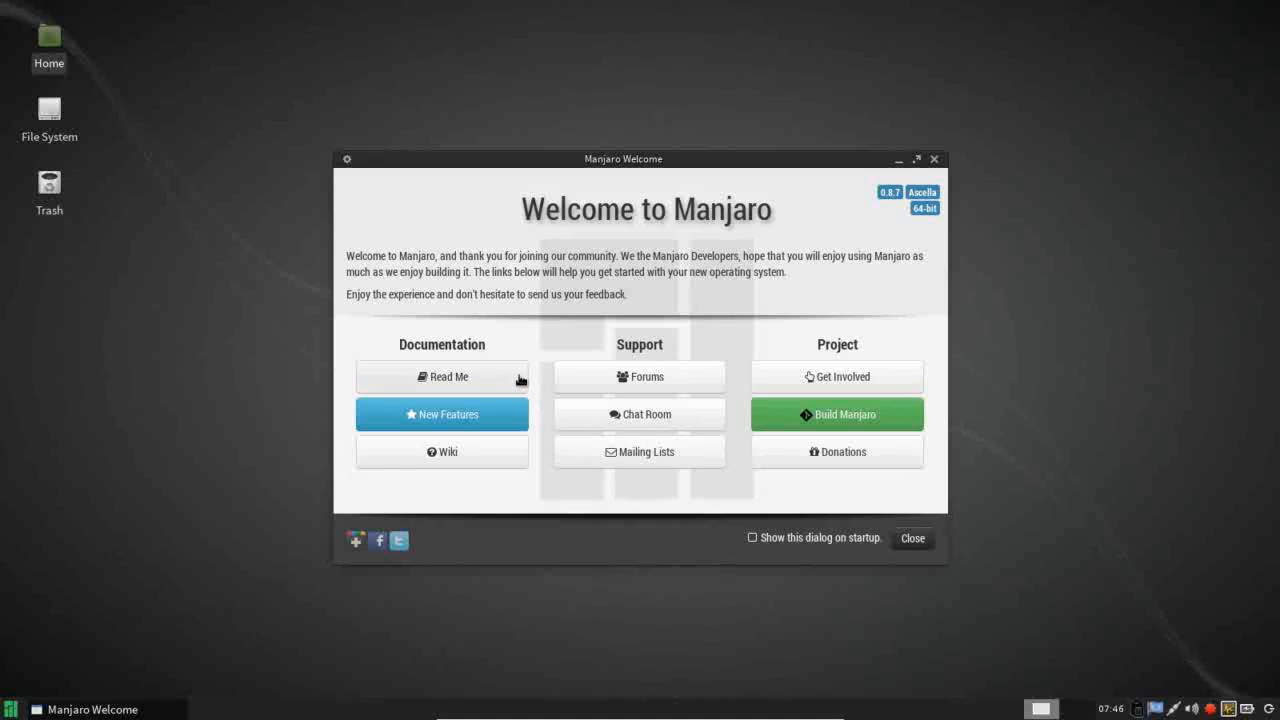
mouse_move(498, 454)
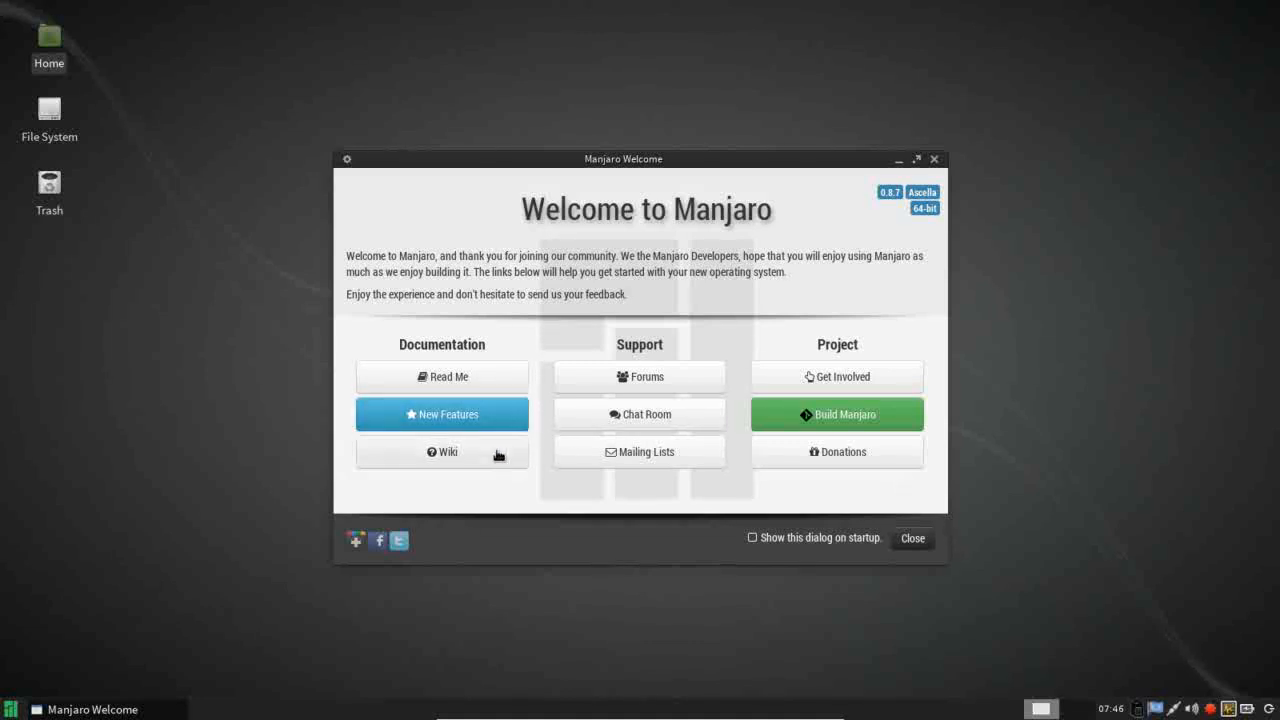
mouse_move(684, 328)
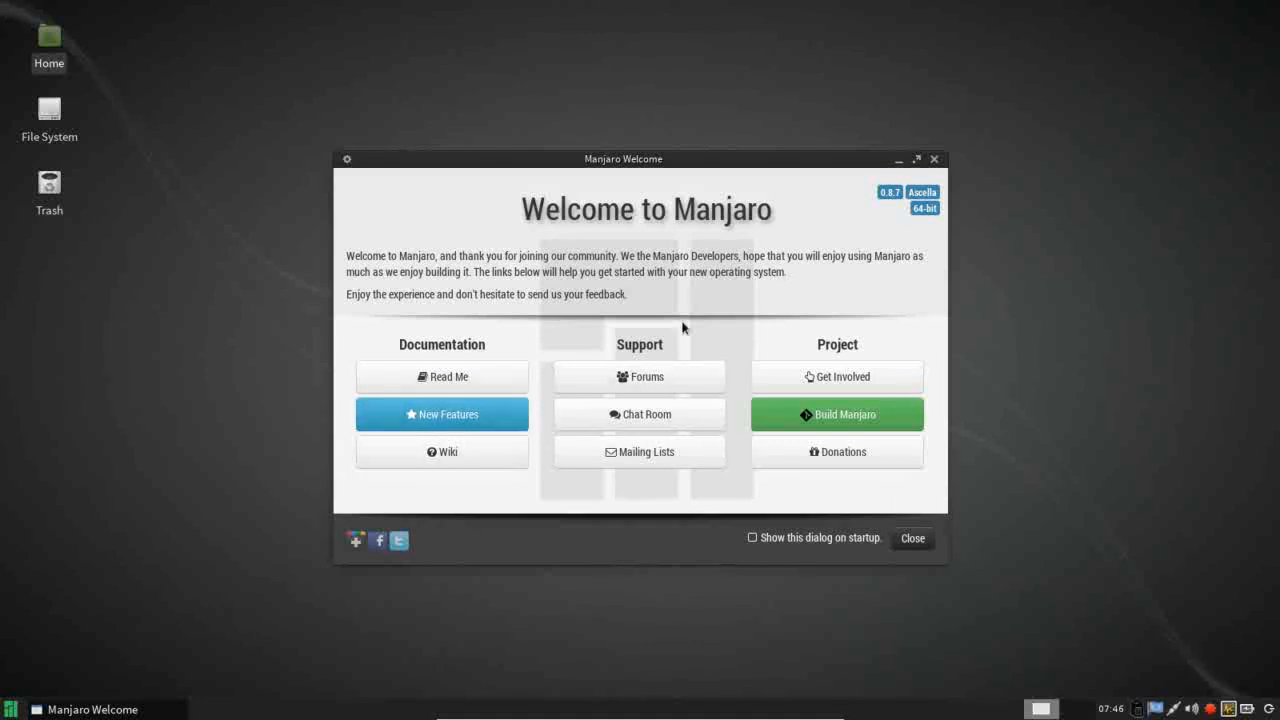
mouse_move(884, 520)
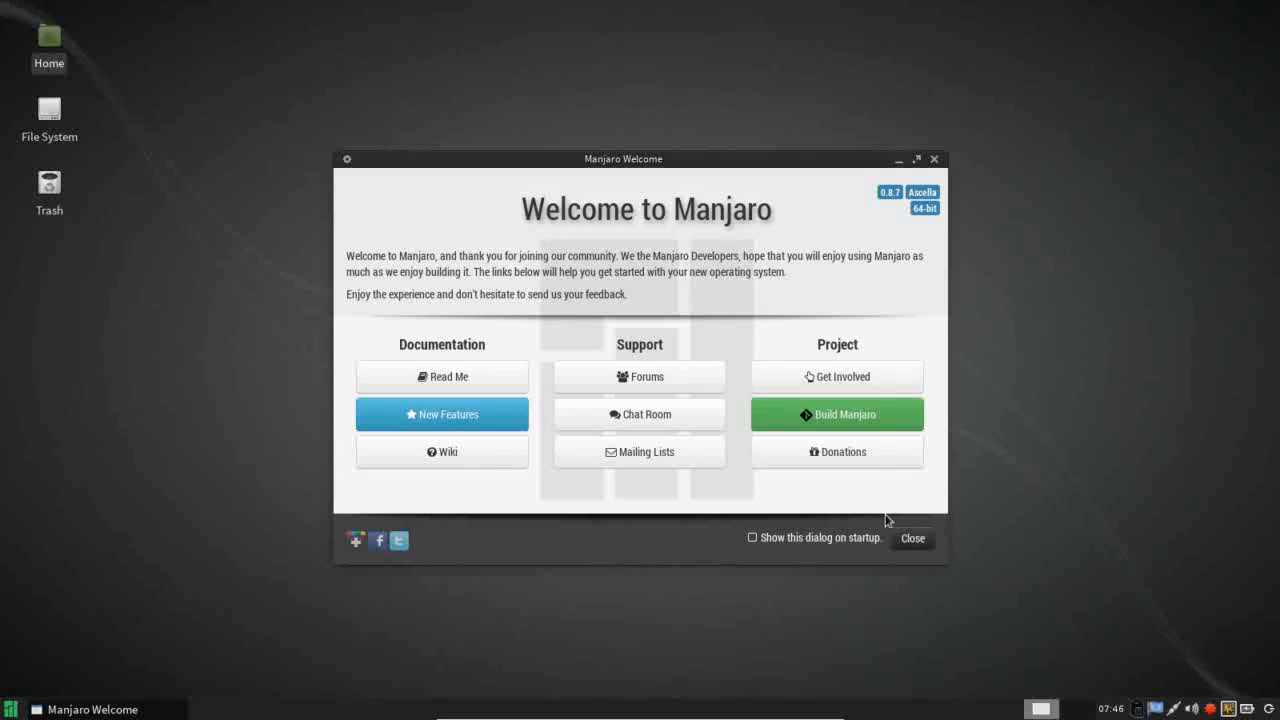
mouse_move(644, 384)
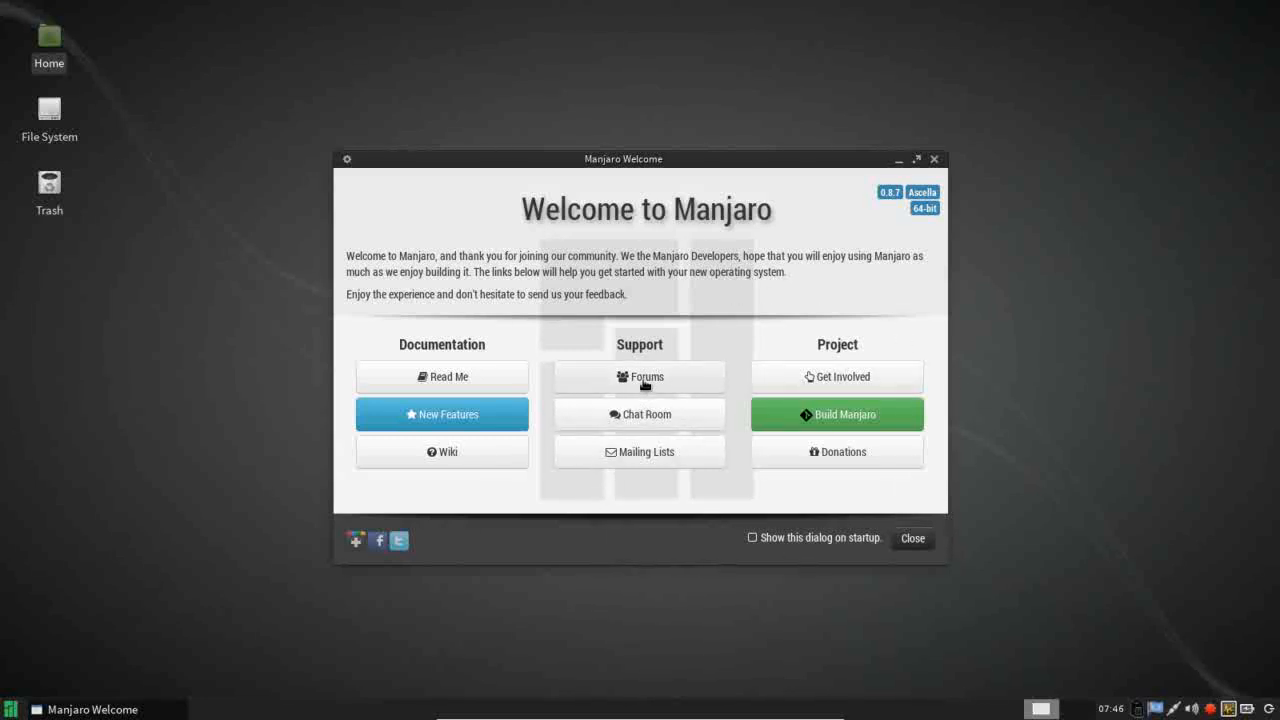
mouse_move(826, 600)
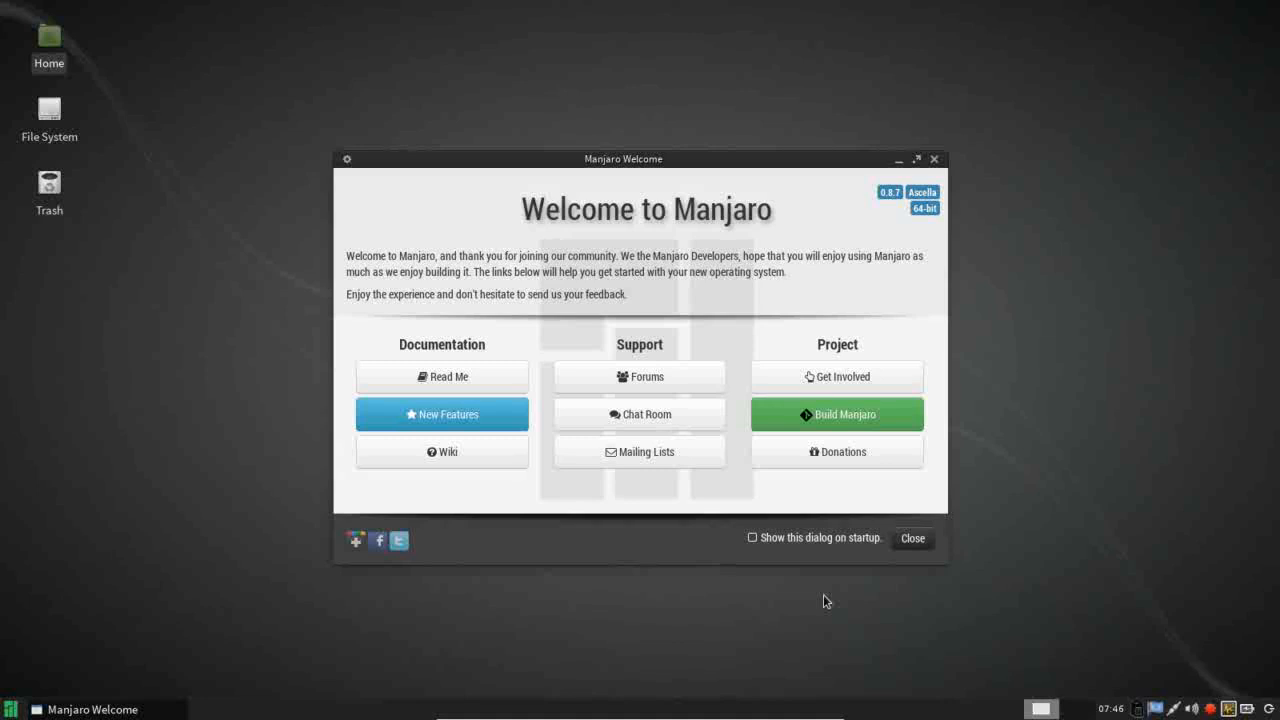
mouse_move(788, 244)
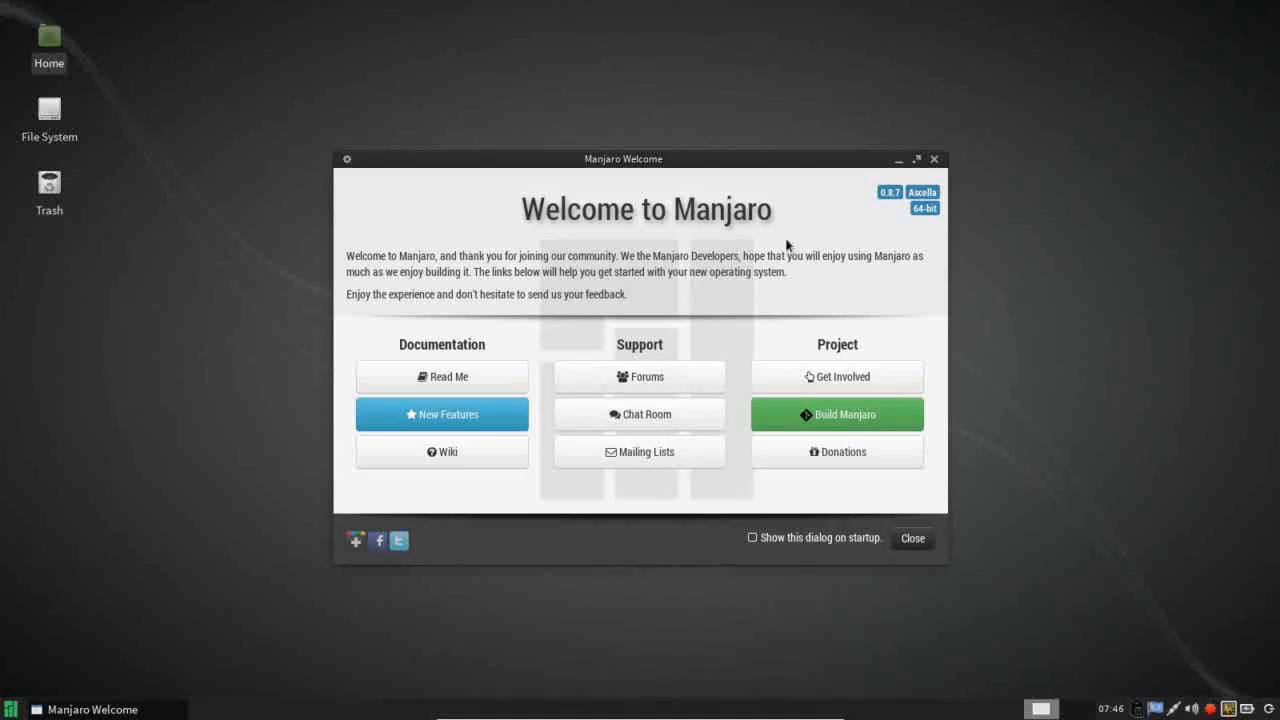
mouse_move(888, 554)
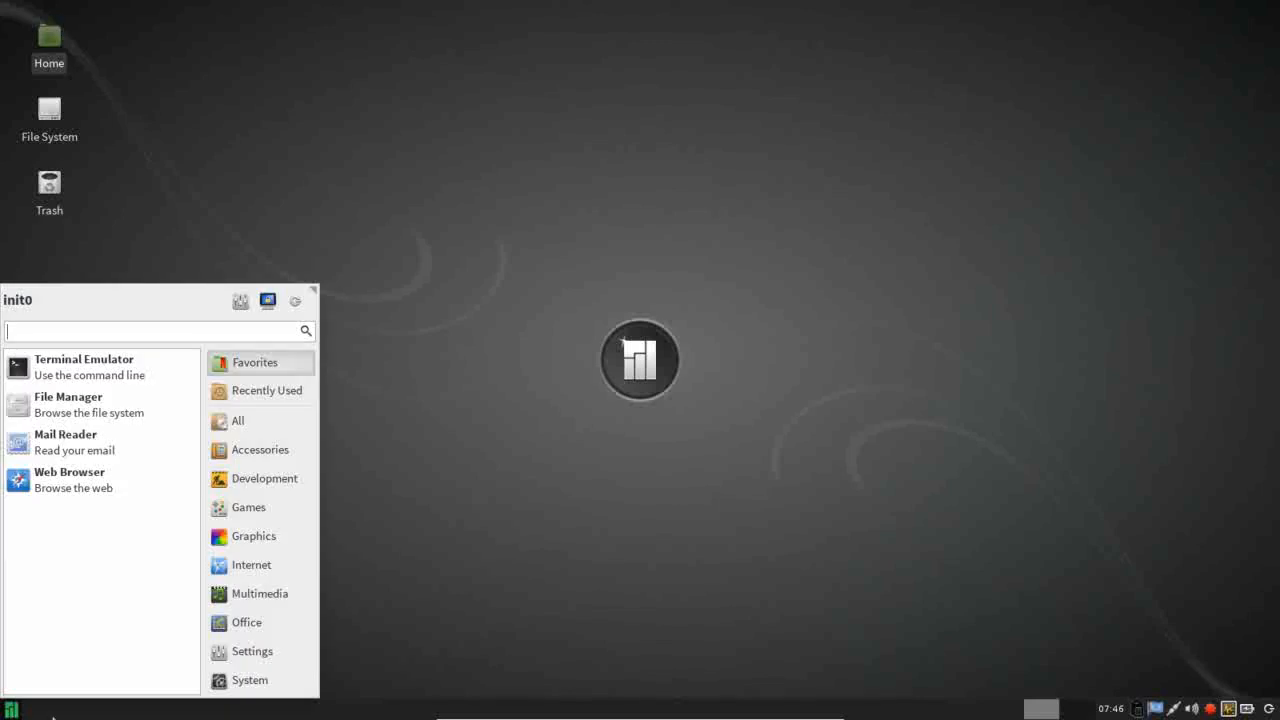
- Show the System category and scroll its list down to the task manager and terminal entries
click(250, 680)
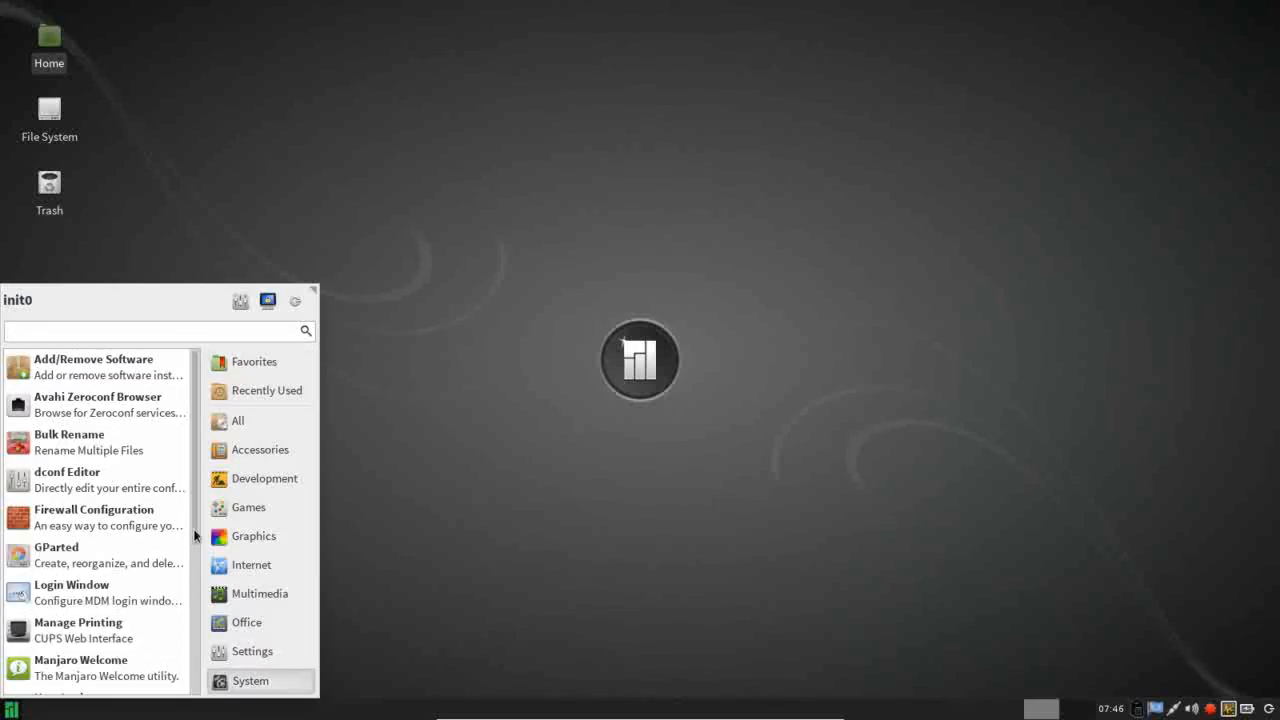
scroll(down, 3)
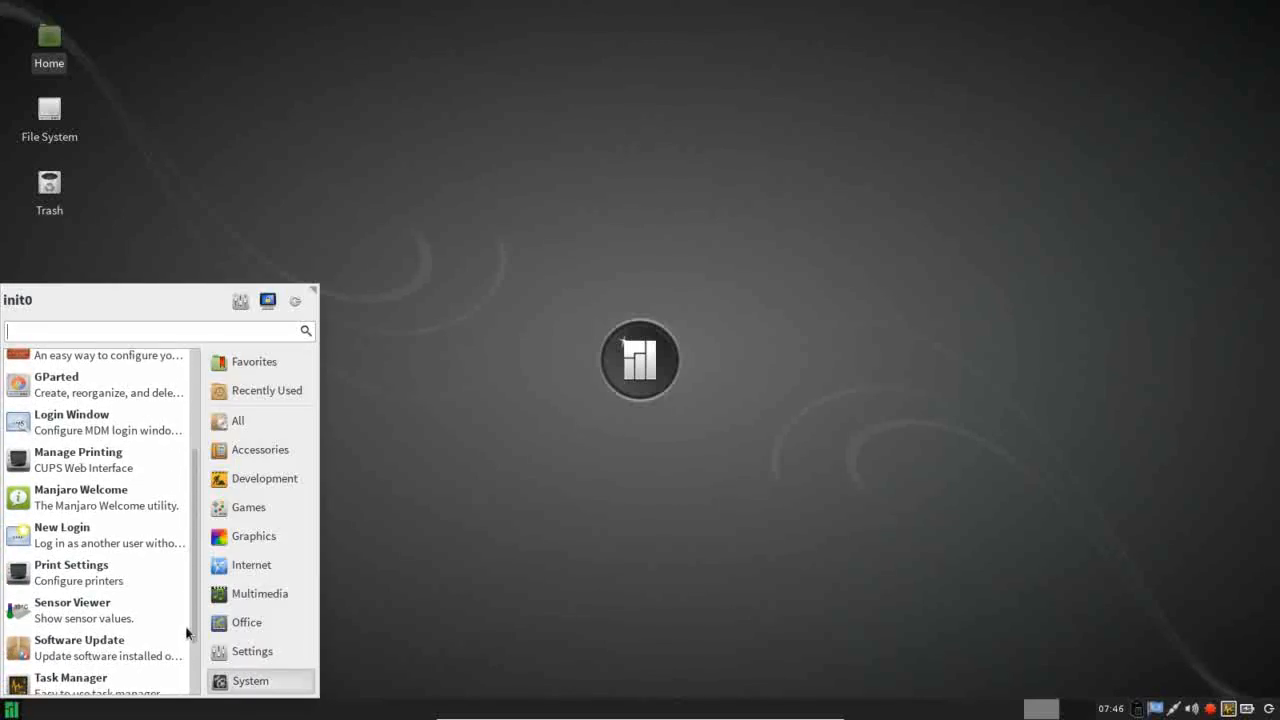
scroll(down, 3)
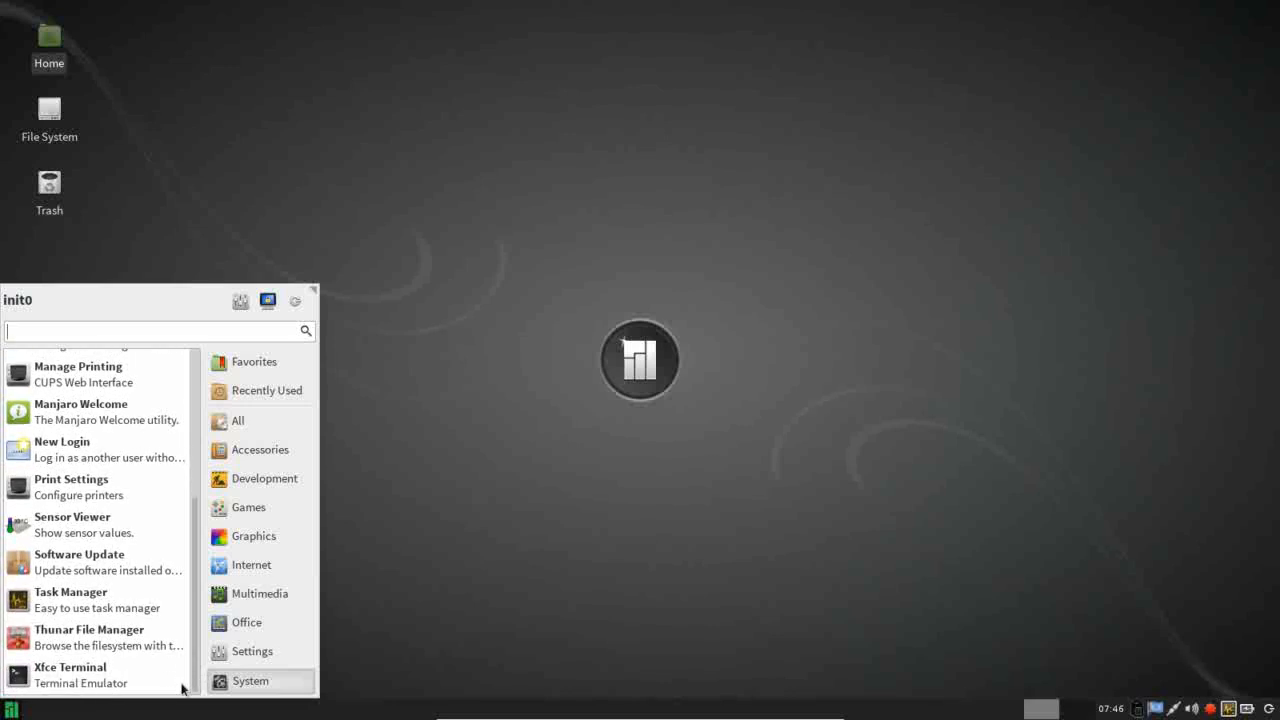